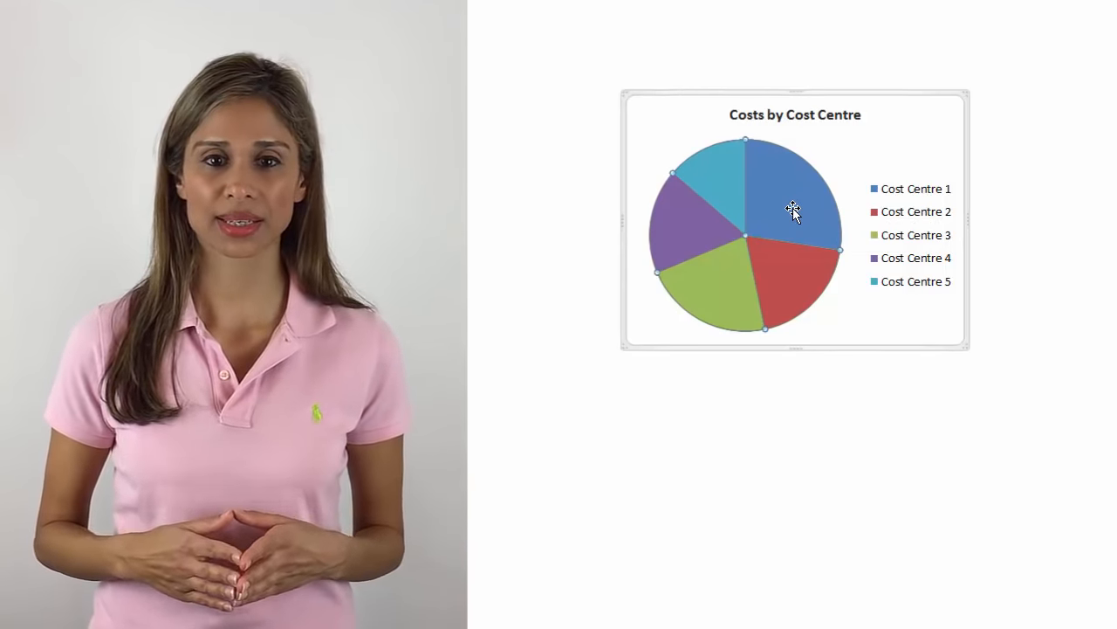
Step: Copy the Cost Centre/Value table and select the cost centre names with their values
{"action": "right_click", "coordinate": [793, 211]}
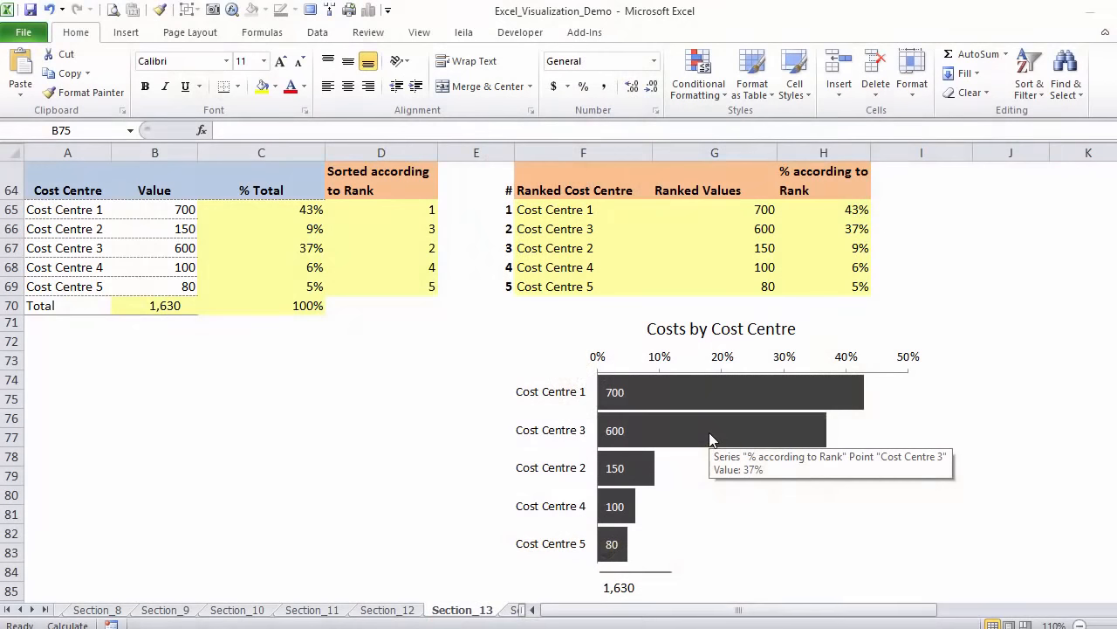
{"action": "mouse_move", "coordinate": [713, 427]}
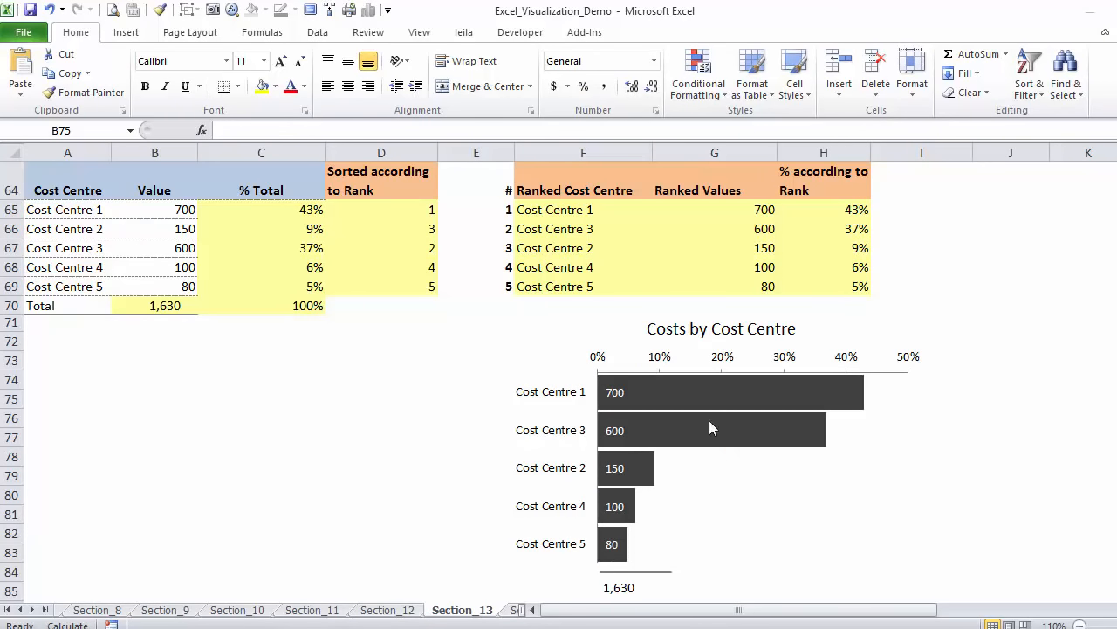
{"action": "mouse_move", "coordinate": [723, 414]}
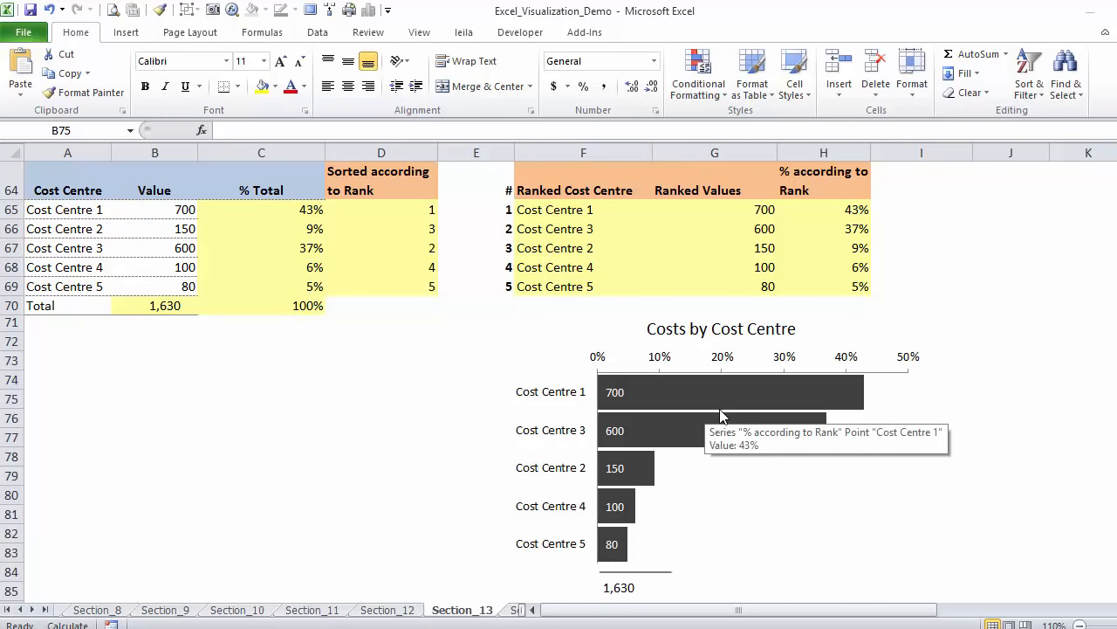
{"action": "mouse_move", "coordinate": [685, 461]}
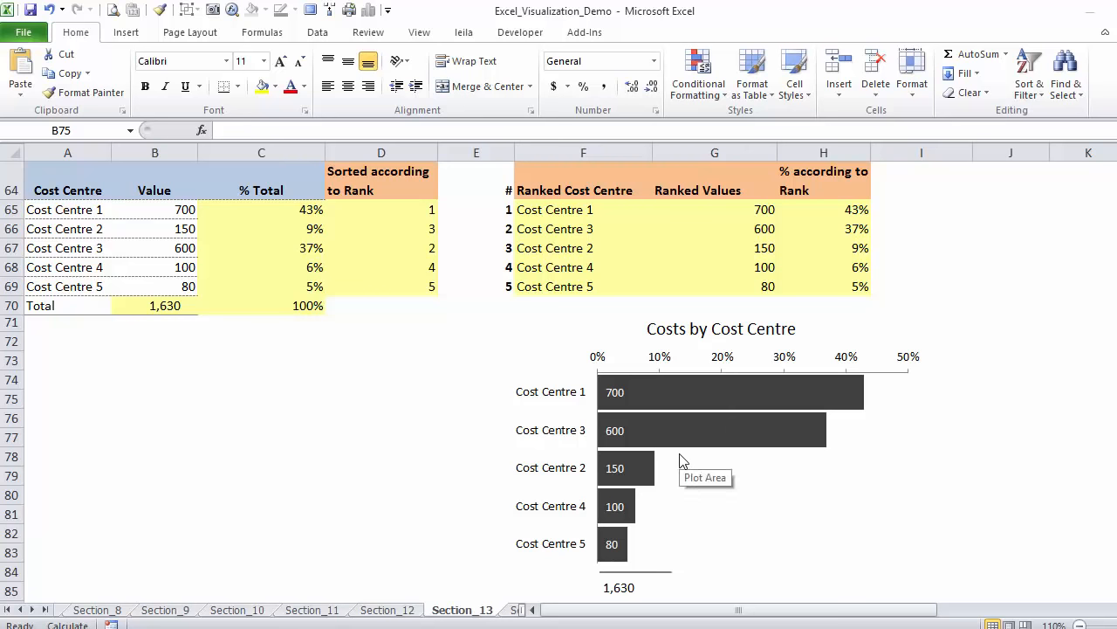
{"action": "mouse_move", "coordinate": [698, 391]}
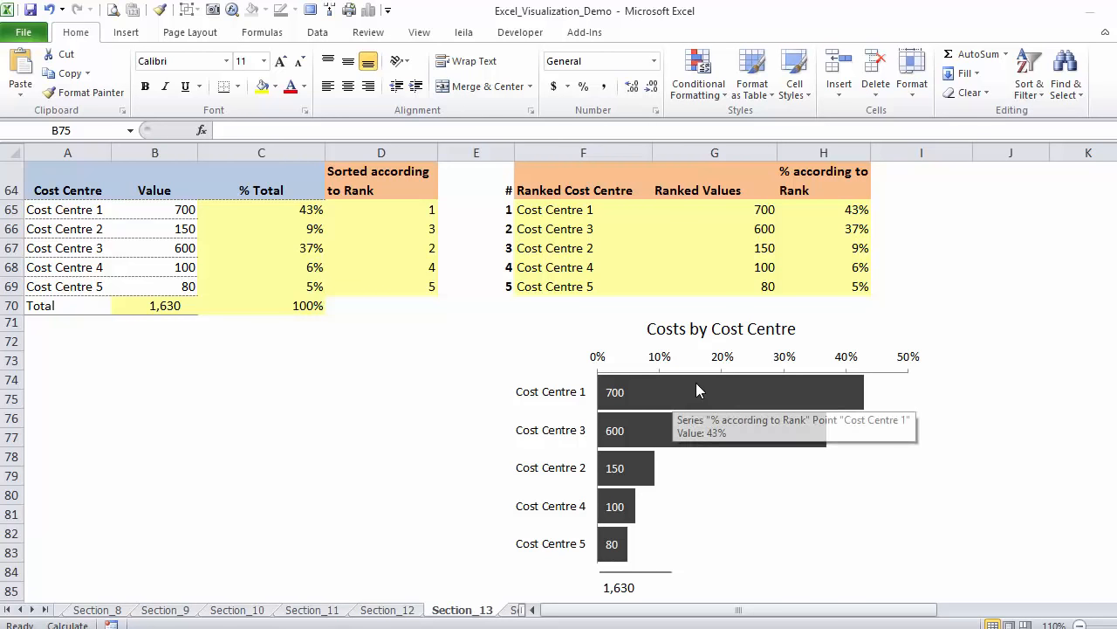
{"action": "mouse_move", "coordinate": [667, 401]}
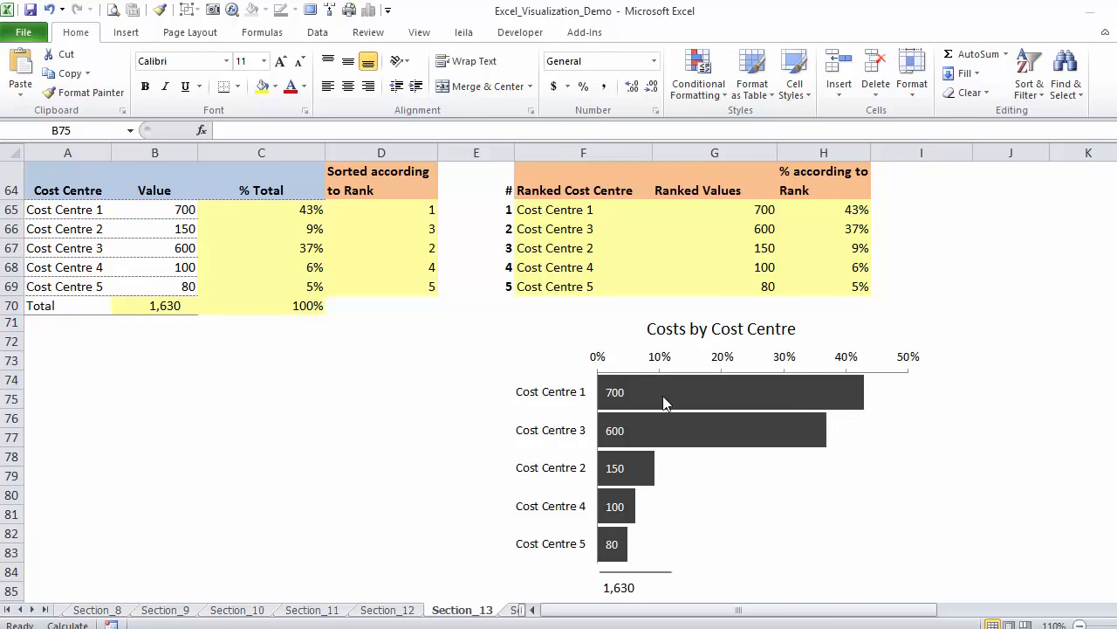
{"action": "mouse_move", "coordinate": [667, 471]}
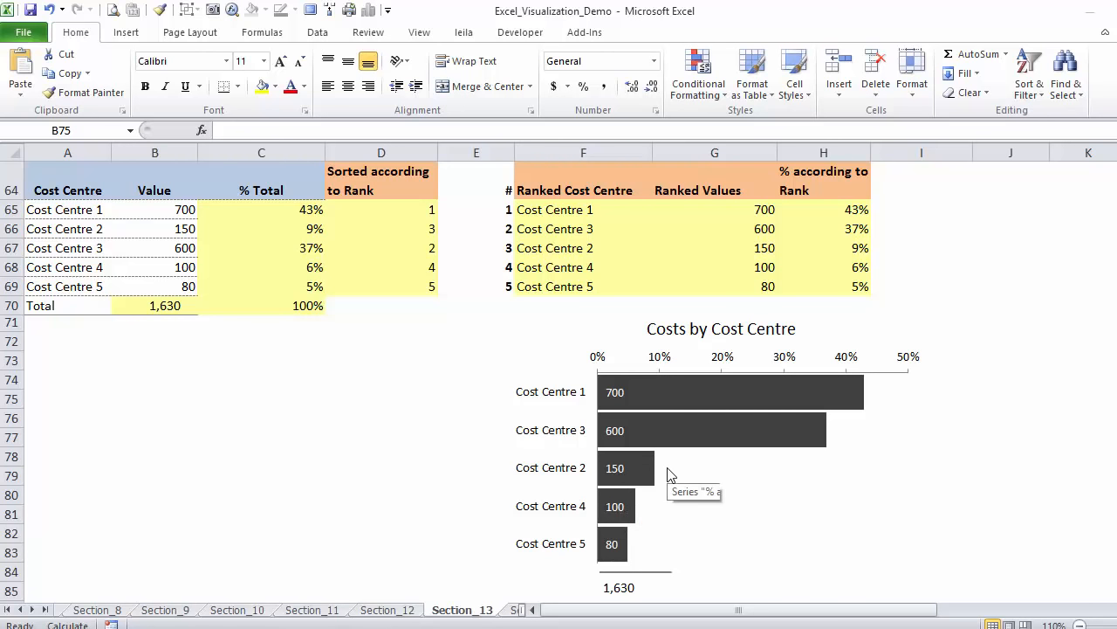
{"action": "mouse_move", "coordinate": [663, 387]}
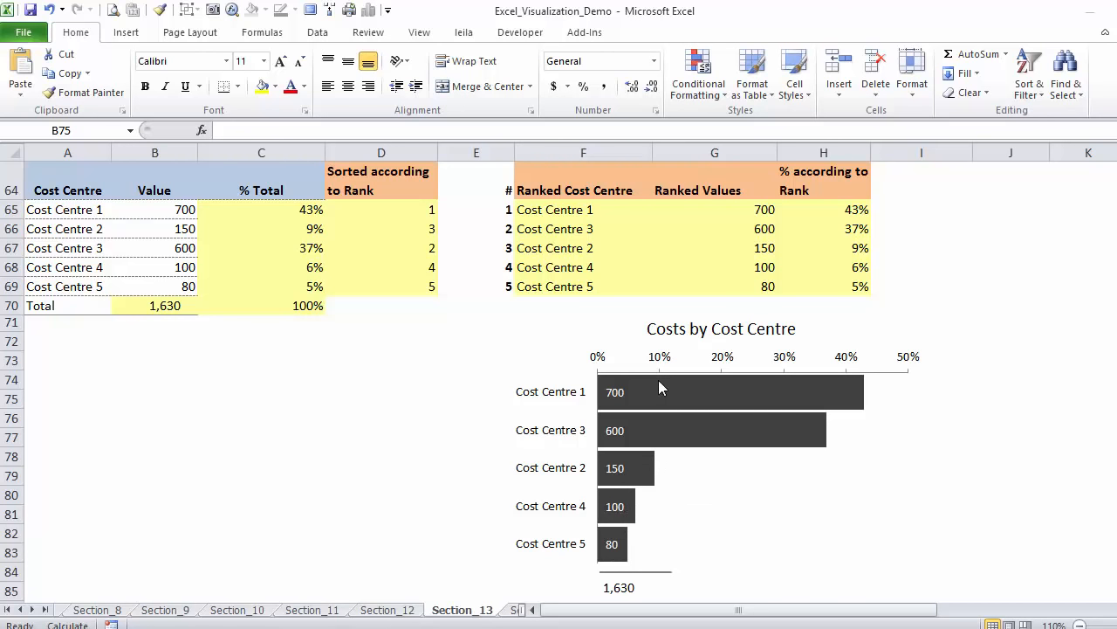
{"action": "mouse_move", "coordinate": [609, 550]}
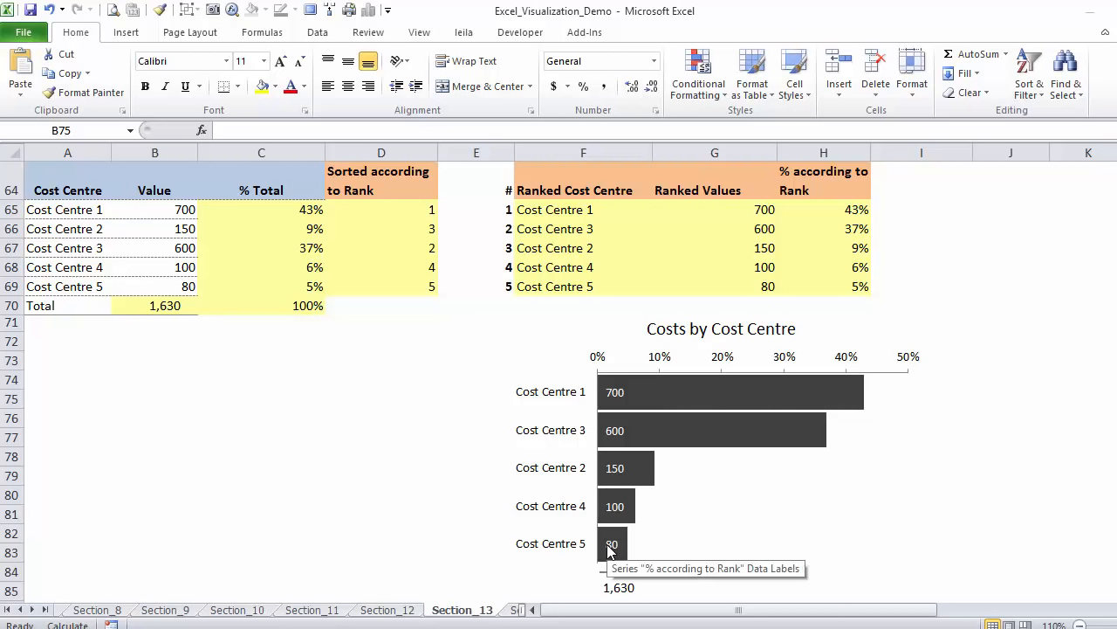
{"action": "mouse_move", "coordinate": [678, 479]}
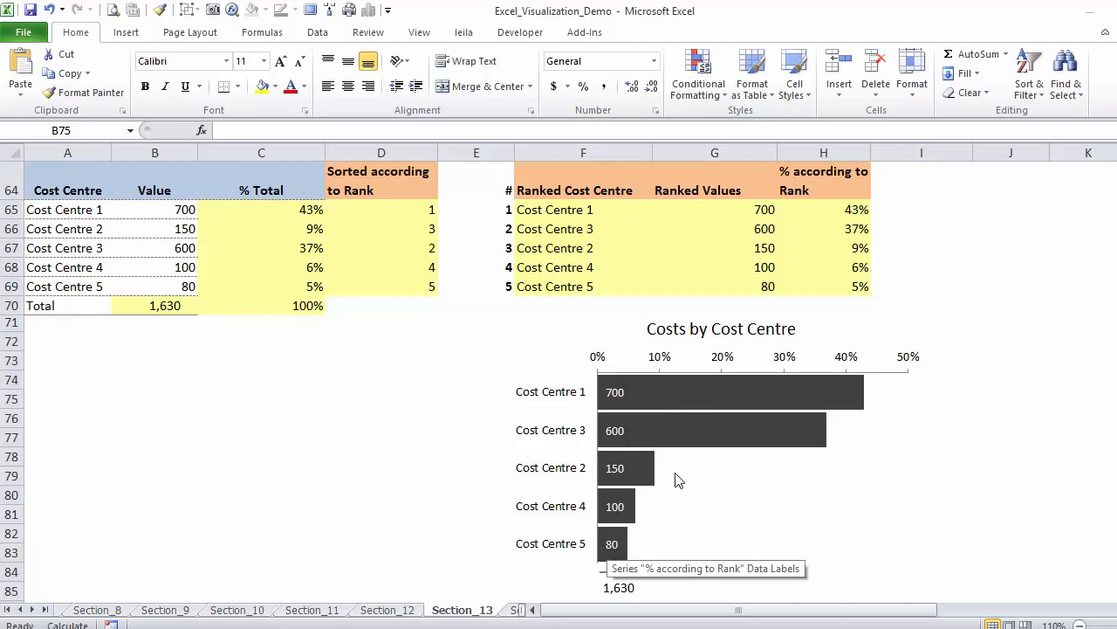
{"action": "mouse_move", "coordinate": [623, 371]}
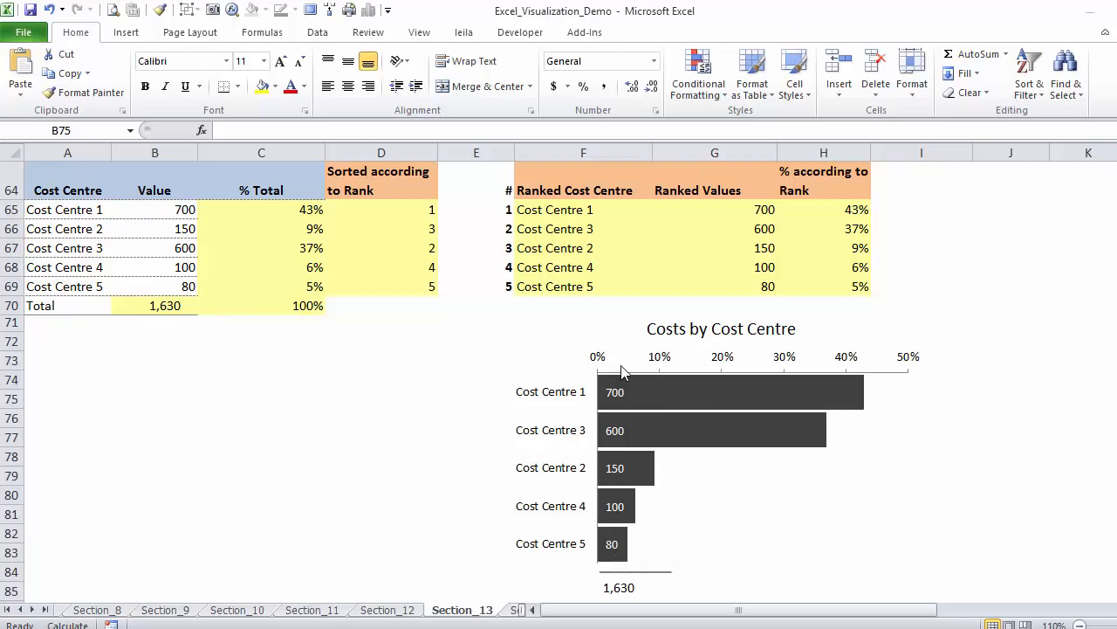
{"action": "mouse_move", "coordinate": [695, 405]}
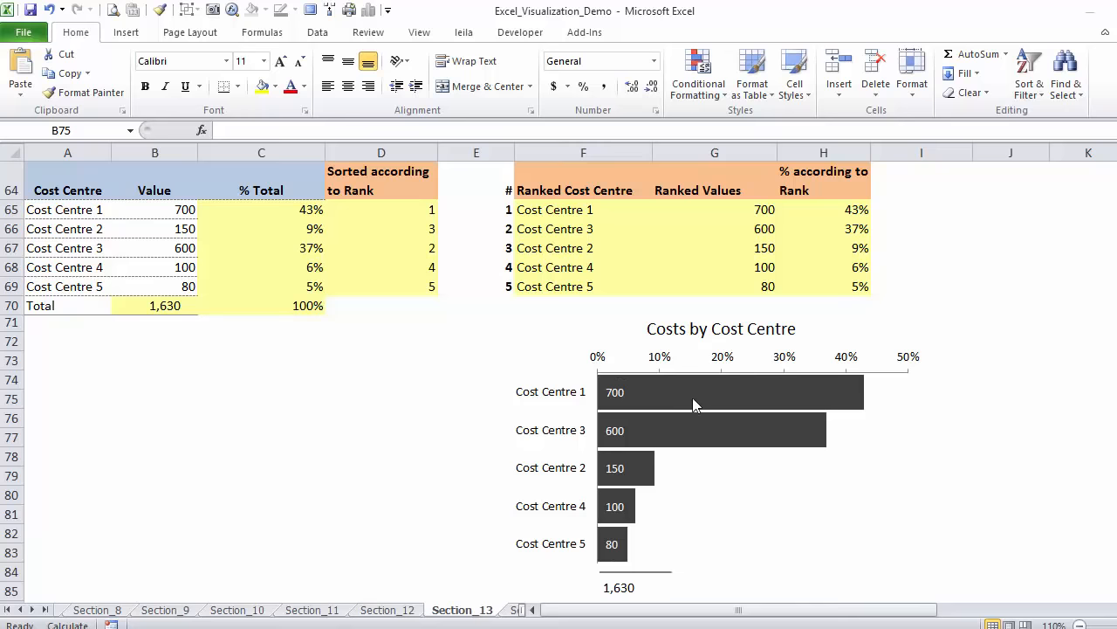
{"action": "mouse_move", "coordinate": [607, 493]}
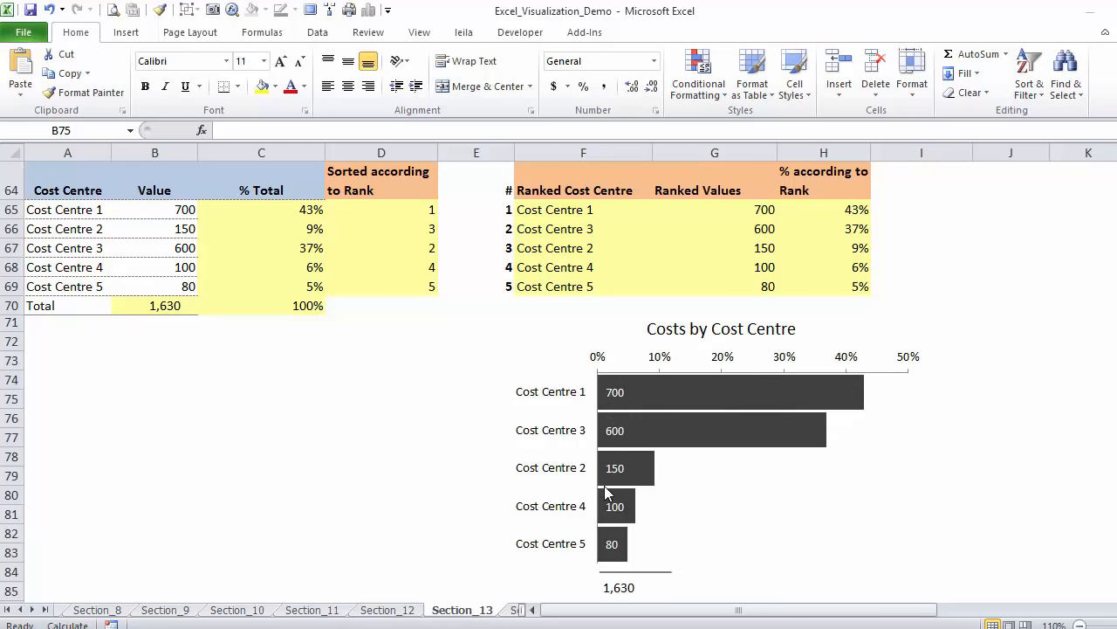
{"action": "mouse_move", "coordinate": [616, 461]}
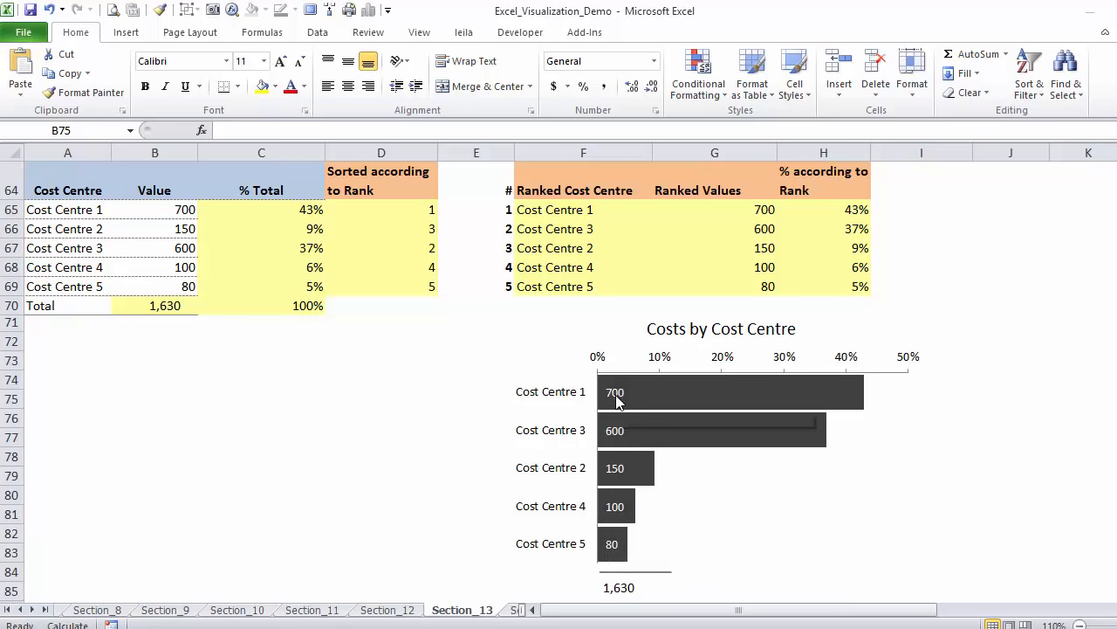
{"action": "mouse_move", "coordinate": [611, 557]}
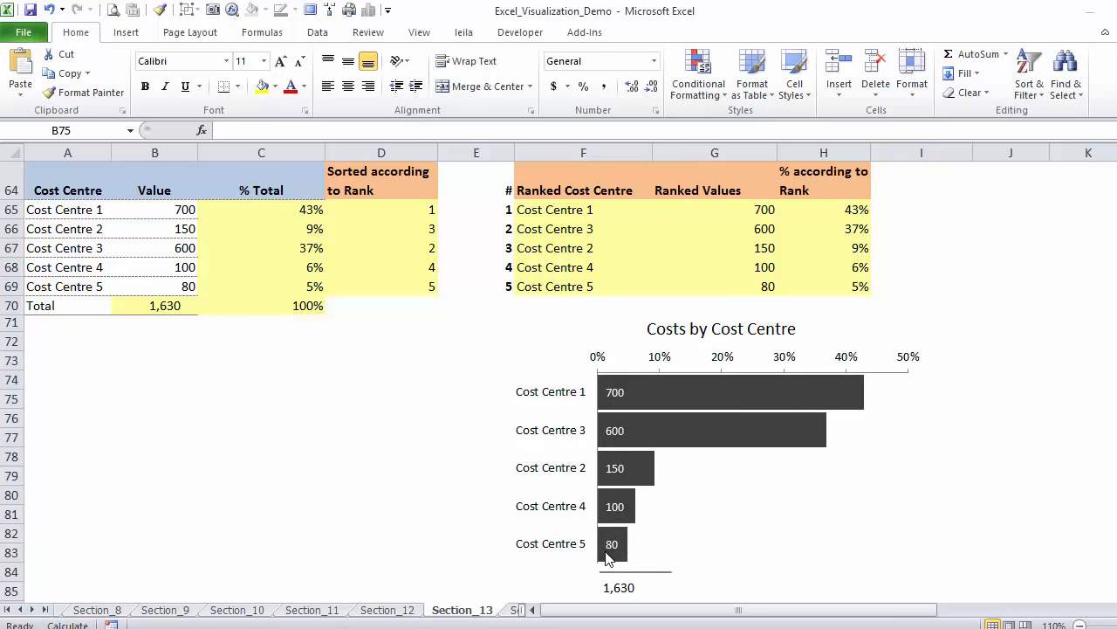
{"action": "mouse_move", "coordinate": [625, 541]}
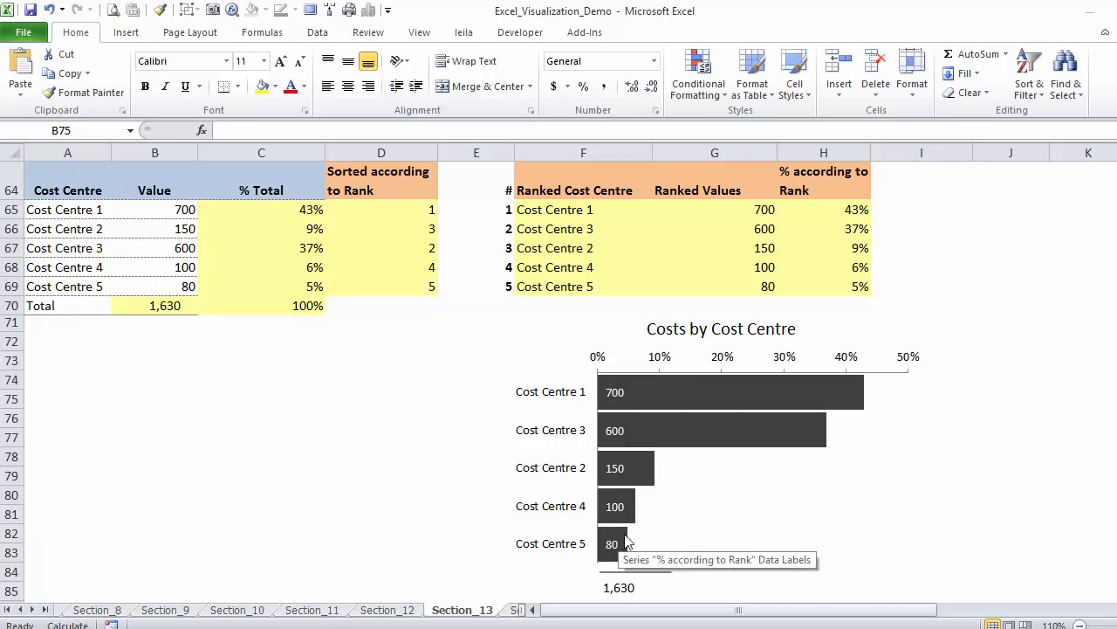
{"action": "mouse_move", "coordinate": [573, 405]}
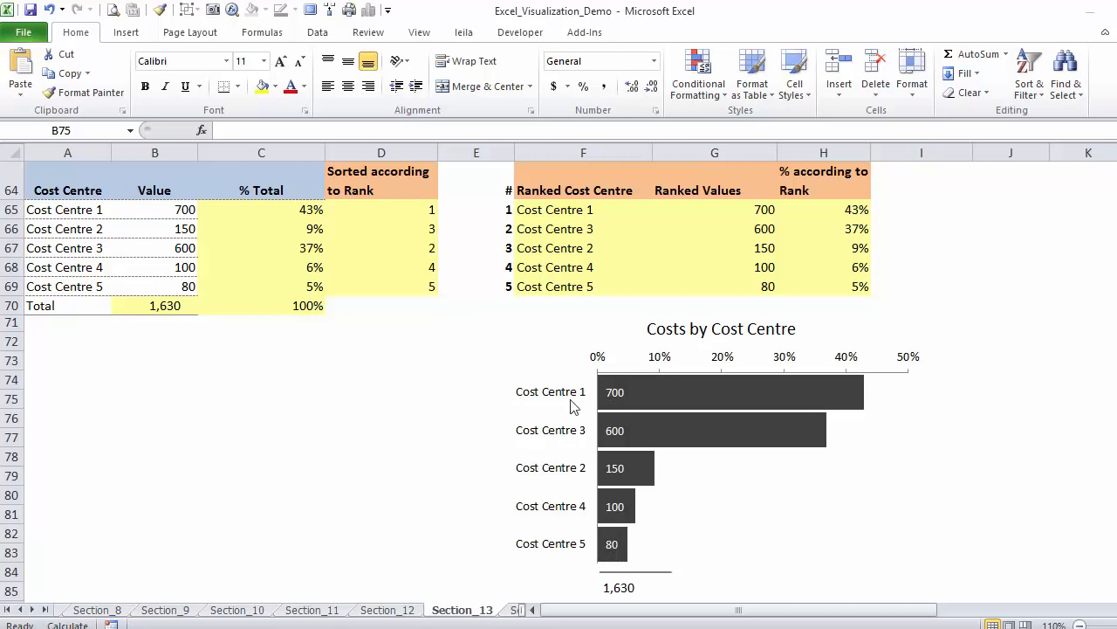
{"action": "mouse_move", "coordinate": [633, 579]}
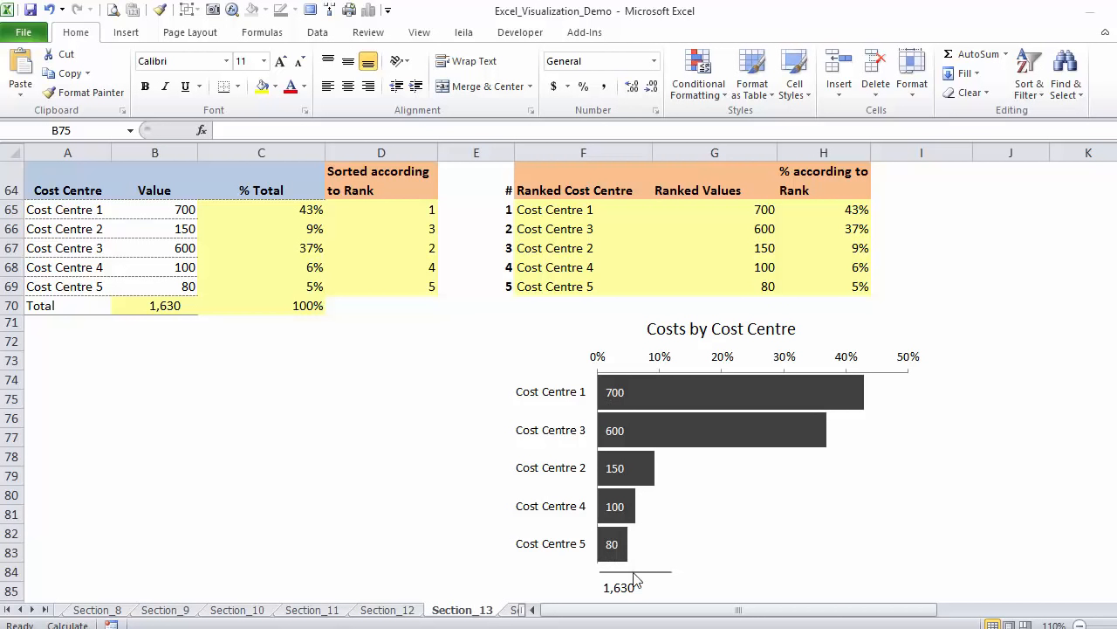
{"action": "mouse_move", "coordinate": [618, 595]}
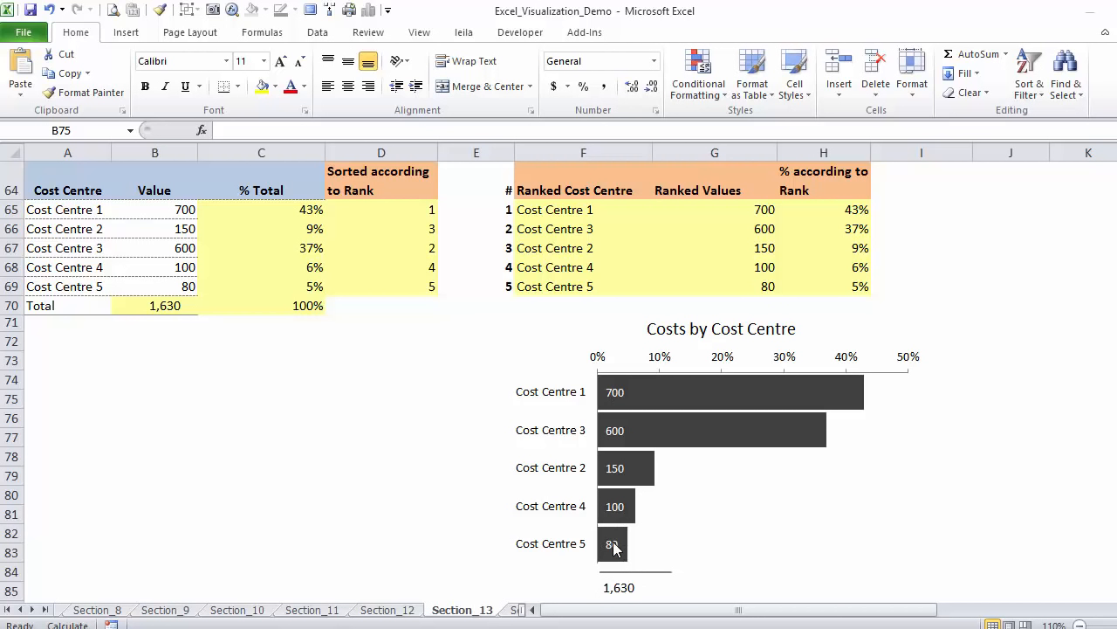
{"action": "mouse_move", "coordinate": [643, 395]}
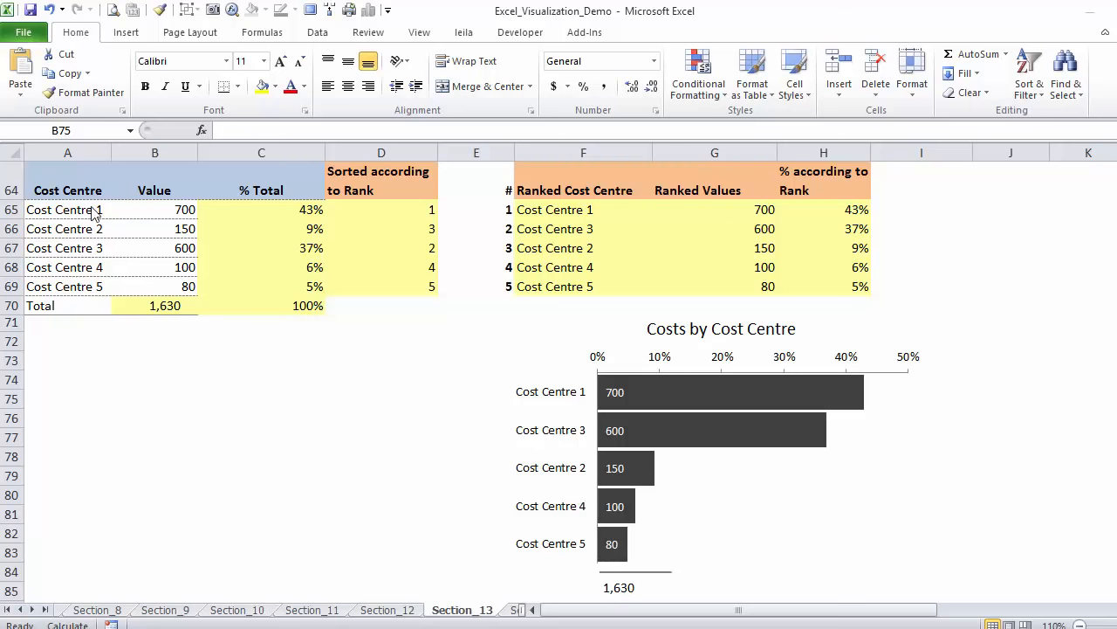
{"action": "left_click_drag", "start_coordinate": [91, 210], "coordinate": [155, 286]}
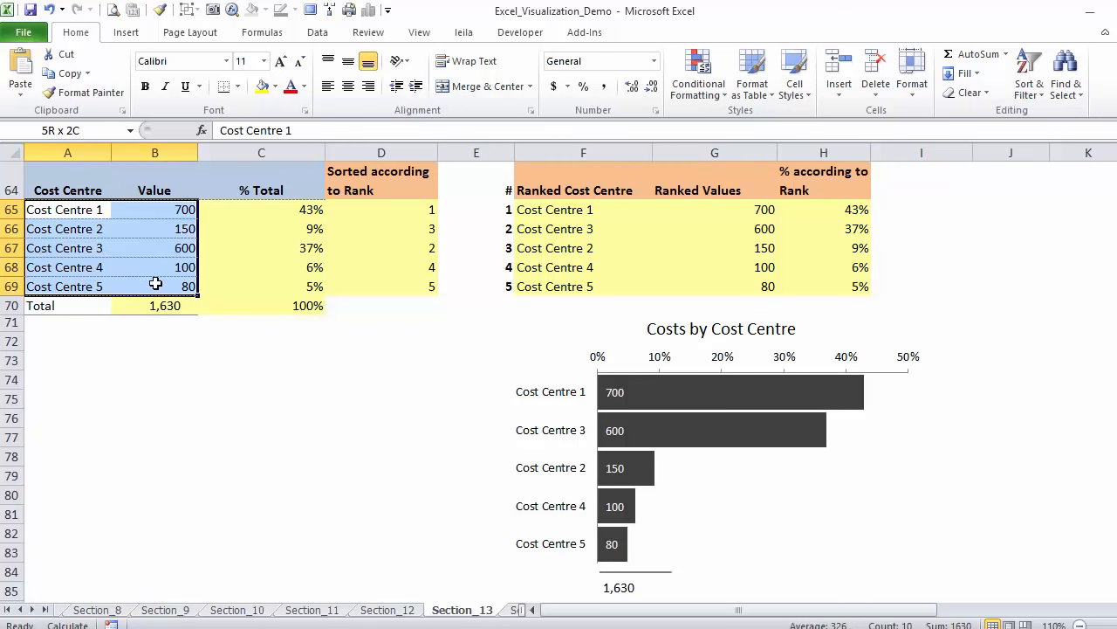
{"action": "left_click", "coordinate": [66, 209]}
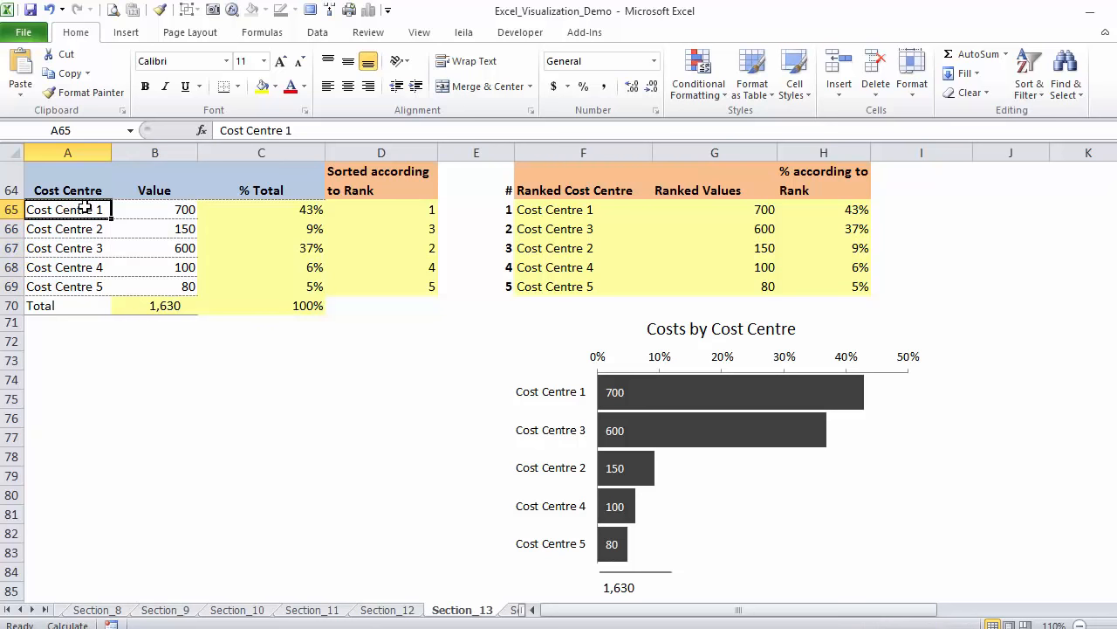
Step: Set Cost Centre 1's value to 500, then deselect the pasted table
{"action": "left_click", "coordinate": [154, 209]}
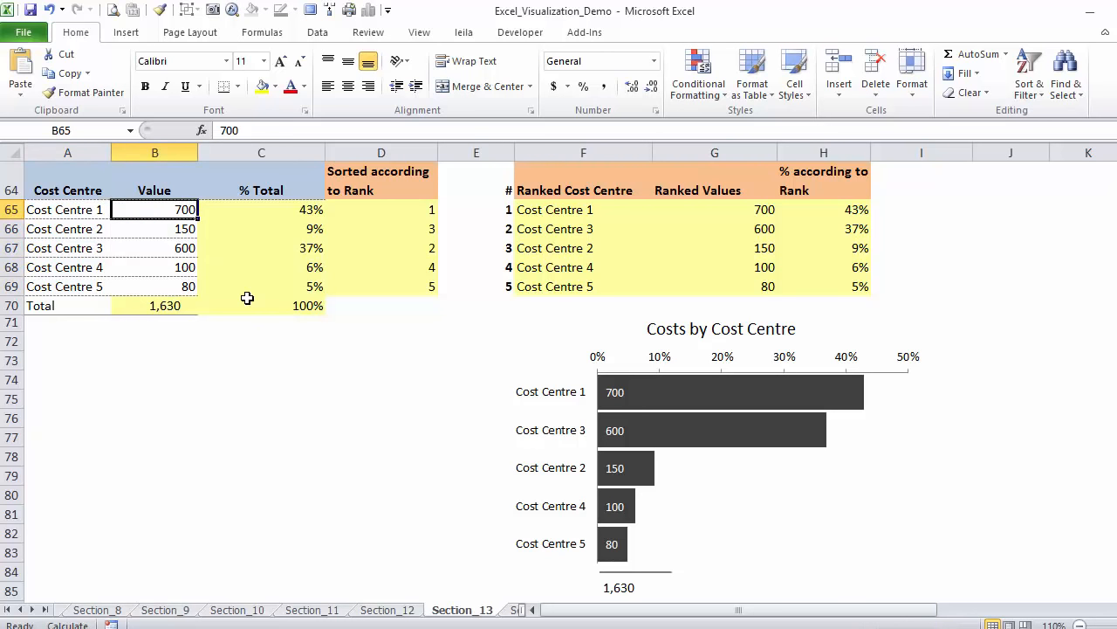
{"action": "type", "text": "5"}
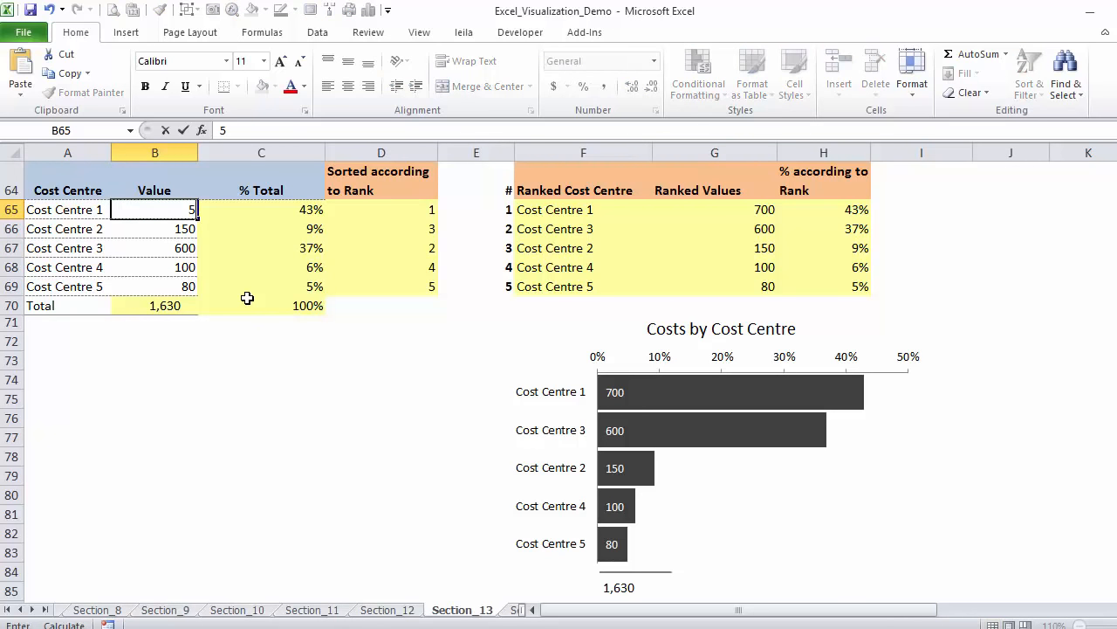
{"action": "type", "text": "00"}
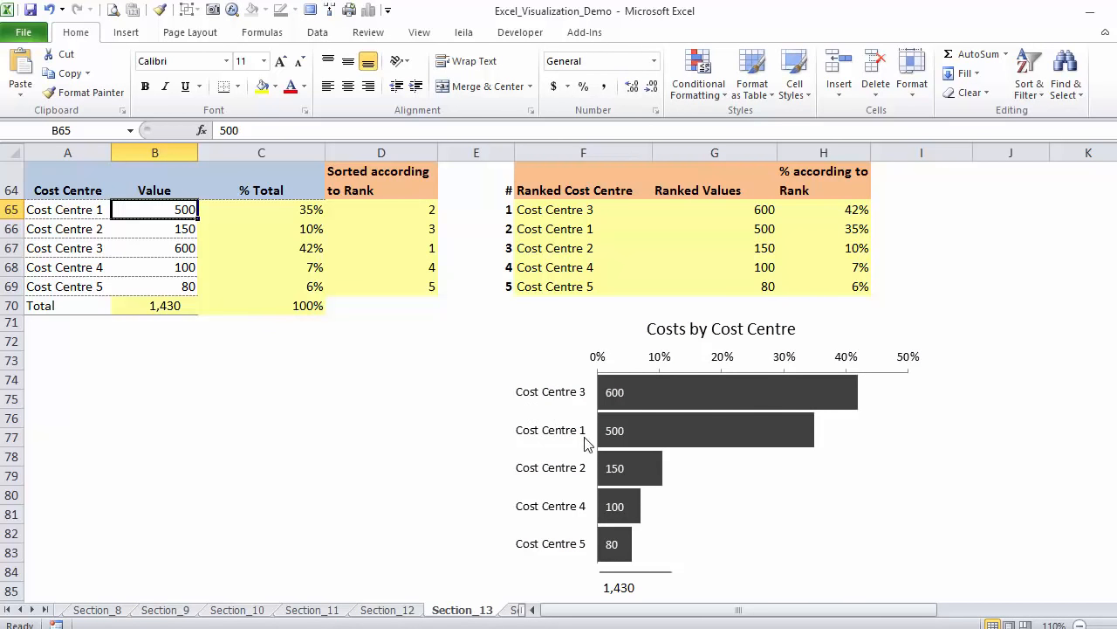
{"action": "mouse_move", "coordinate": [642, 447]}
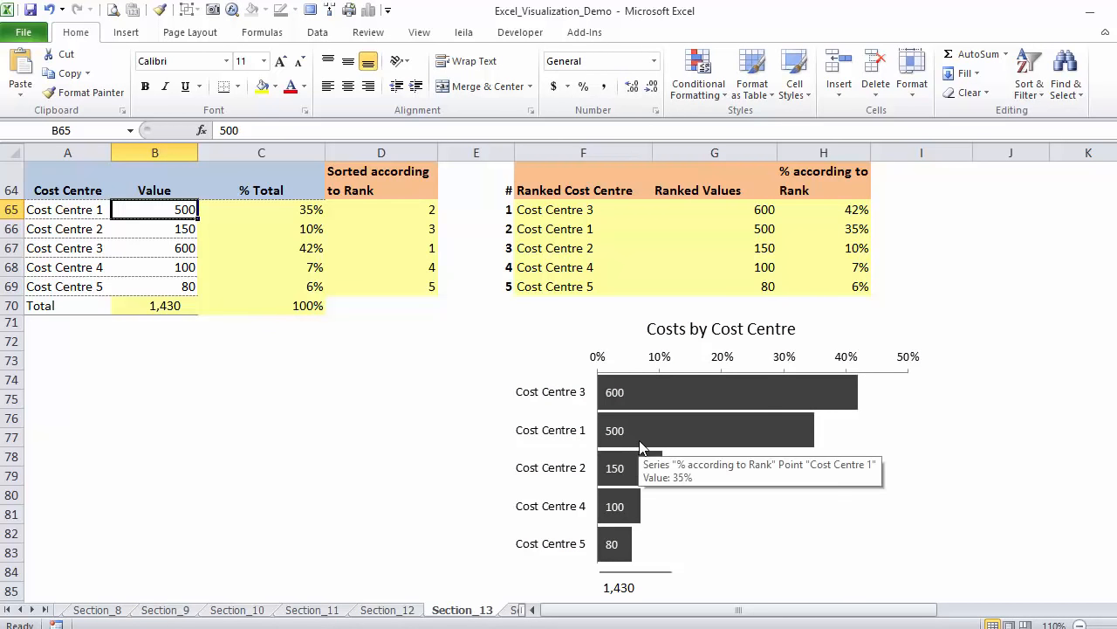
{"action": "mouse_move", "coordinate": [611, 414]}
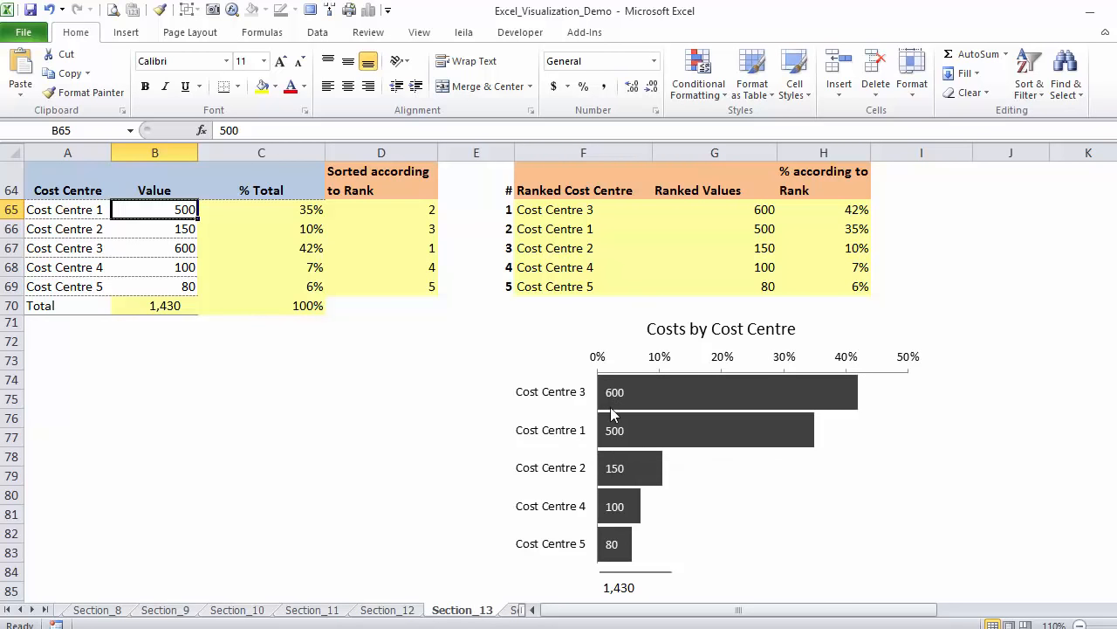
{"action": "mouse_move", "coordinate": [614, 473]}
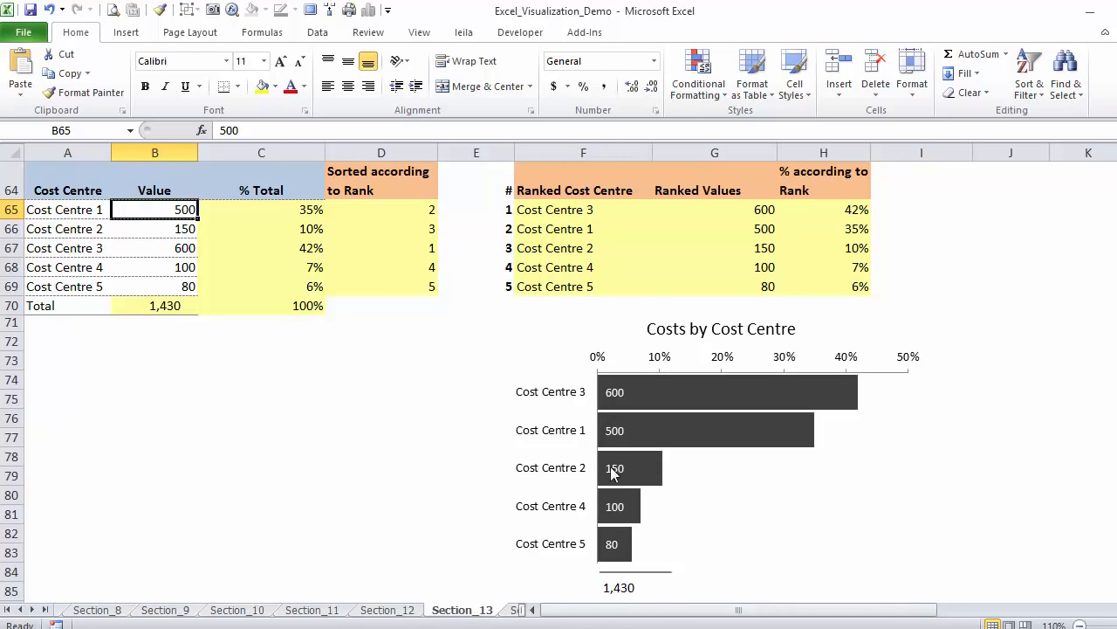
{"action": "mouse_move", "coordinate": [744, 384]}
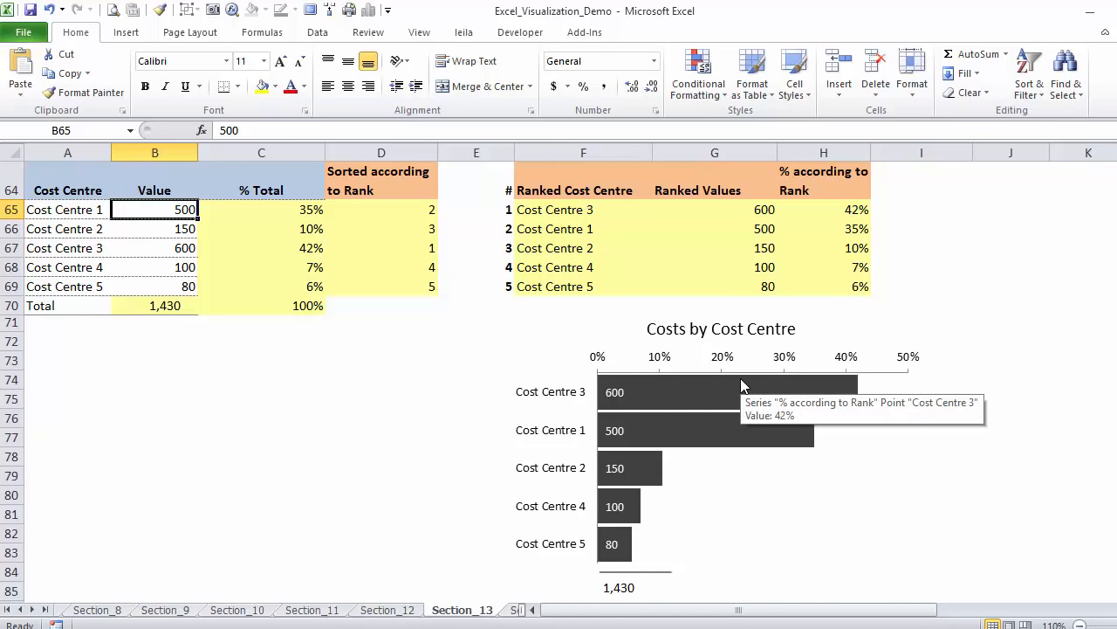
{"action": "mouse_move", "coordinate": [194, 285]}
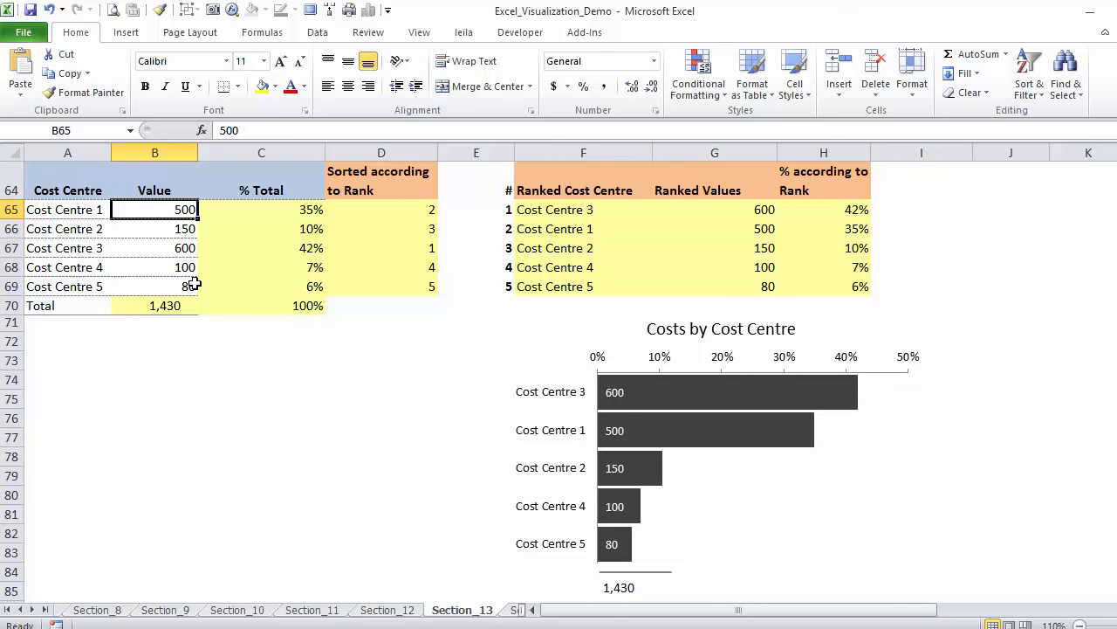
{"action": "left_click", "coordinate": [66, 210]}
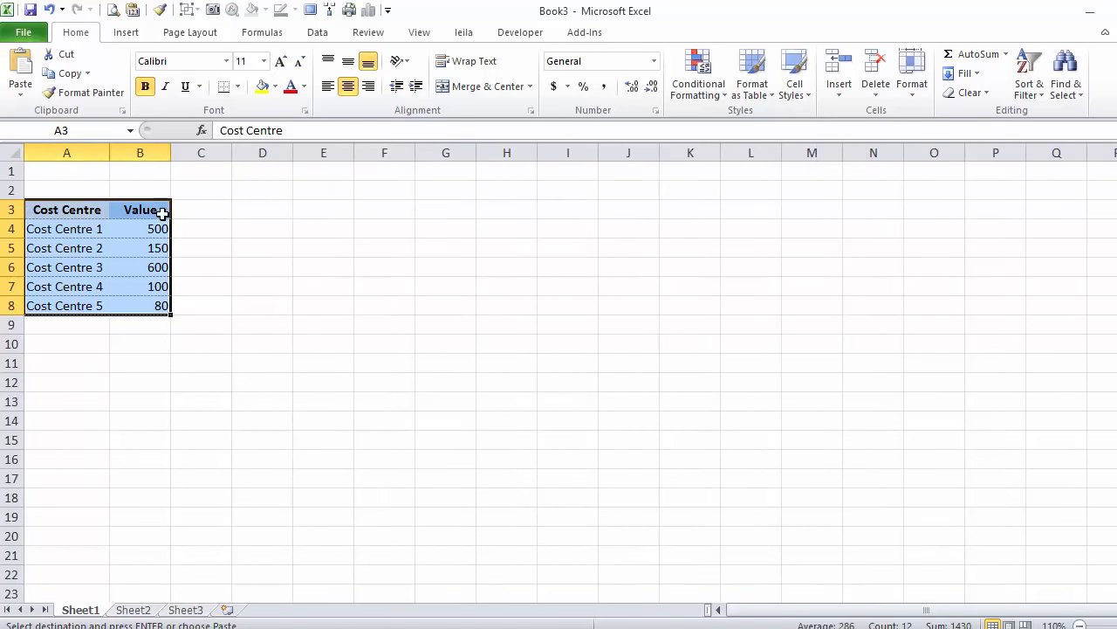
{"action": "left_click", "coordinate": [201, 323]}
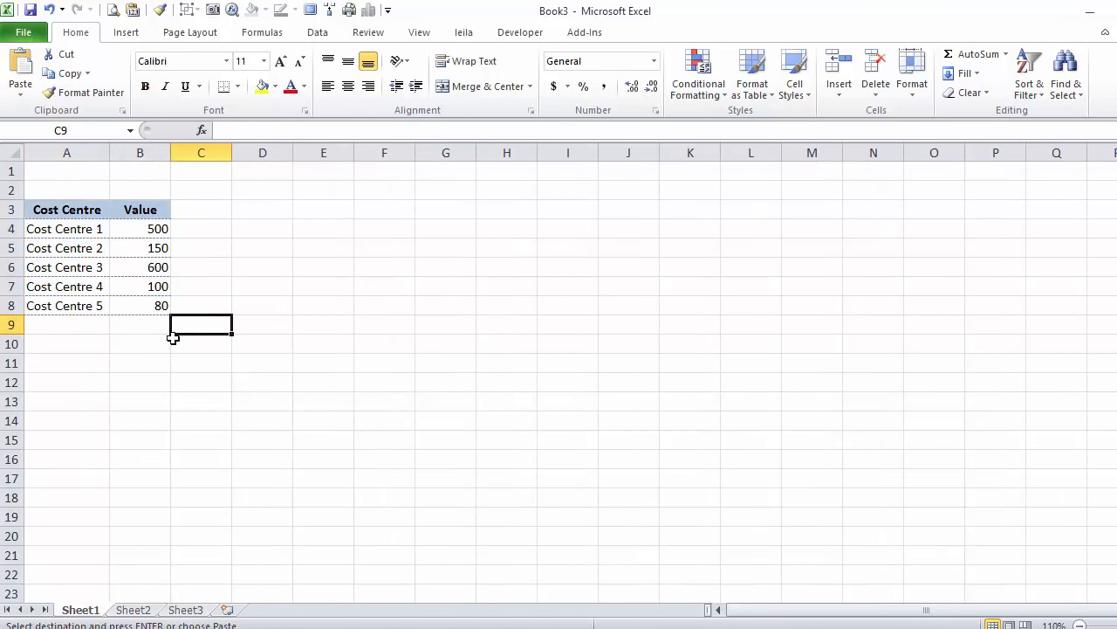
{"action": "mouse_move", "coordinate": [133, 301]}
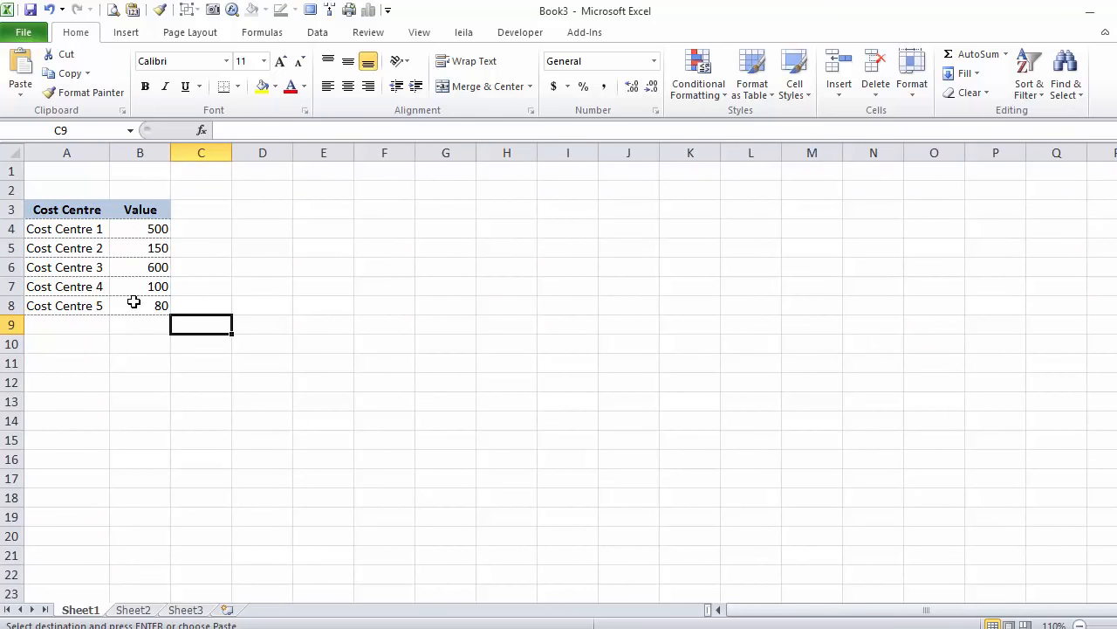
{"action": "mouse_move", "coordinate": [77, 210]}
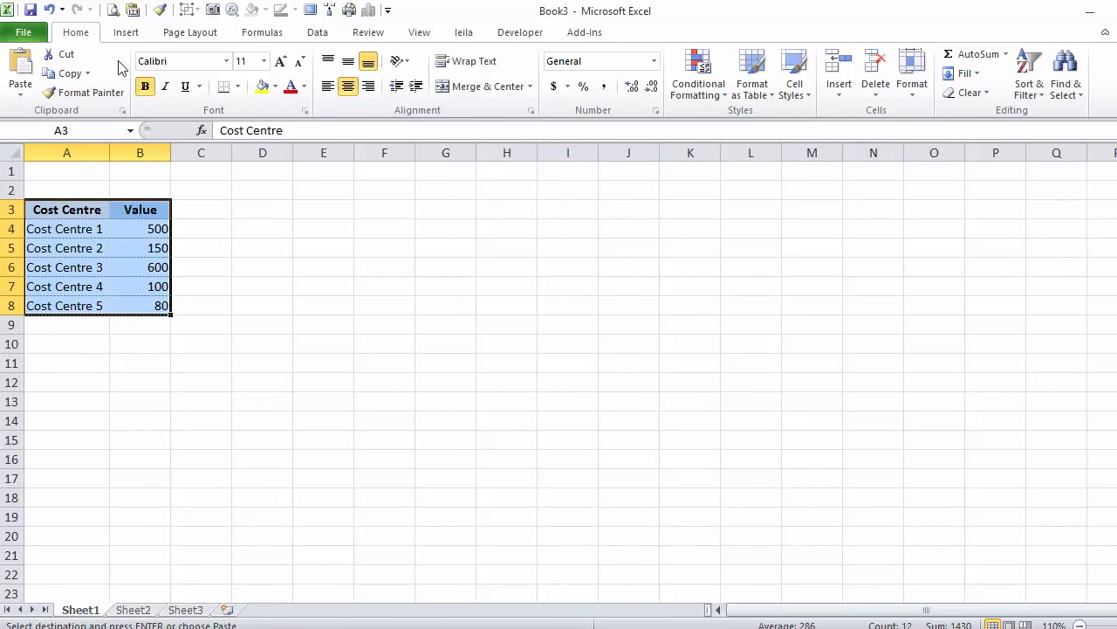
Step: Insert a 2-D pie chart of the five cost centre values
{"action": "left_click", "coordinate": [126, 32]}
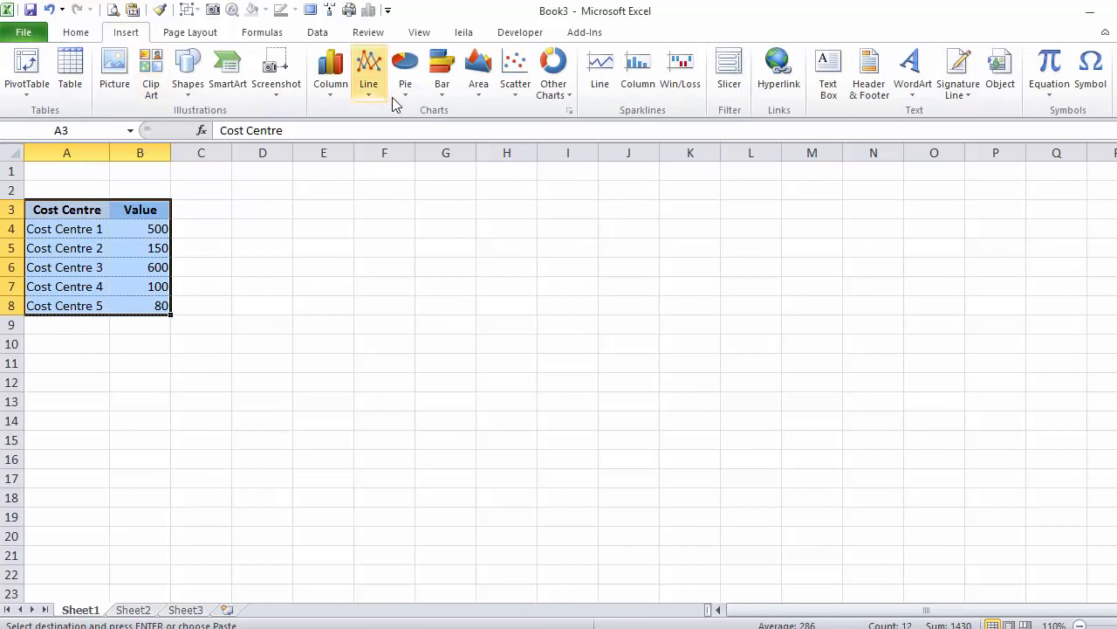
{"action": "left_click", "coordinate": [405, 70]}
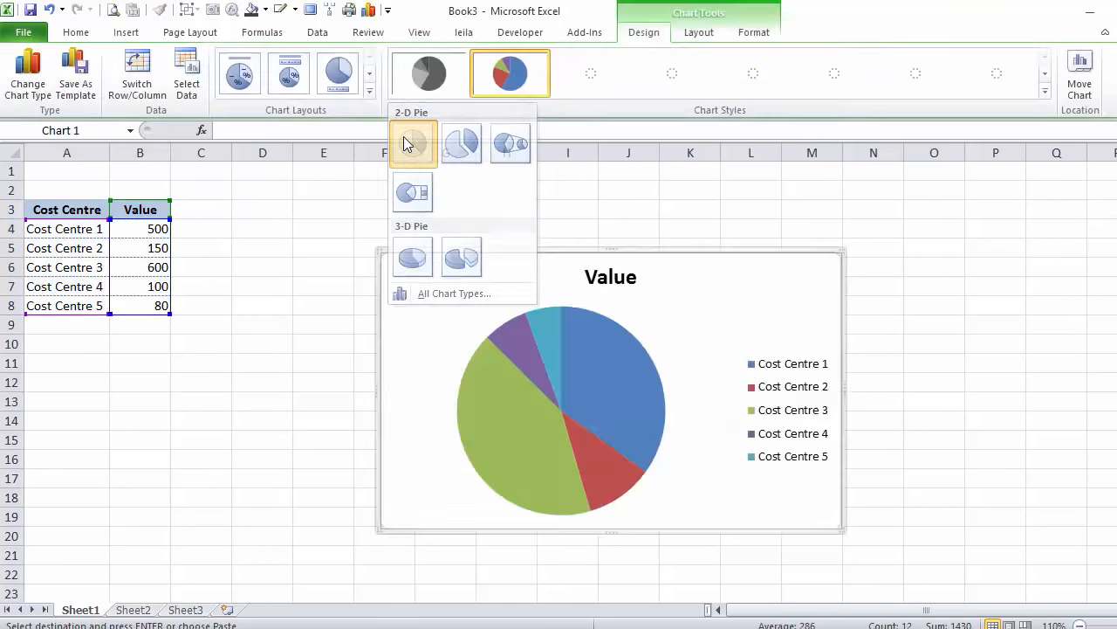
{"action": "left_click", "coordinate": [412, 143]}
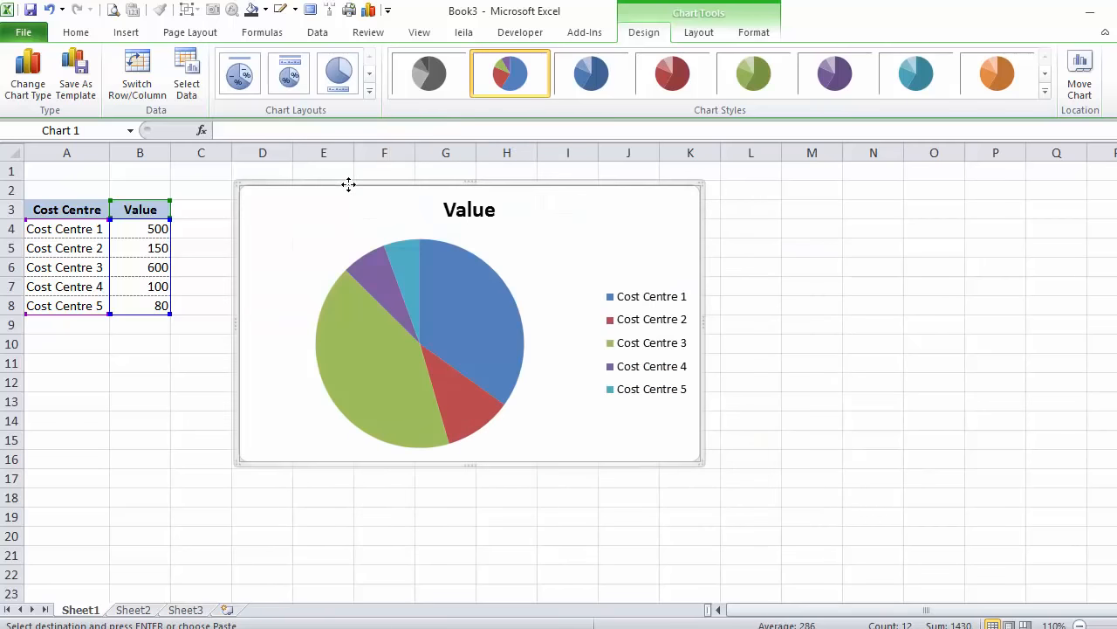
{"action": "mouse_move", "coordinate": [465, 307]}
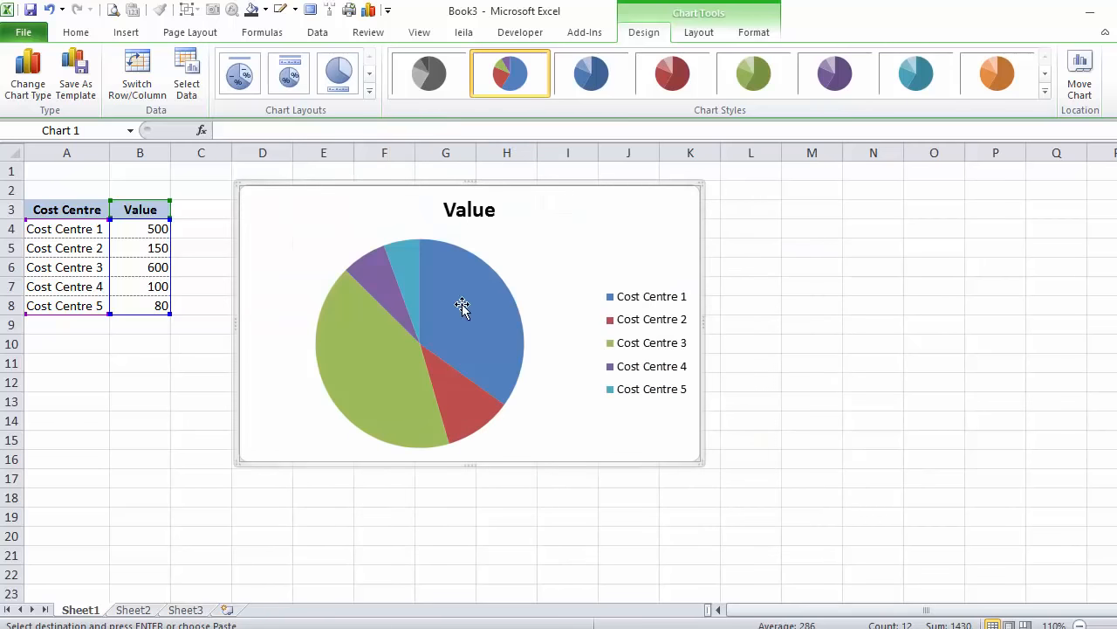
{"action": "mouse_move", "coordinate": [475, 297]}
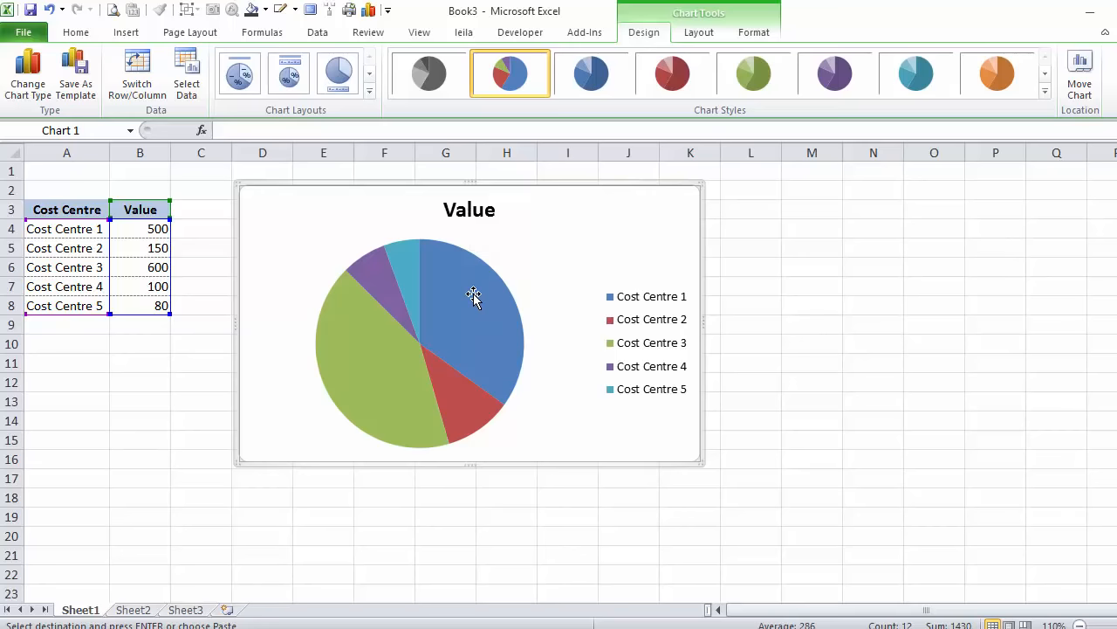
Step: Add value data labels to the pie slices
{"action": "right_click", "coordinate": [474, 297]}
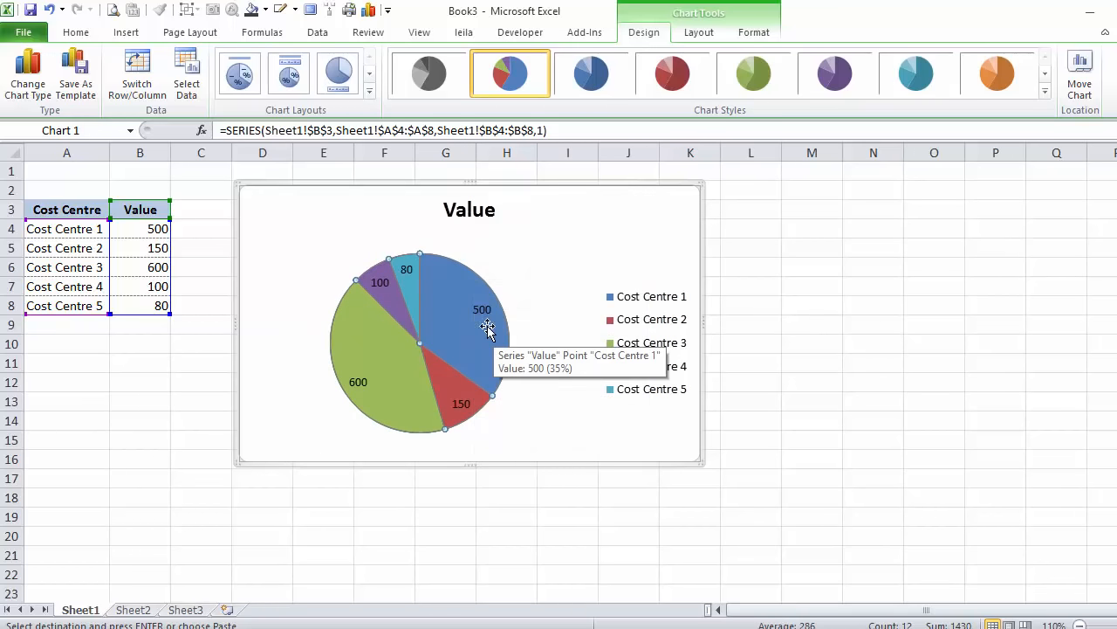
{"action": "left_click", "coordinate": [201, 361]}
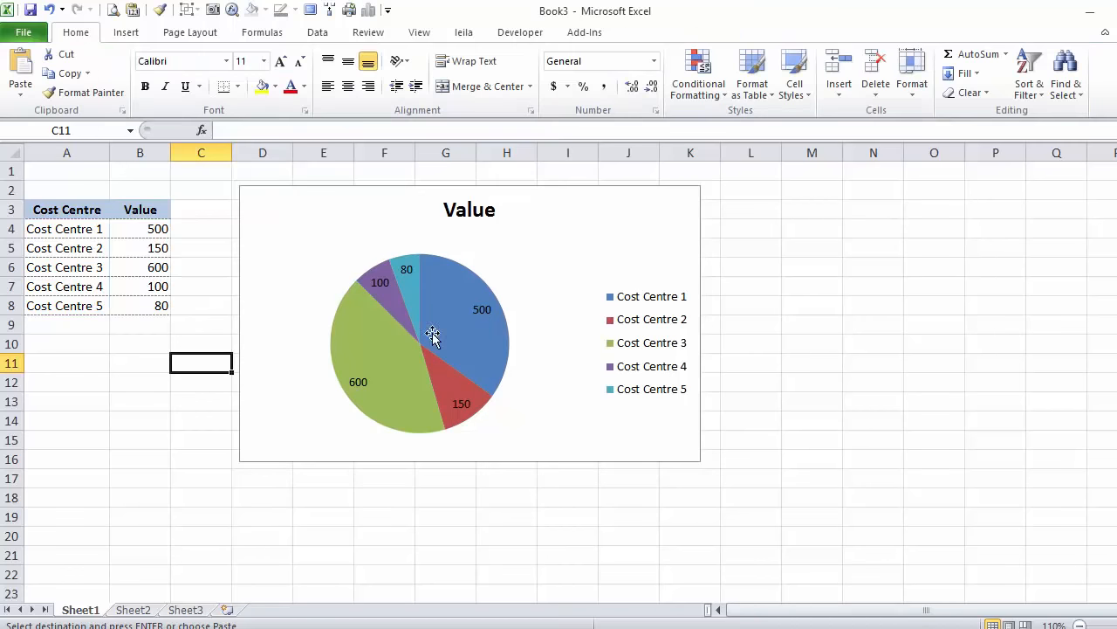
{"action": "mouse_move", "coordinate": [465, 332]}
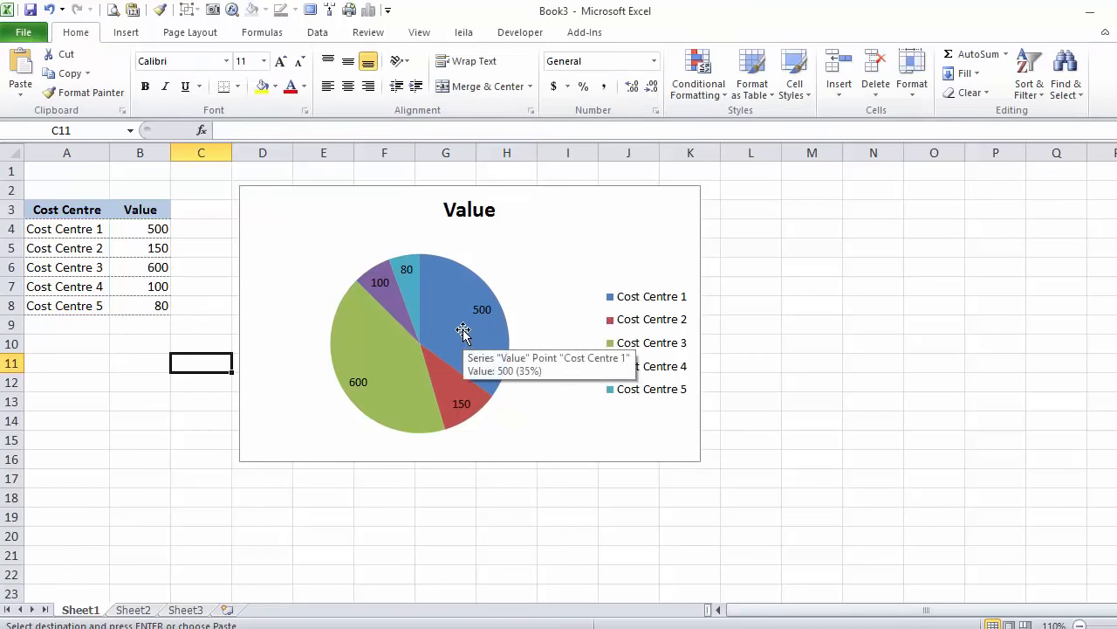
{"action": "left_click", "coordinate": [464, 332]}
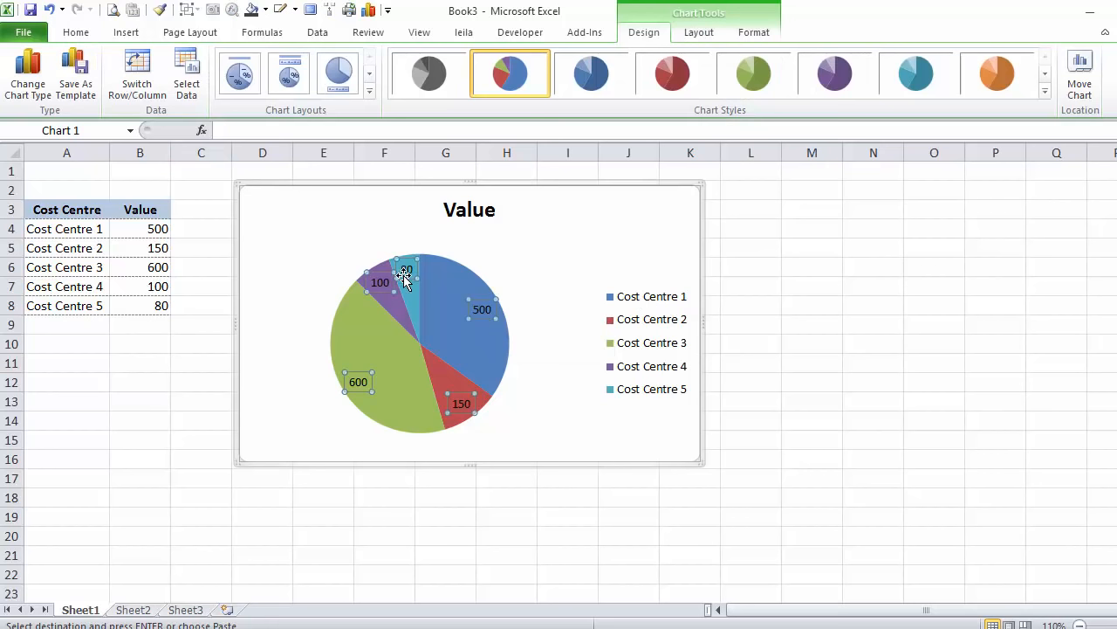
{"action": "mouse_move", "coordinate": [652, 387]}
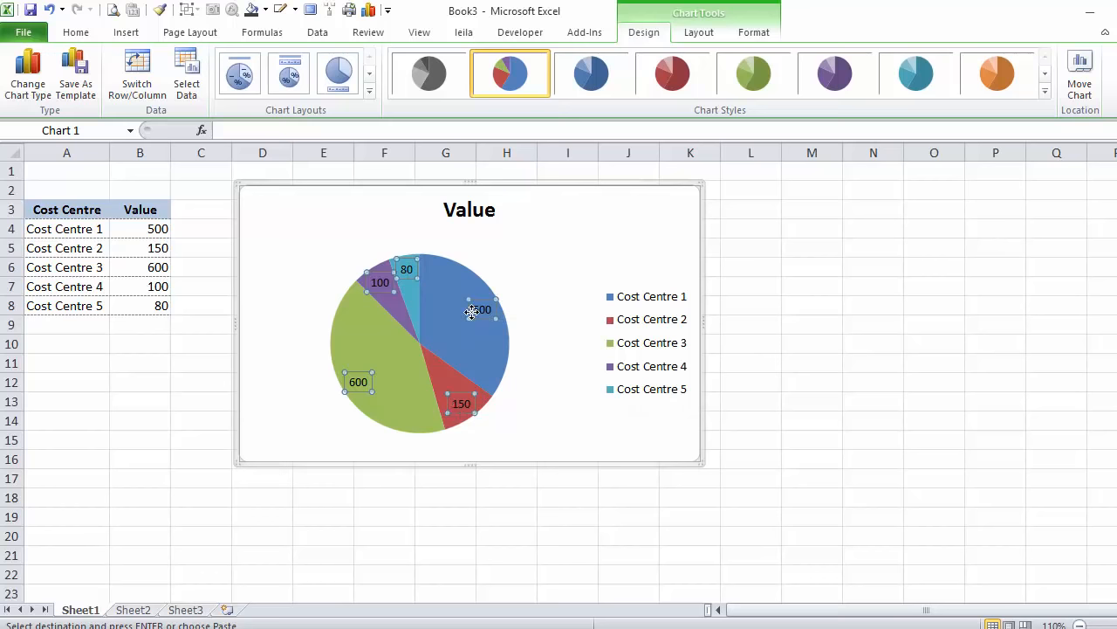
Step: Format the data labels to show Category Name and value with a semicolon separator
{"action": "right_click", "coordinate": [472, 311]}
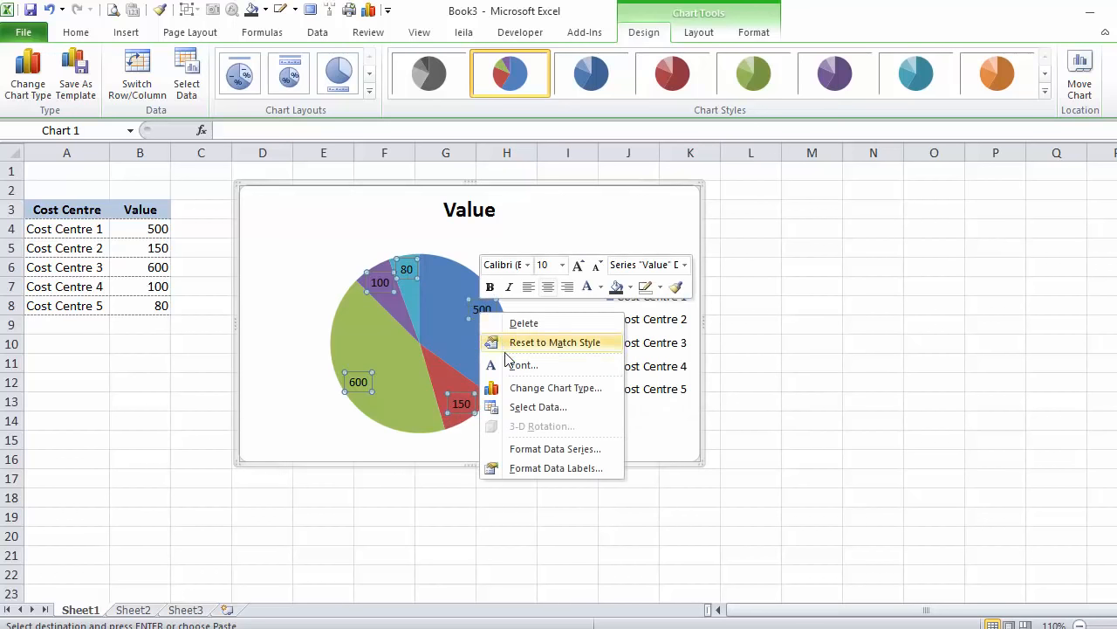
{"action": "left_click", "coordinate": [555, 468]}
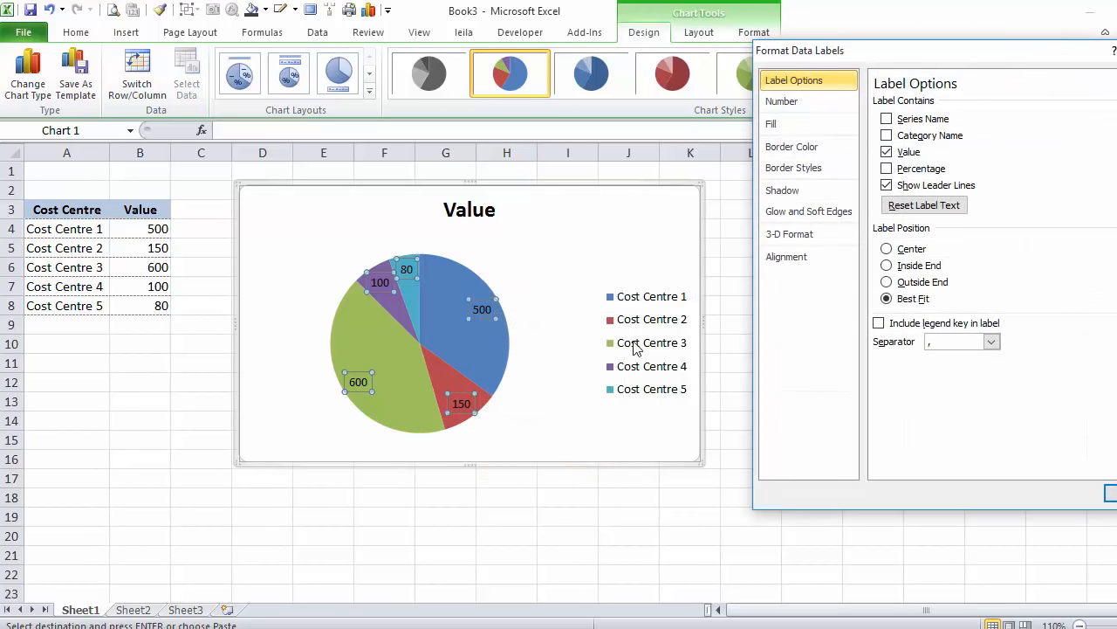
{"action": "left_click", "coordinate": [887, 136]}
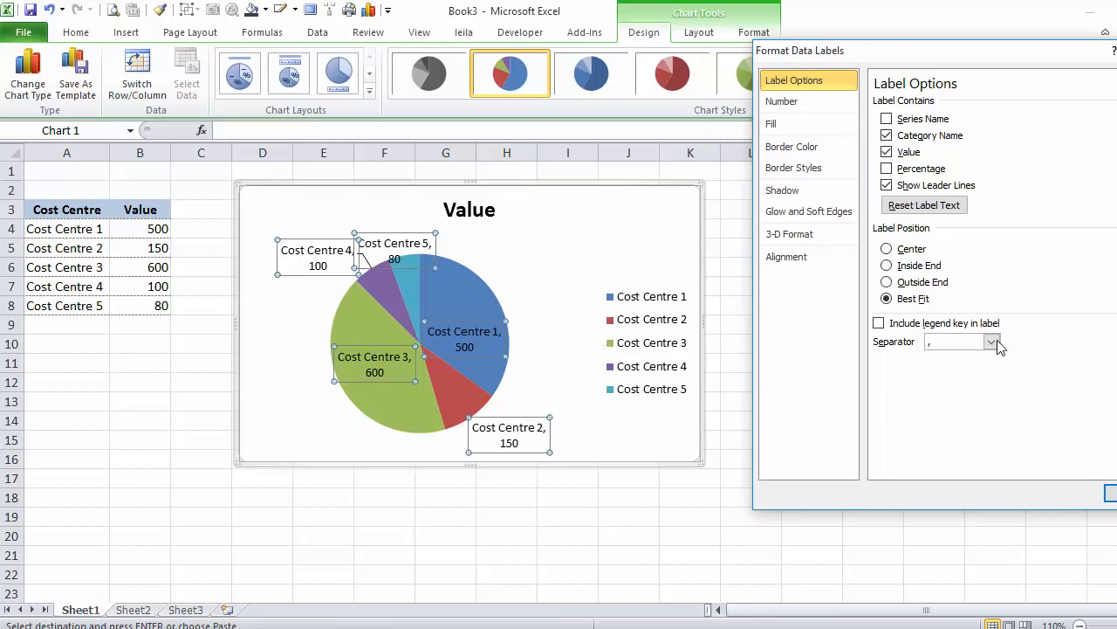
{"action": "left_click", "coordinate": [992, 341]}
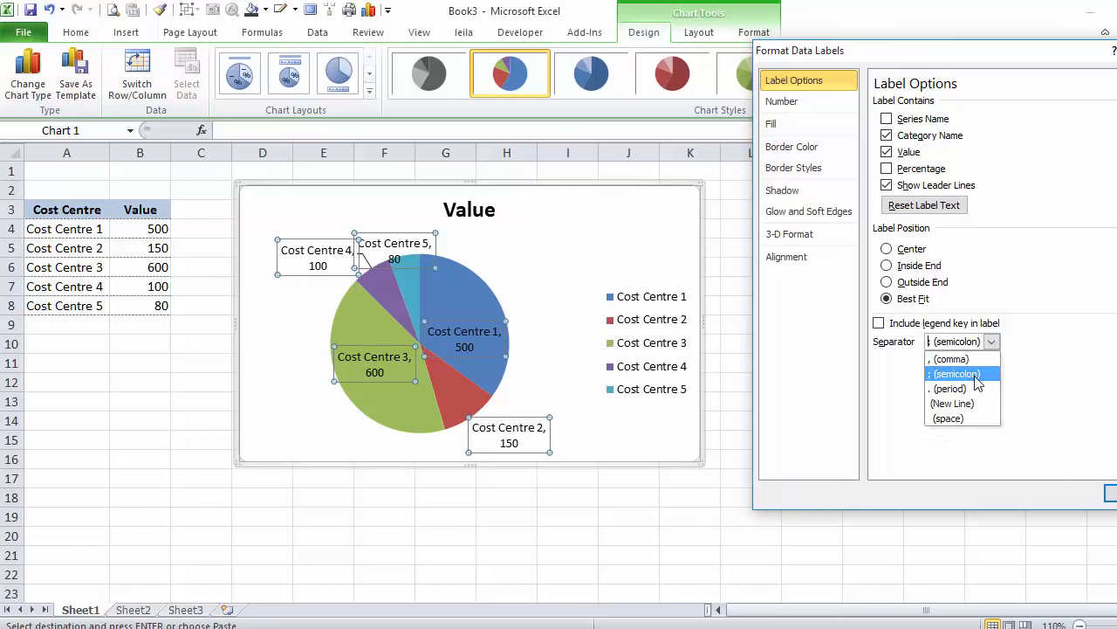
{"action": "left_click", "coordinate": [954, 374]}
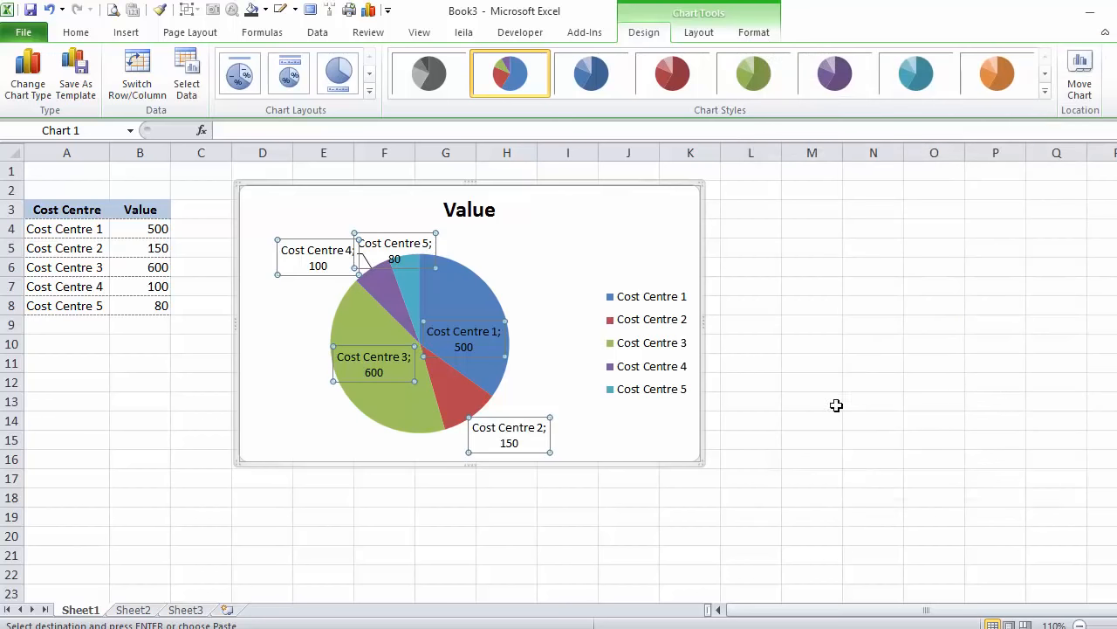
{"action": "left_click", "coordinate": [810, 382]}
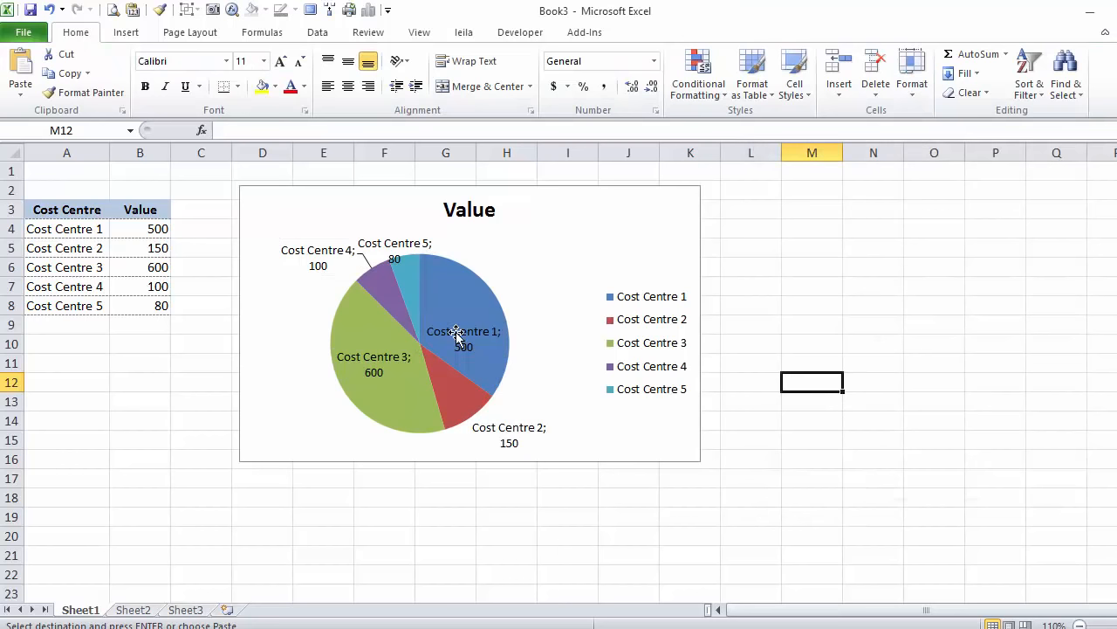
{"action": "mouse_move", "coordinate": [458, 405]}
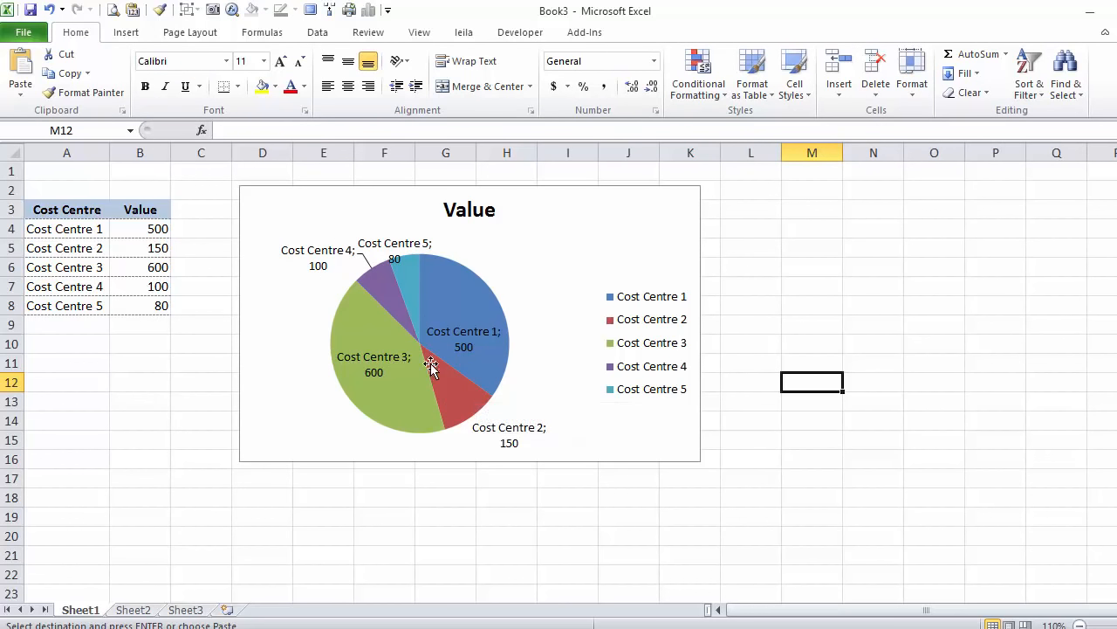
{"action": "mouse_move", "coordinate": [428, 405]}
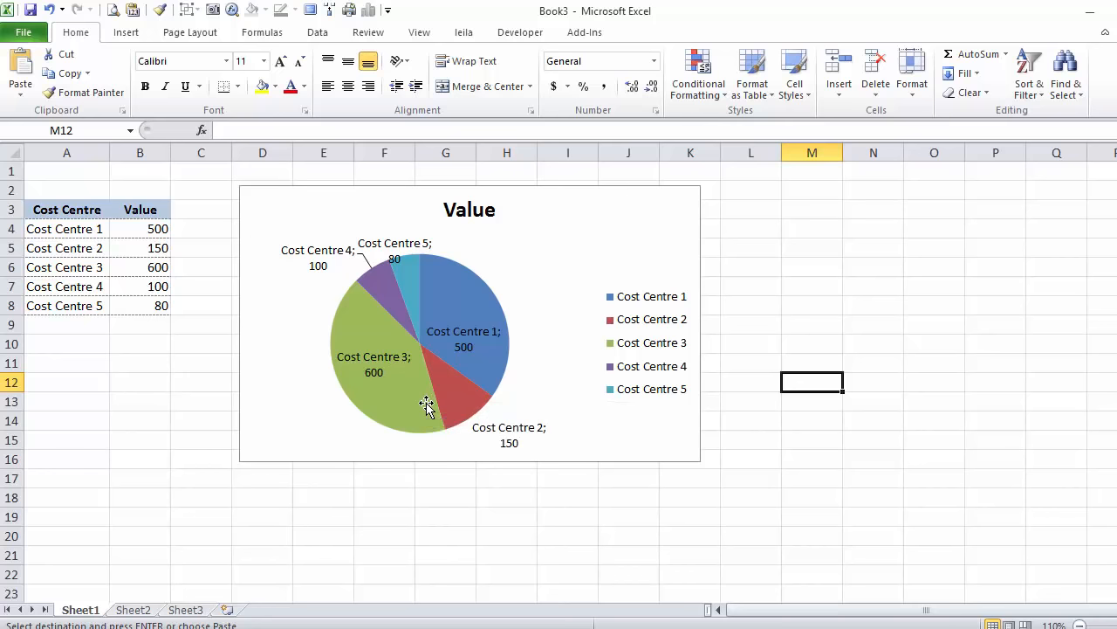
Step: Select the whole pie chart and delete it, leaving only the table
{"action": "left_click_drag", "start_coordinate": [66, 227], "coordinate": [157, 248]}
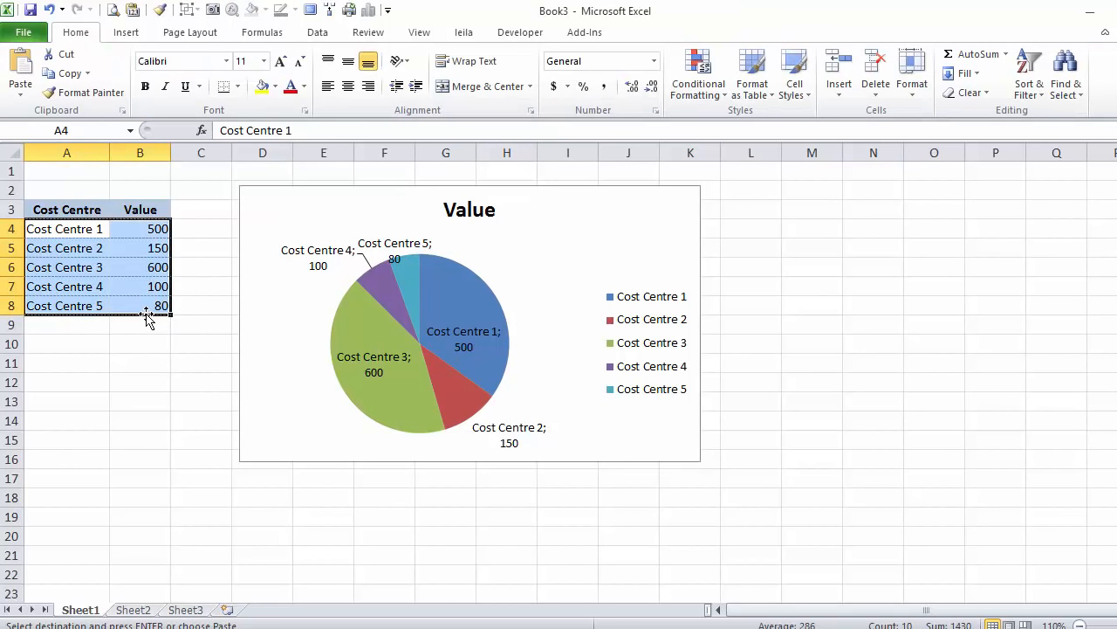
{"action": "left_click", "coordinate": [140, 325]}
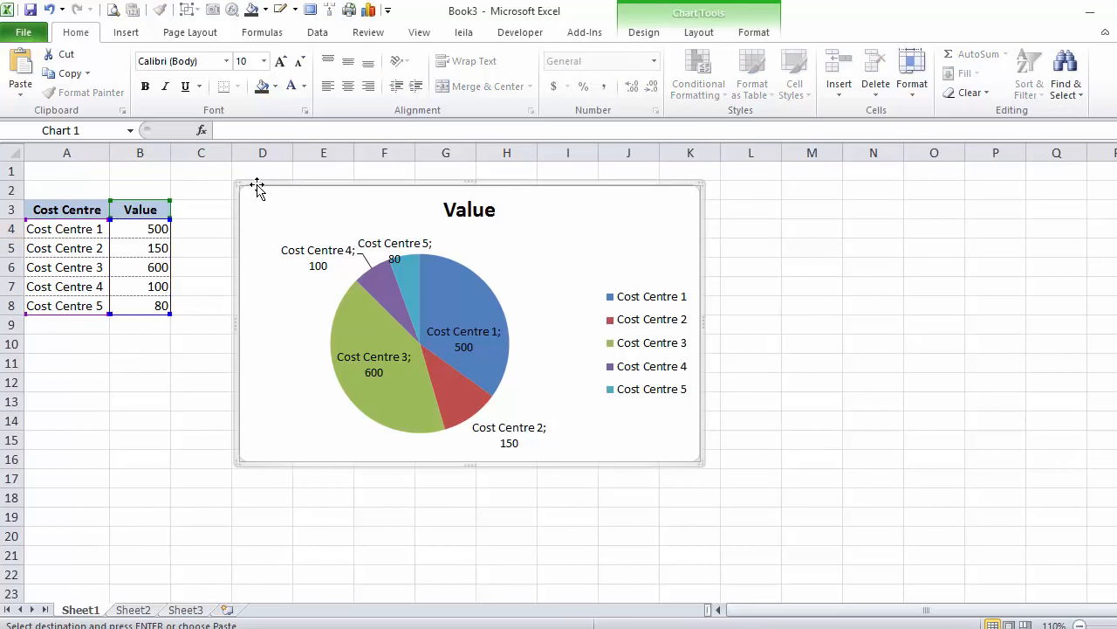
{"action": "left_click", "coordinate": [201, 228]}
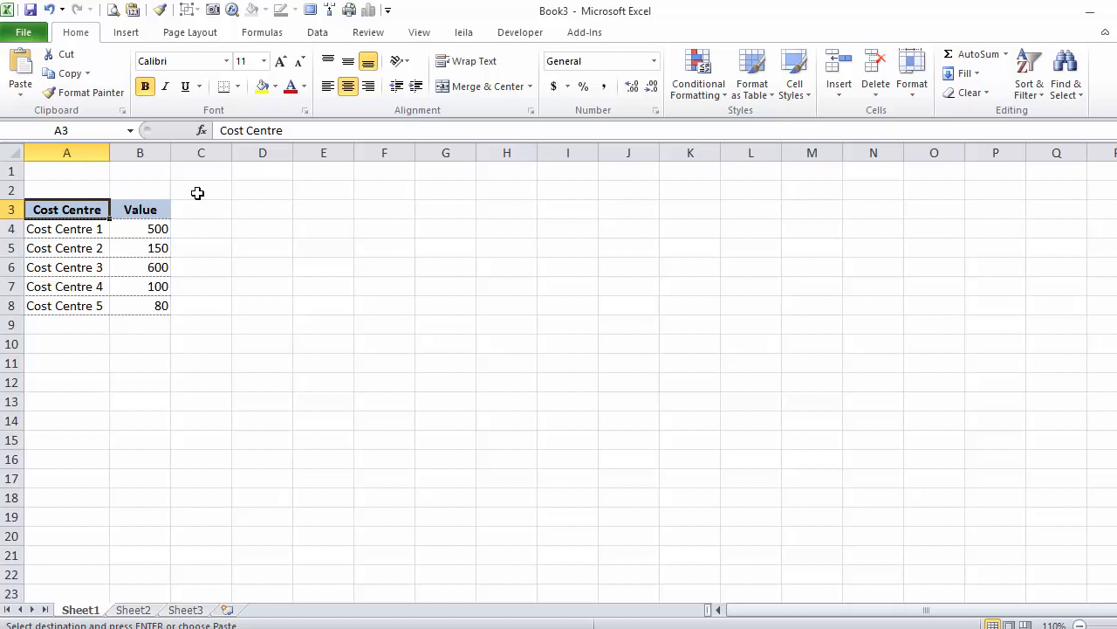
{"action": "mouse_move", "coordinate": [201, 208]}
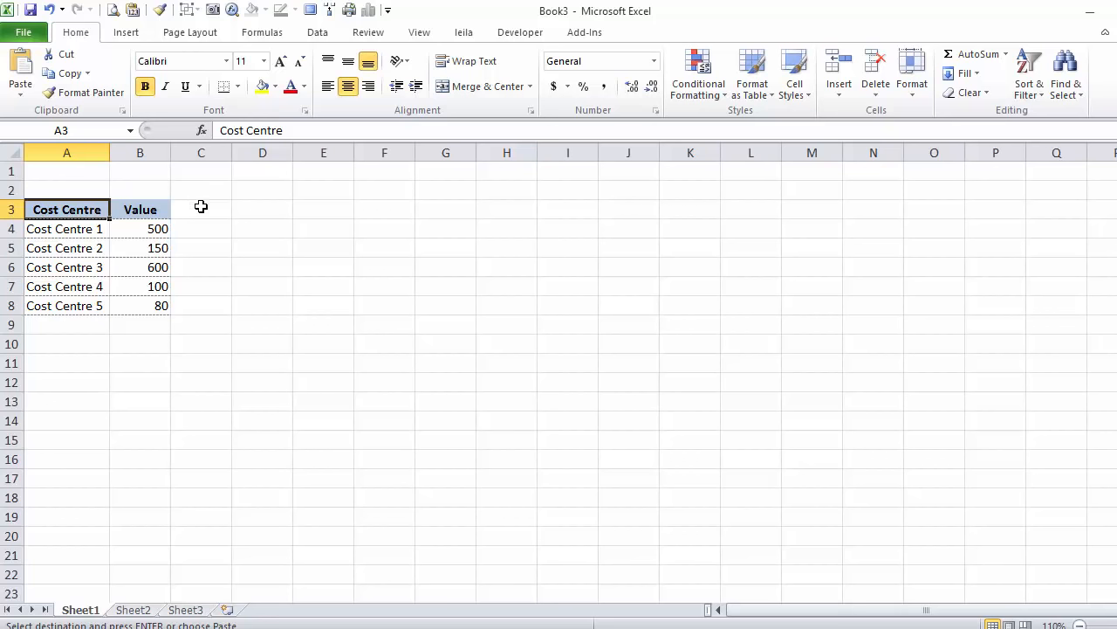
Step: Add a 'Rank' heading in C3
{"action": "left_click", "coordinate": [201, 210]}
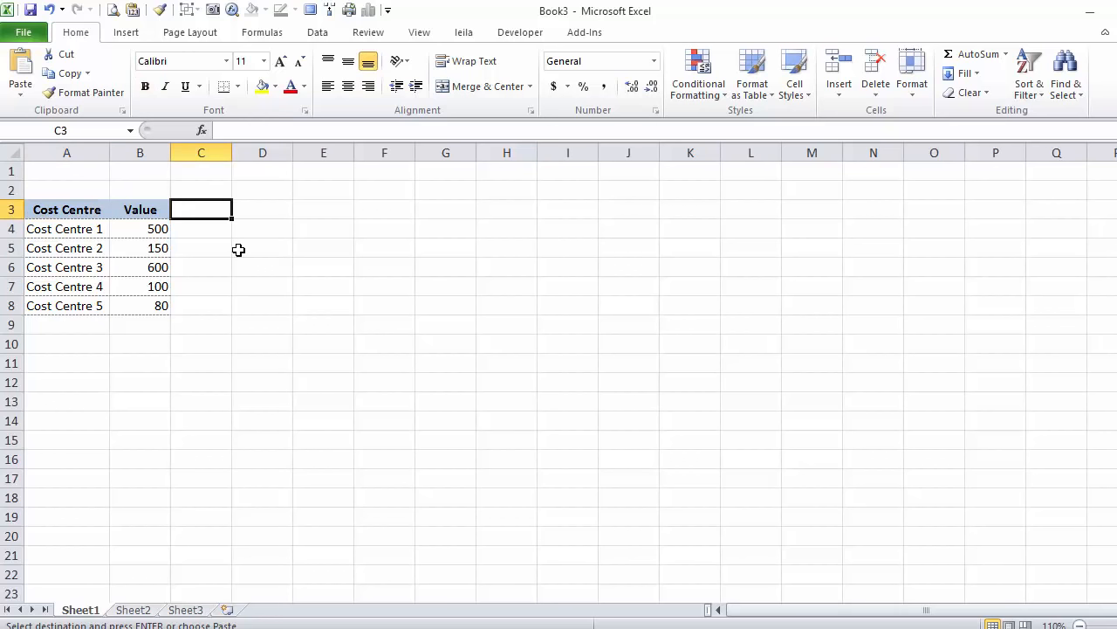
{"action": "type", "text": "Rank"}
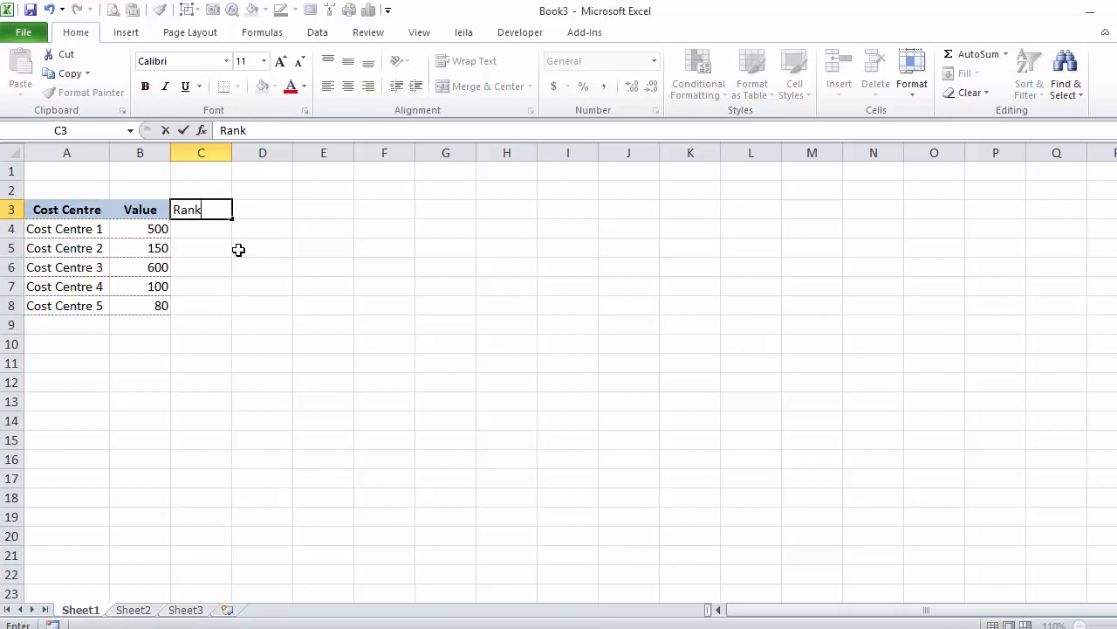
{"action": "key", "text": "Enter"}
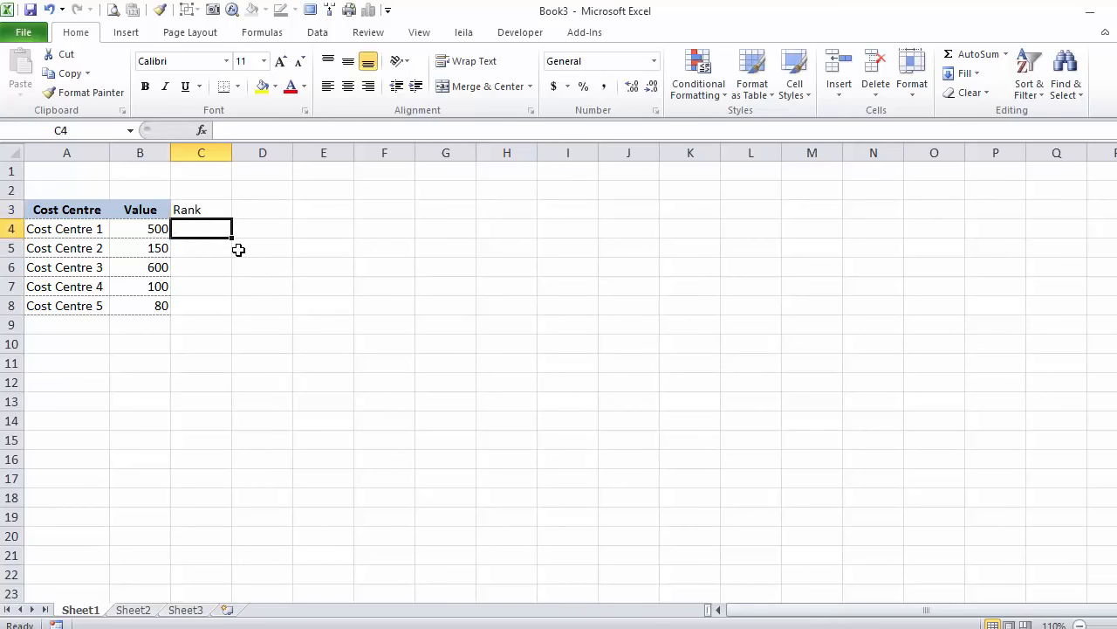
Step: Enter =RANK(B4,$B$4:$B$8,0) in C4 and fill it down to C8
{"action": "type", "text": "=rank("}
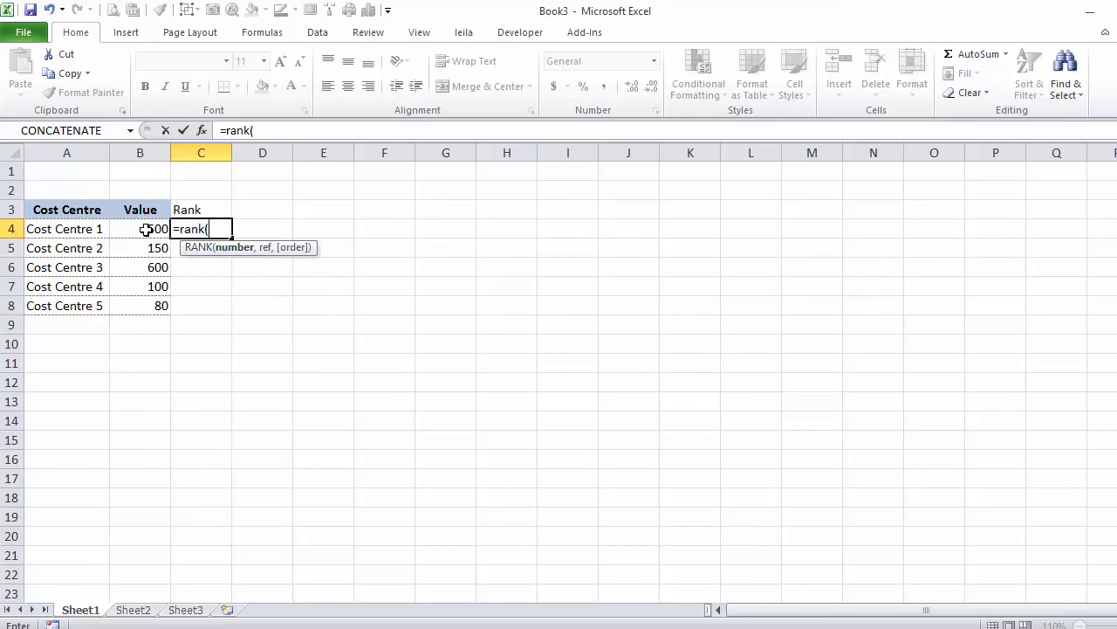
{"action": "left_click", "coordinate": [140, 229]}
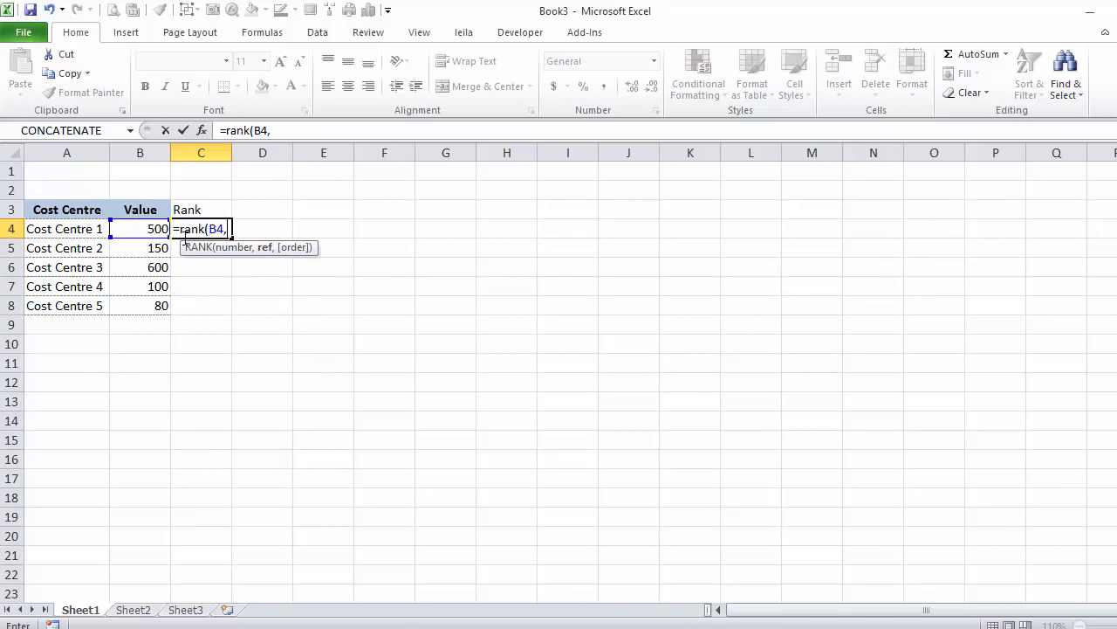
{"action": "left_click_drag", "start_coordinate": [140, 229], "coordinate": [140, 305]}
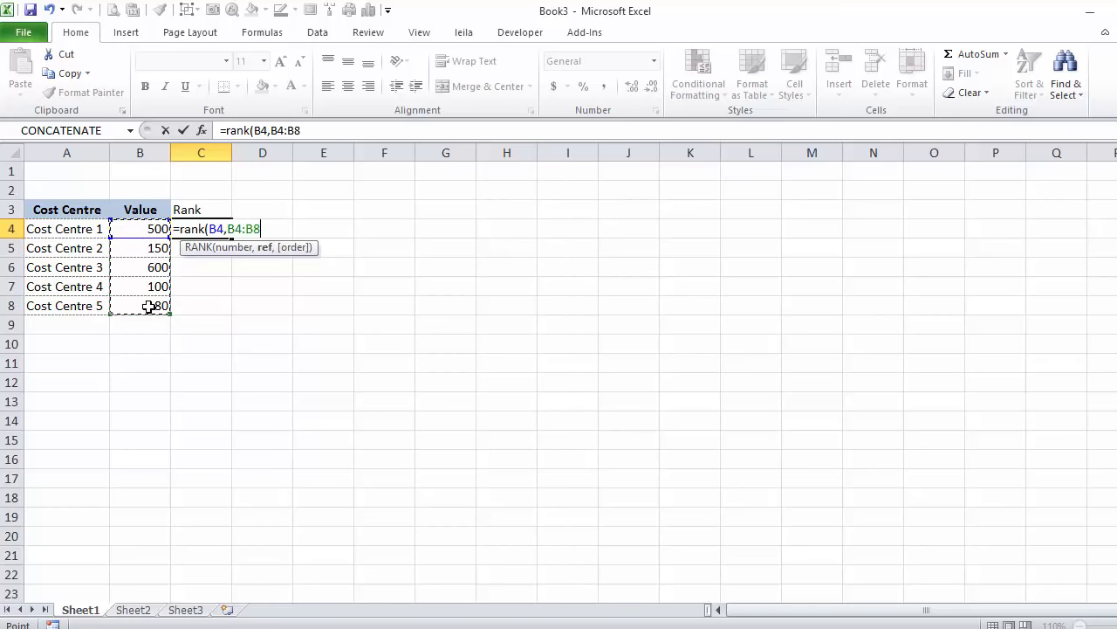
{"action": "key", "text": "F4"}
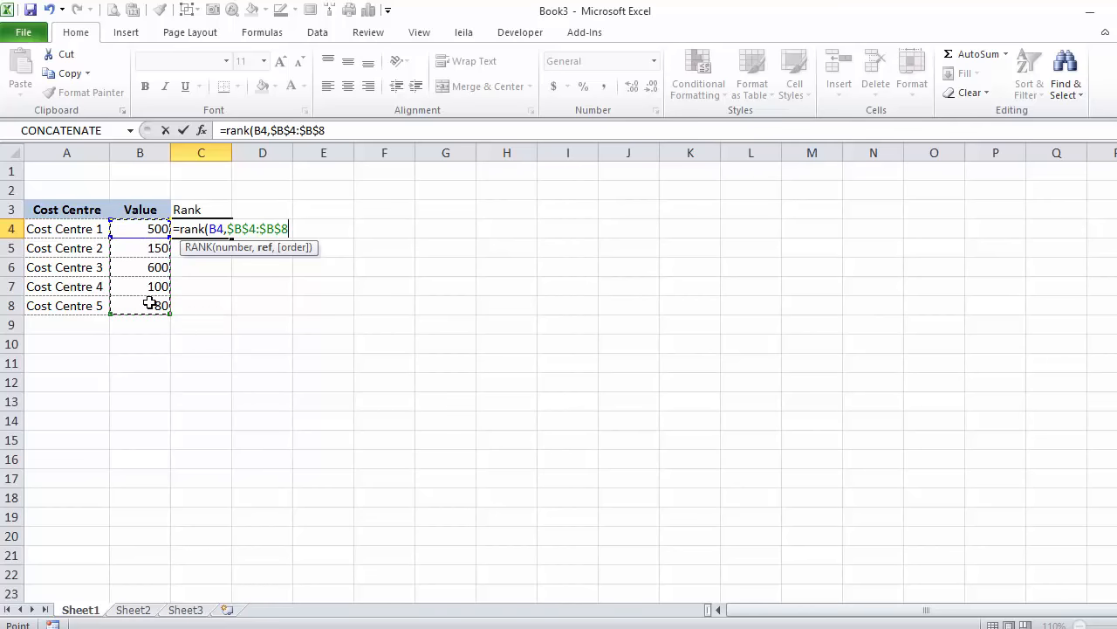
{"action": "type", "text": ","}
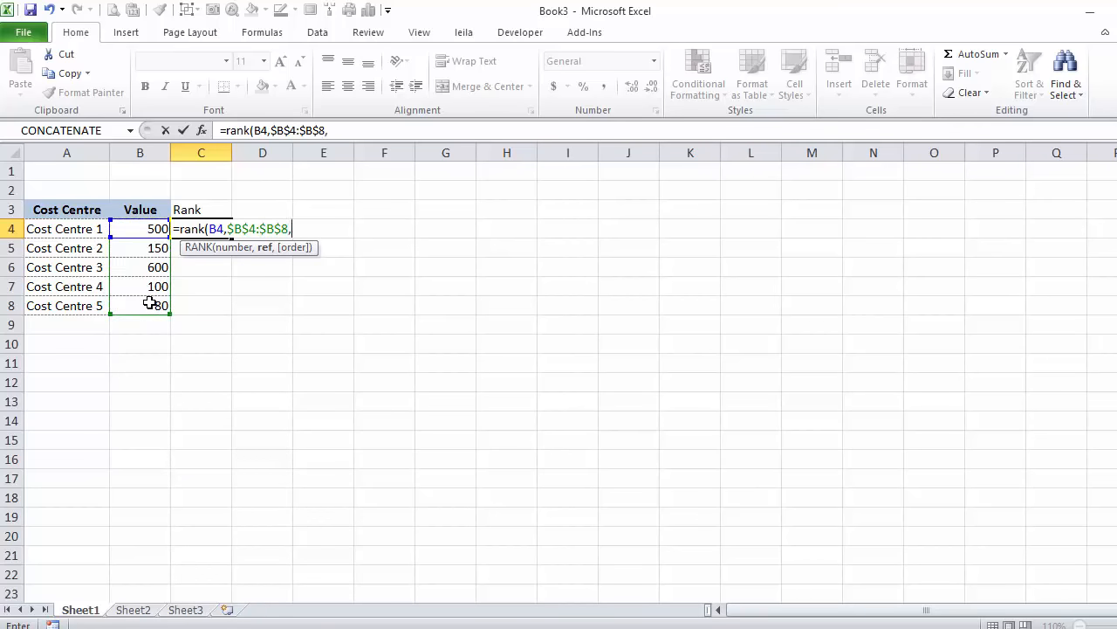
{"action": "type", "text": "0"}
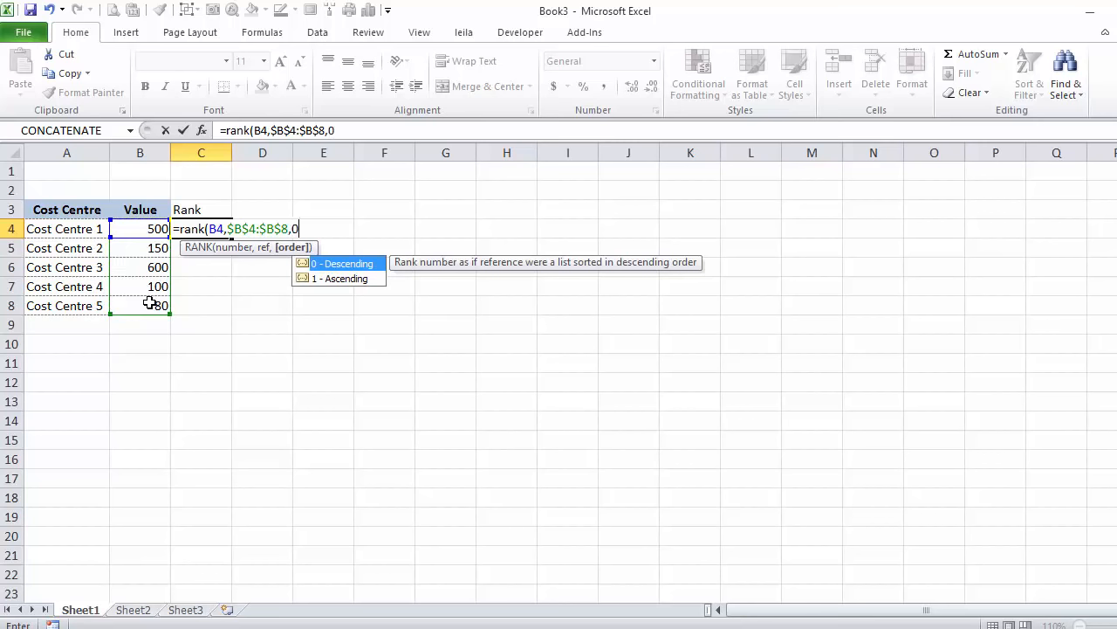
{"action": "key", "text": "Enter"}
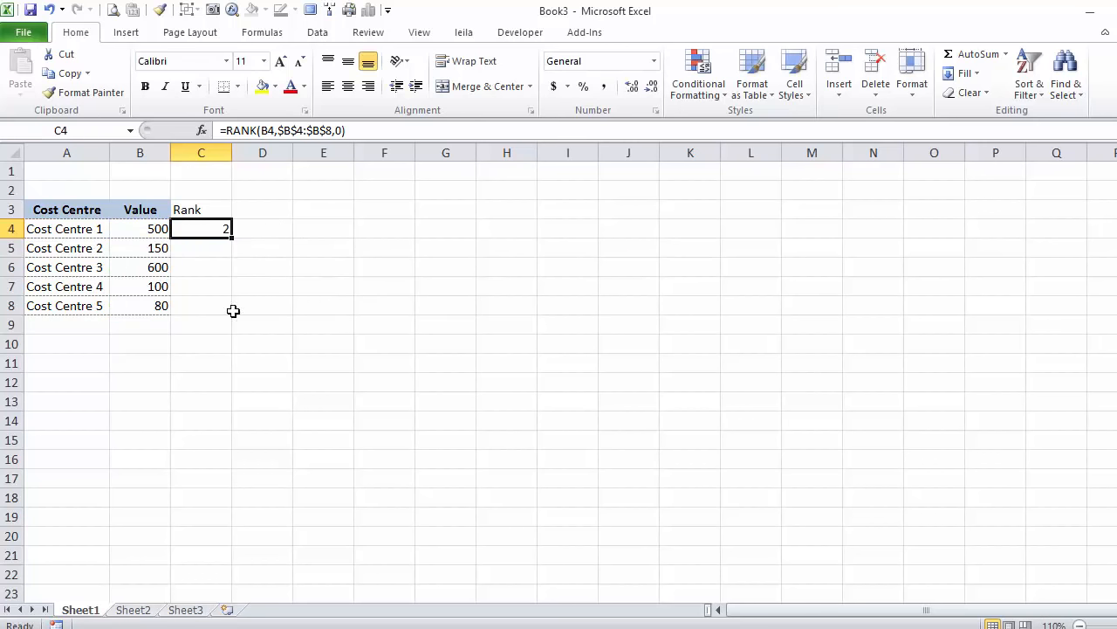
{"action": "left_click_drag", "start_coordinate": [226, 228], "coordinate": [227, 304]}
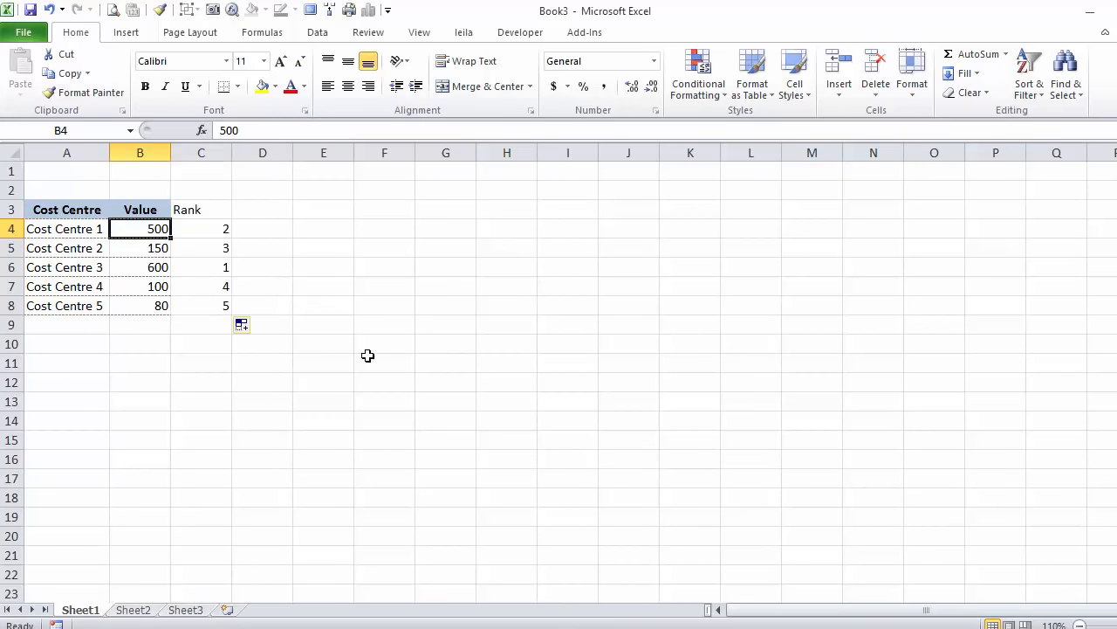
Step: Change Cost Centre 1's value to 700 so it ranks first
{"action": "type", "text": "700"}
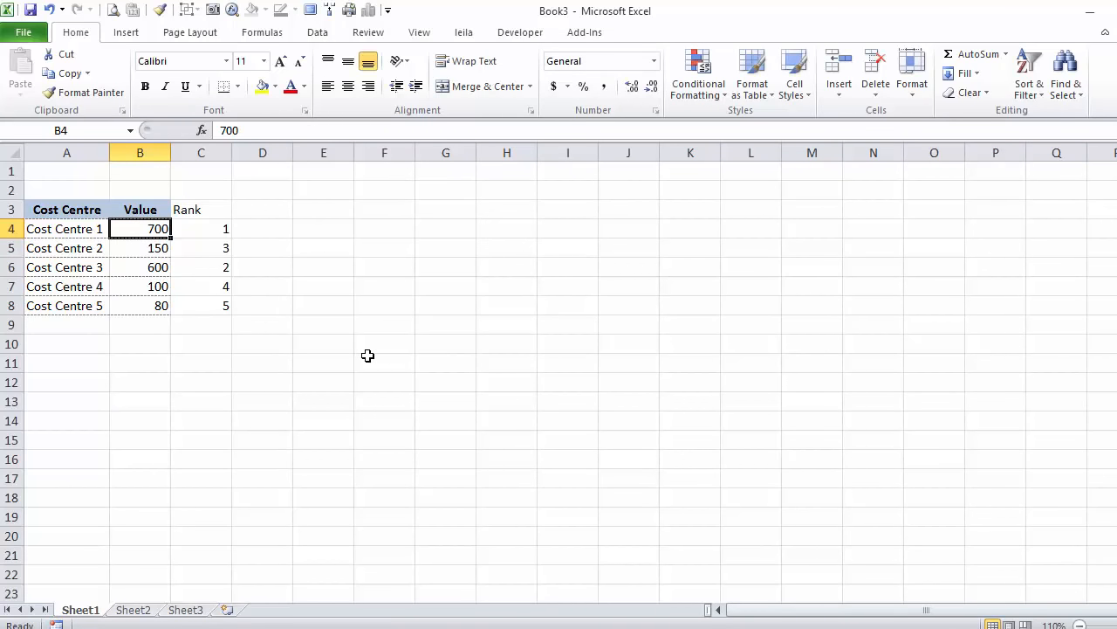
{"action": "left_click", "coordinate": [139, 210]}
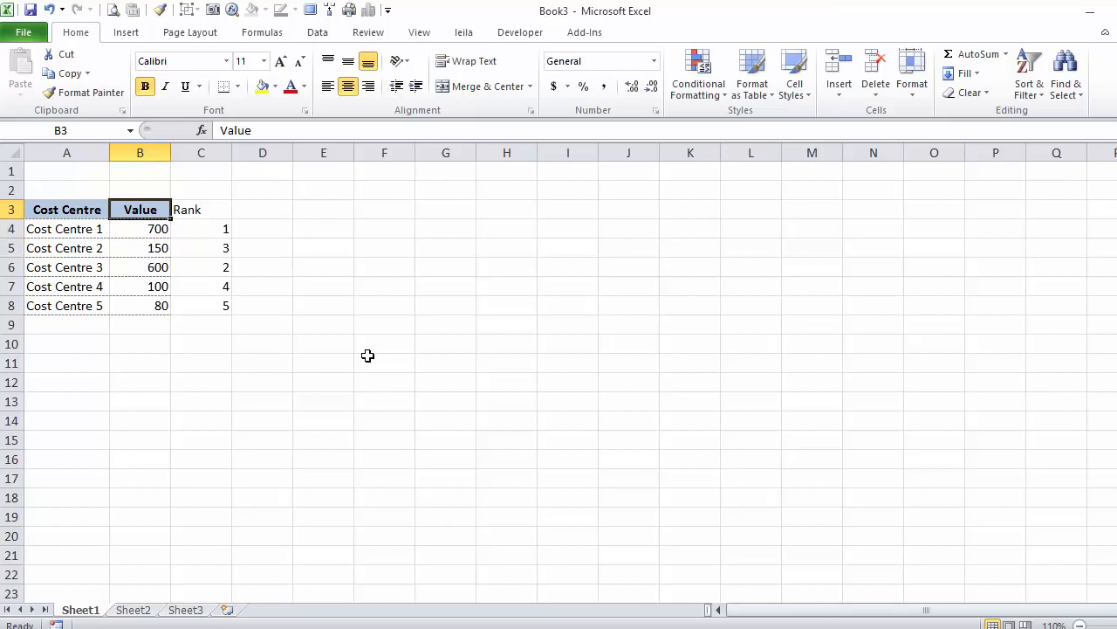
{"action": "left_click", "coordinate": [262, 210]}
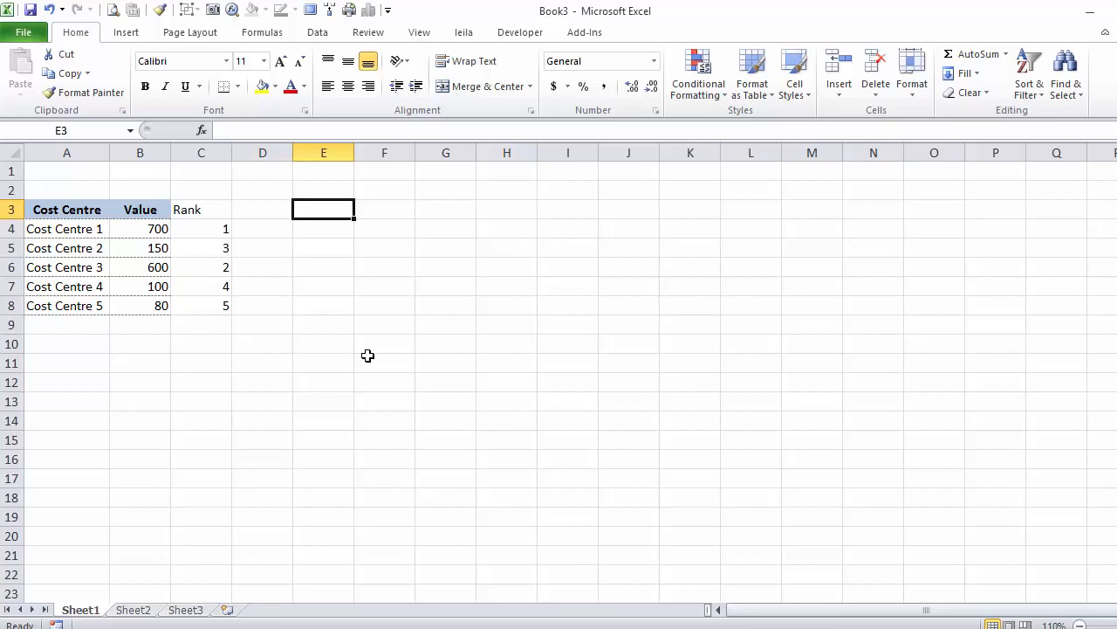
Step: Label the area 'Data for chart' and fill positions 1 to 5 down to row 8
{"action": "type", "text": "Data for chart"}
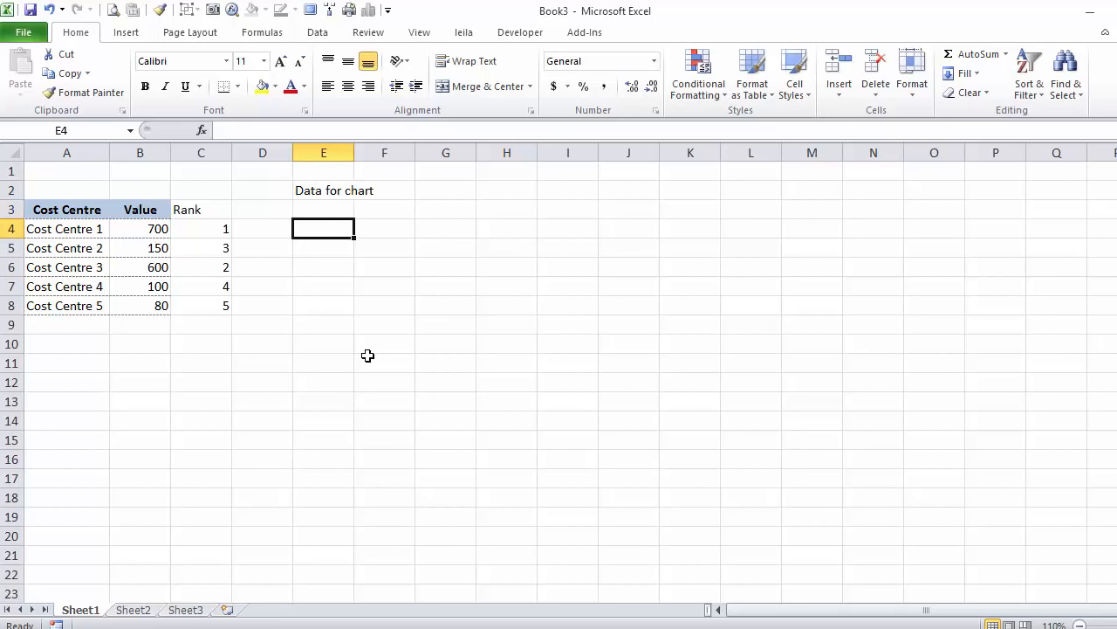
{"action": "type", "text": "1"}
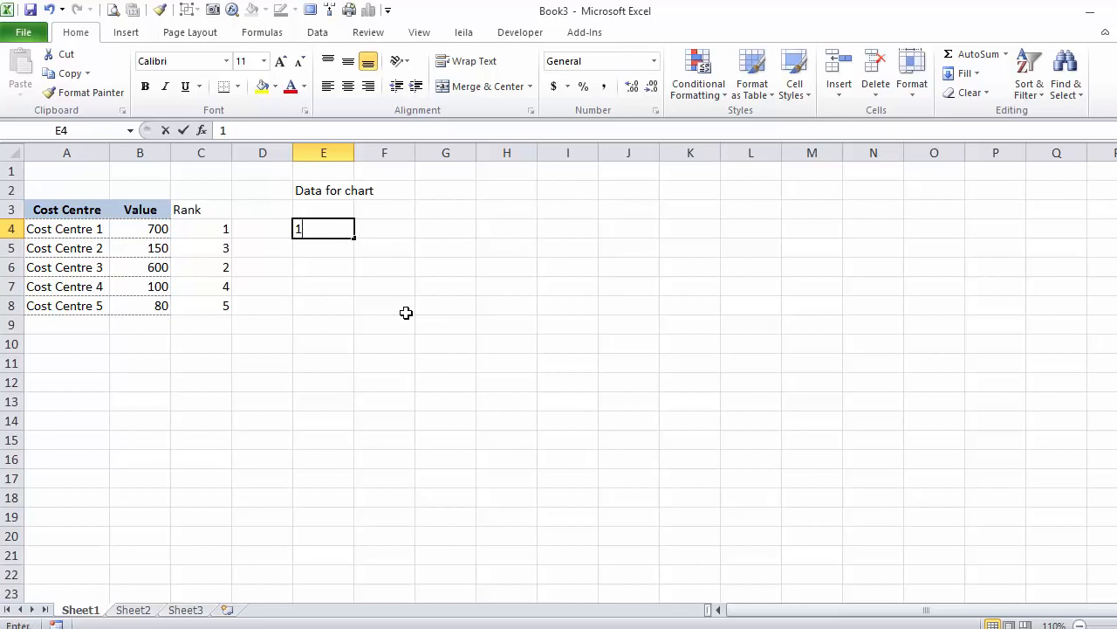
{"action": "key", "text": "Enter"}
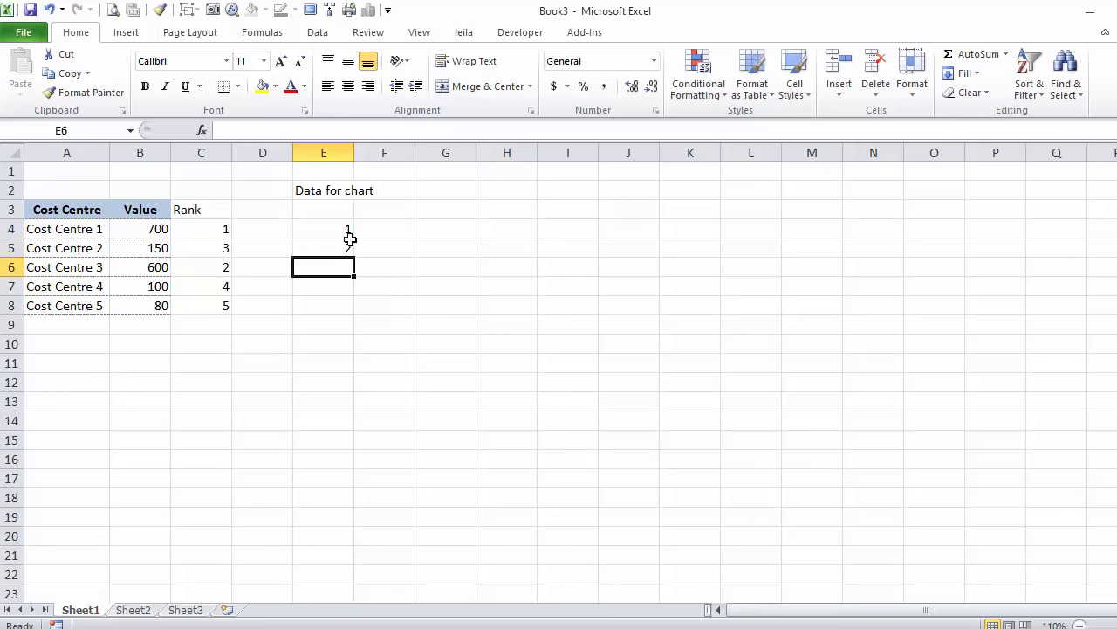
{"action": "left_click_drag", "start_coordinate": [349, 229], "coordinate": [349, 305]}
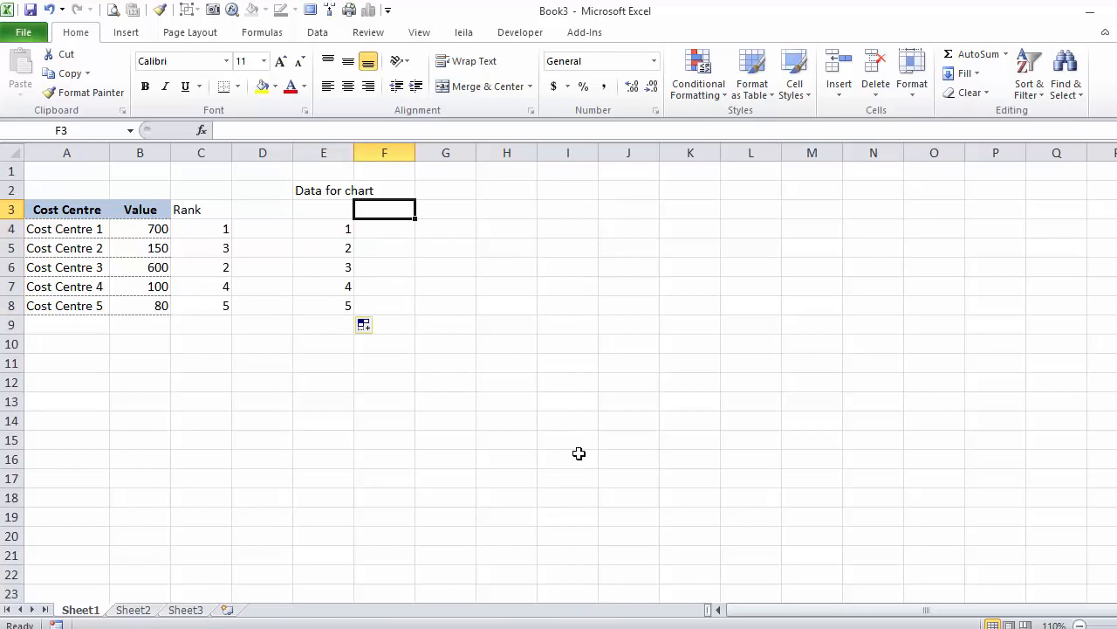
Step: Add 'Cost Centre' and 'Values' headings for the chart data
{"action": "type", "text": "Cost Ce"}
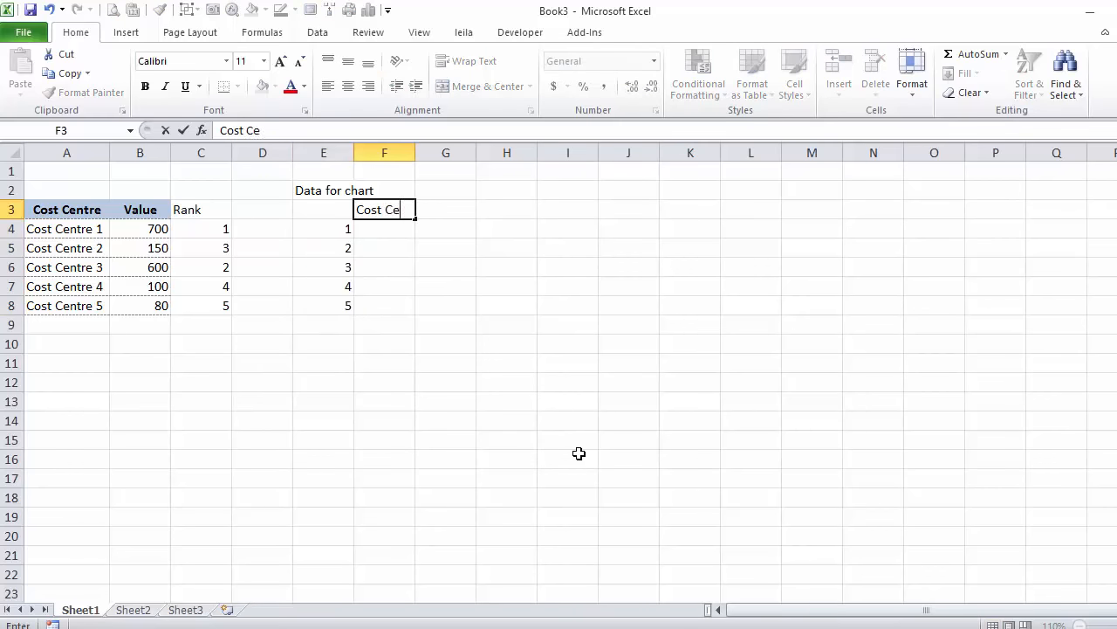
{"action": "type", "text": "ntre"}
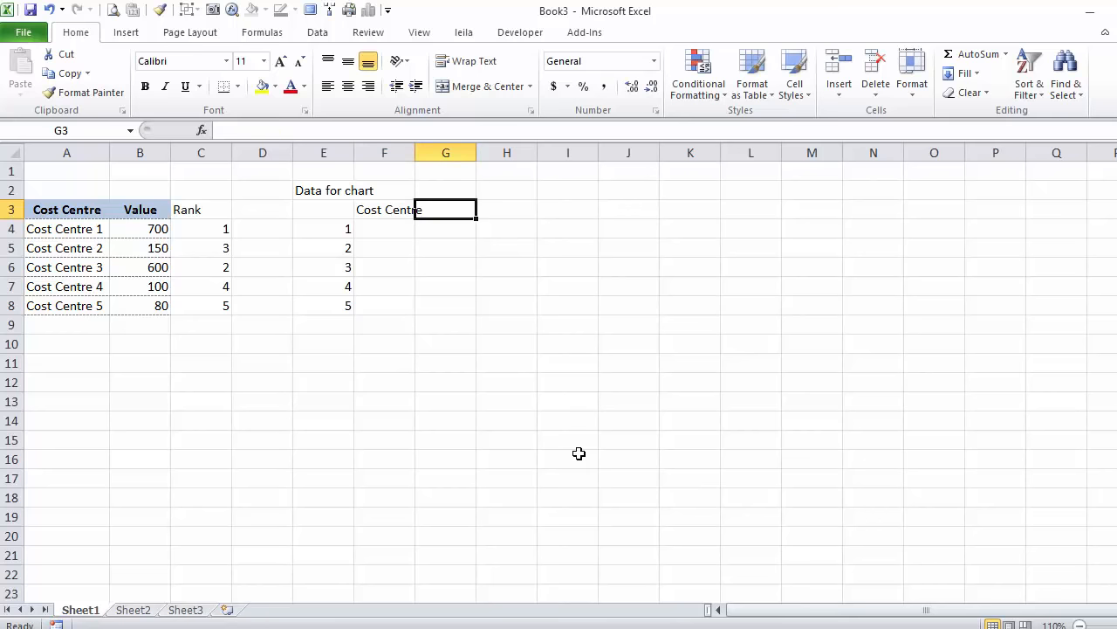
{"action": "type", "text": "Values"}
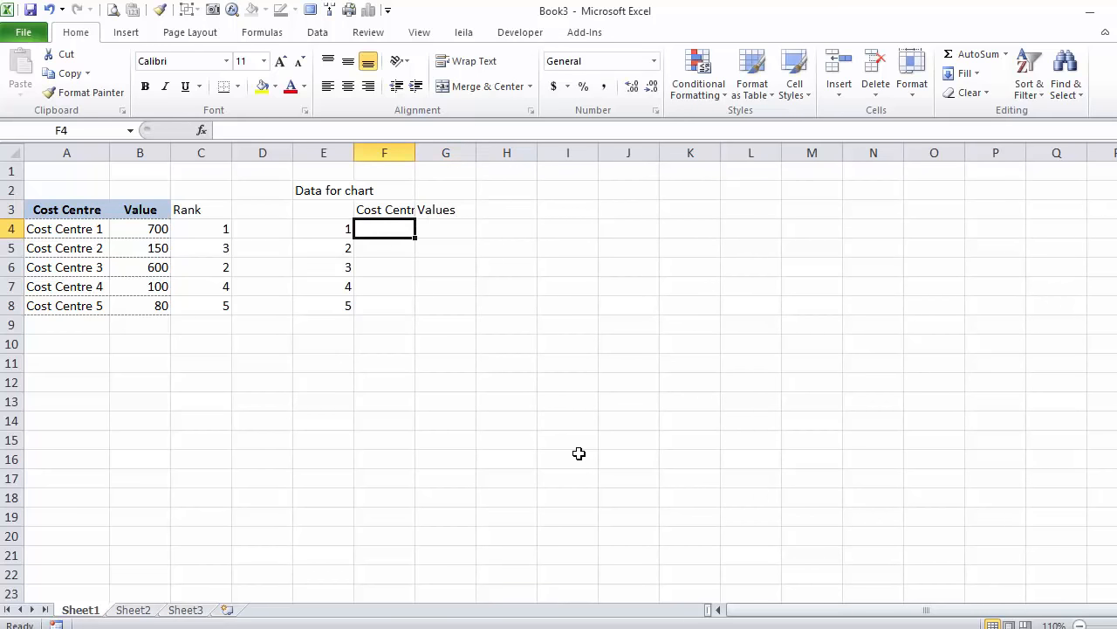
{"action": "mouse_move", "coordinate": [527, 339]}
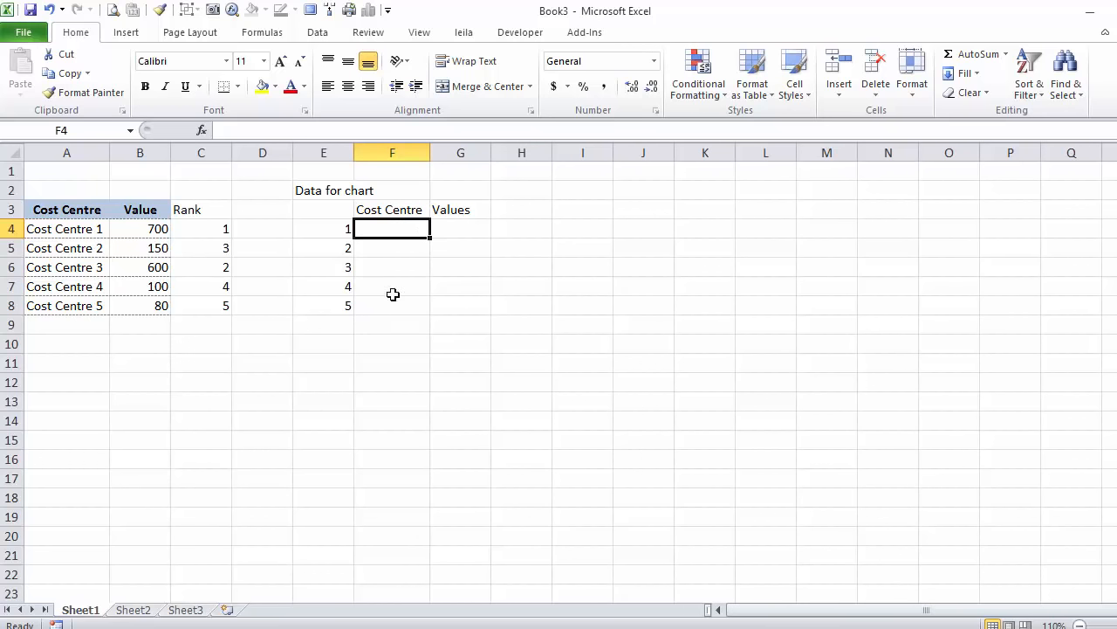
{"action": "mouse_move", "coordinate": [393, 299]}
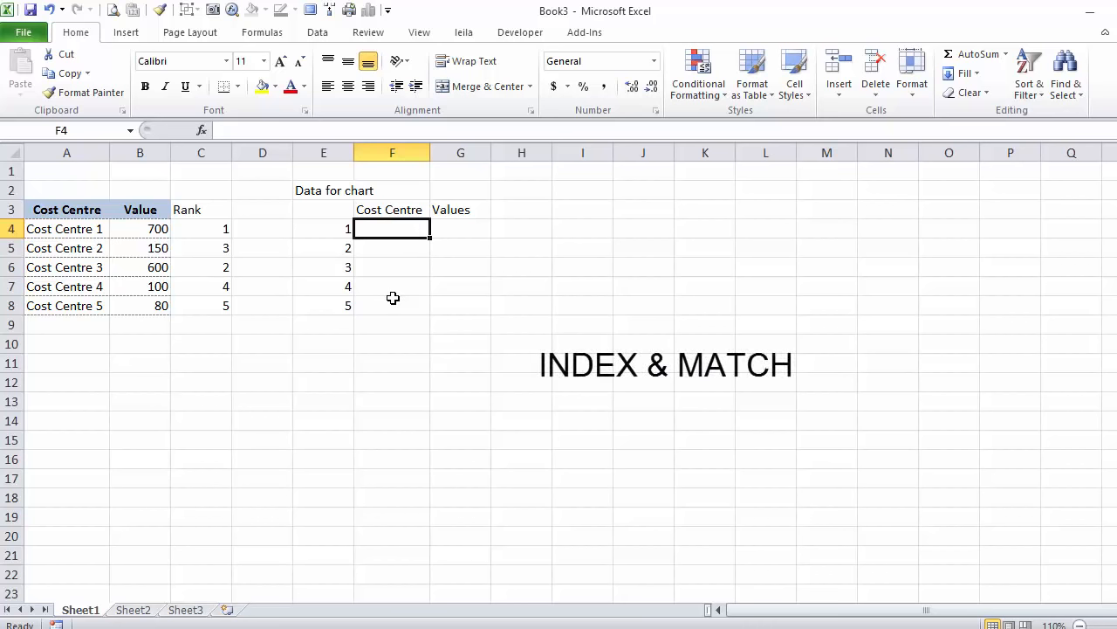
Step: List cost centre names in rank order with an INDEX/MATCH on the Rank column, filled to row 8
{"action": "type", "text": "="}
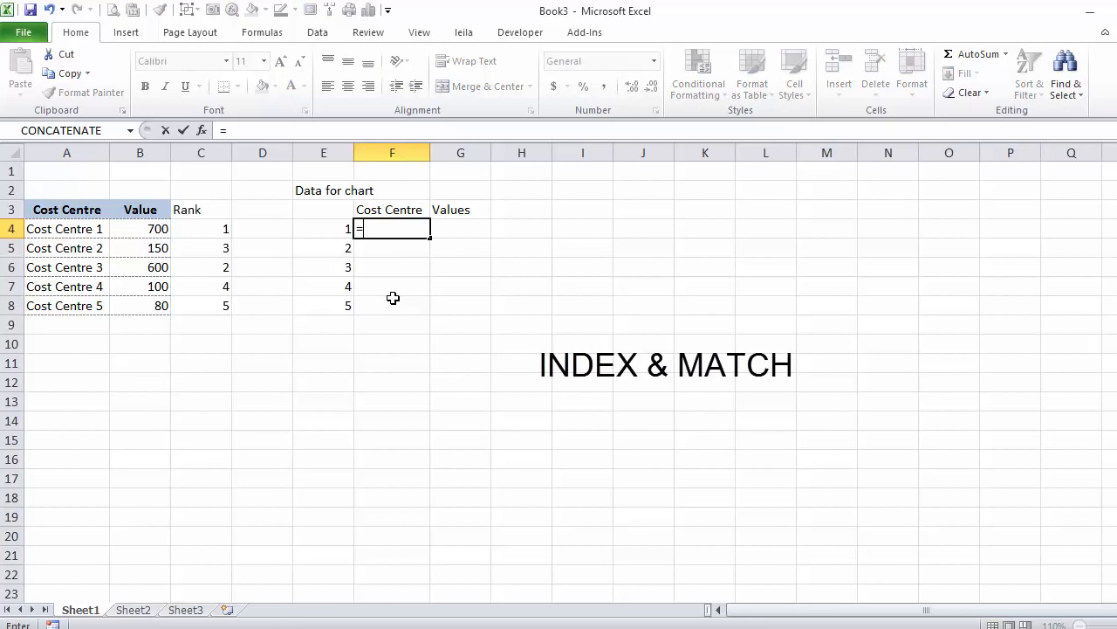
{"action": "type", "text": "index("}
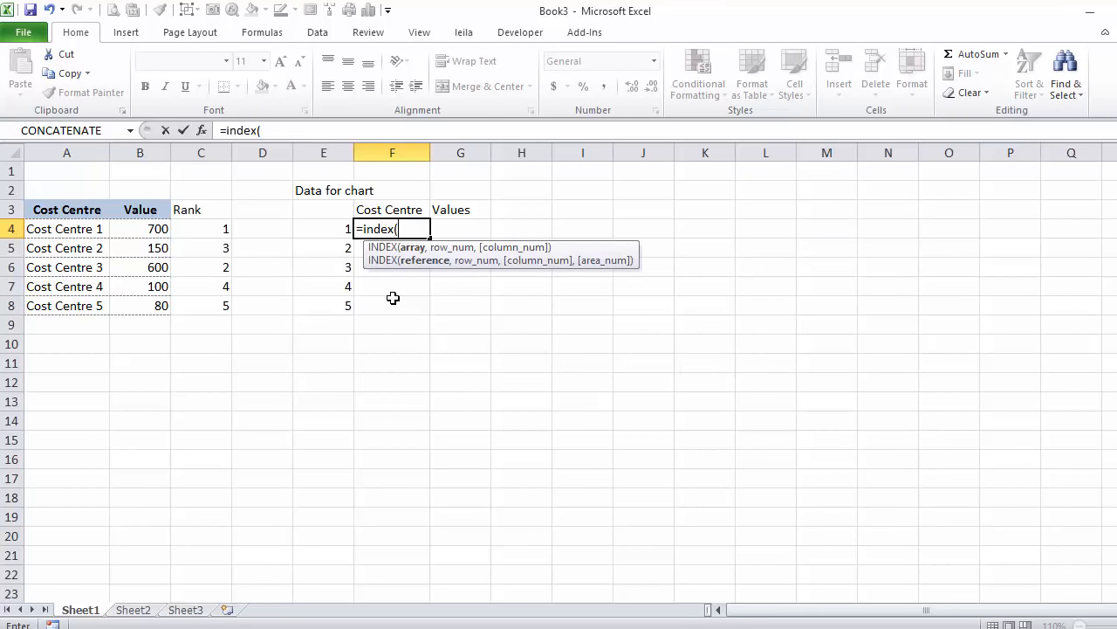
{"action": "left_click", "coordinate": [66, 228]}
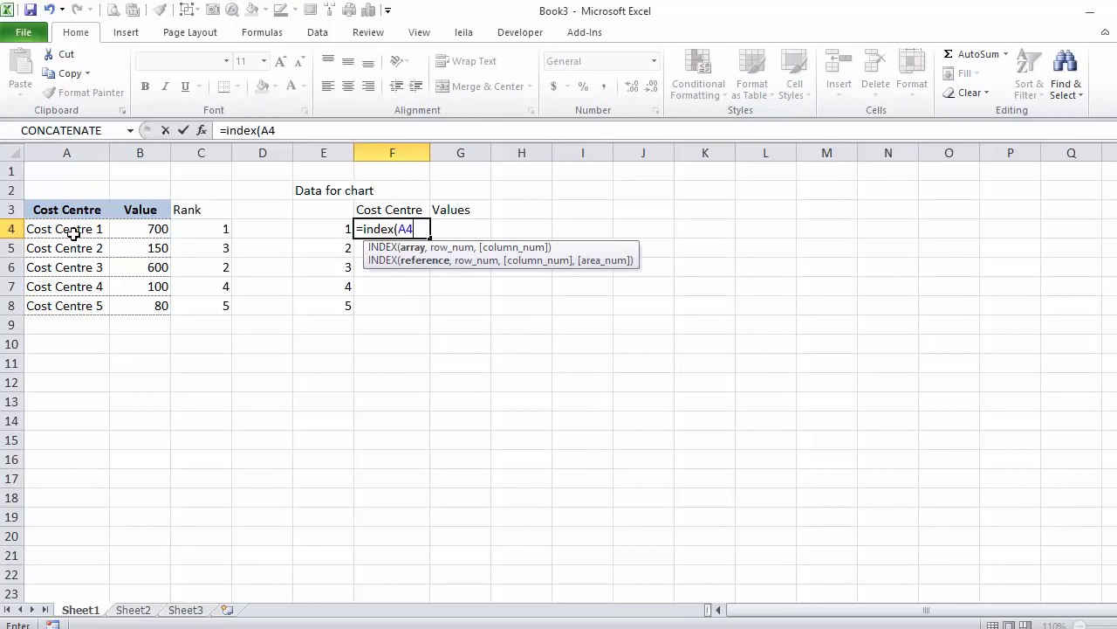
{"action": "left_click_drag", "start_coordinate": [66, 229], "coordinate": [67, 305]}
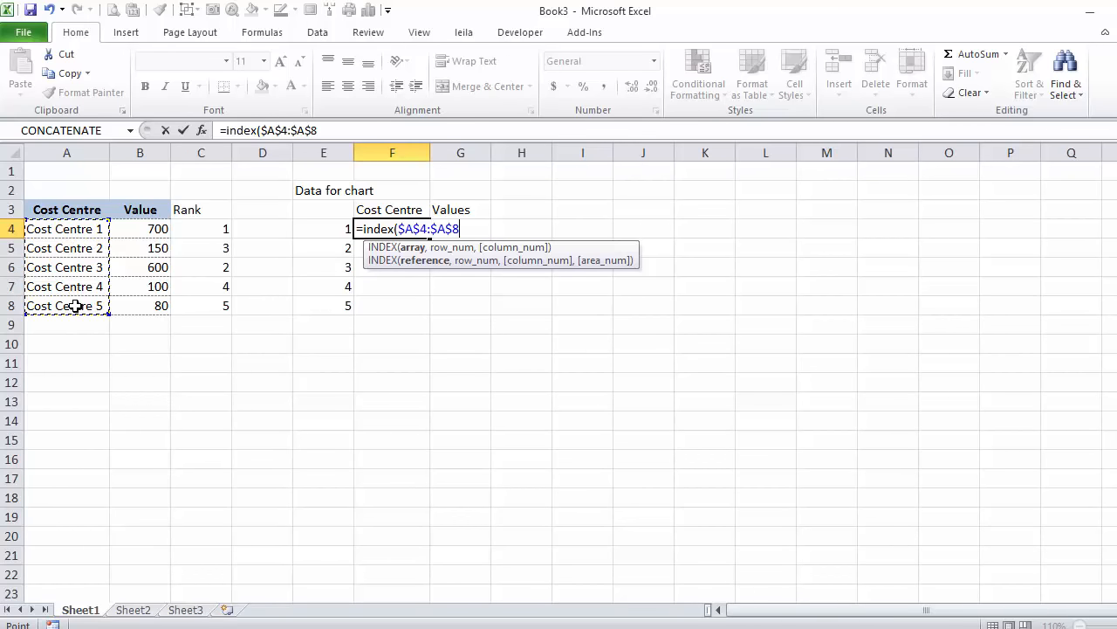
{"action": "type", "text": ",match"}
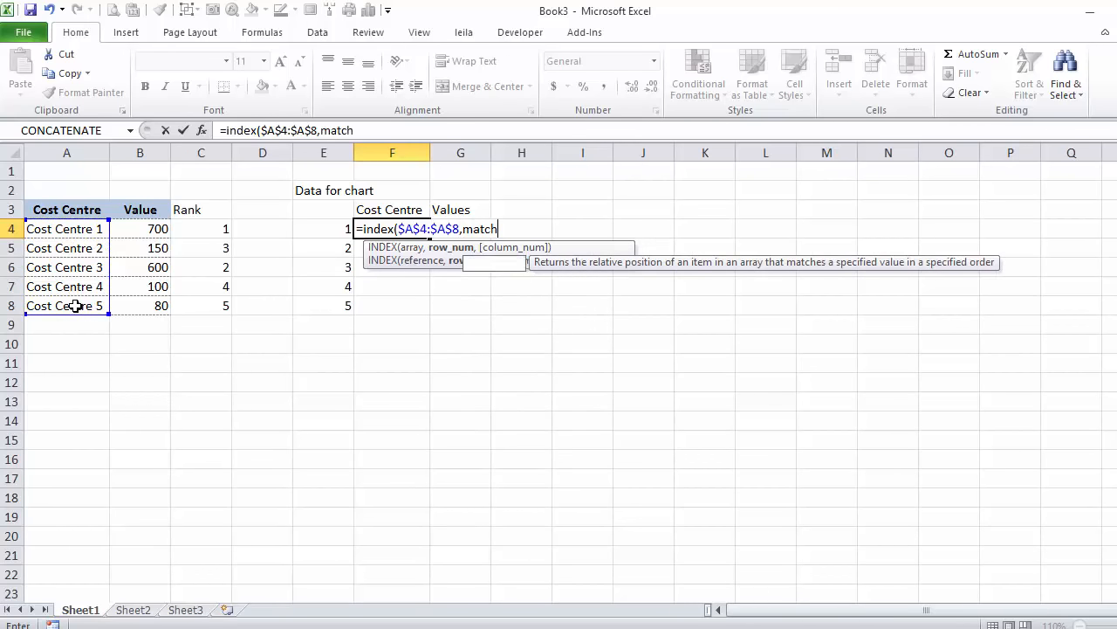
{"action": "type", "text": "("}
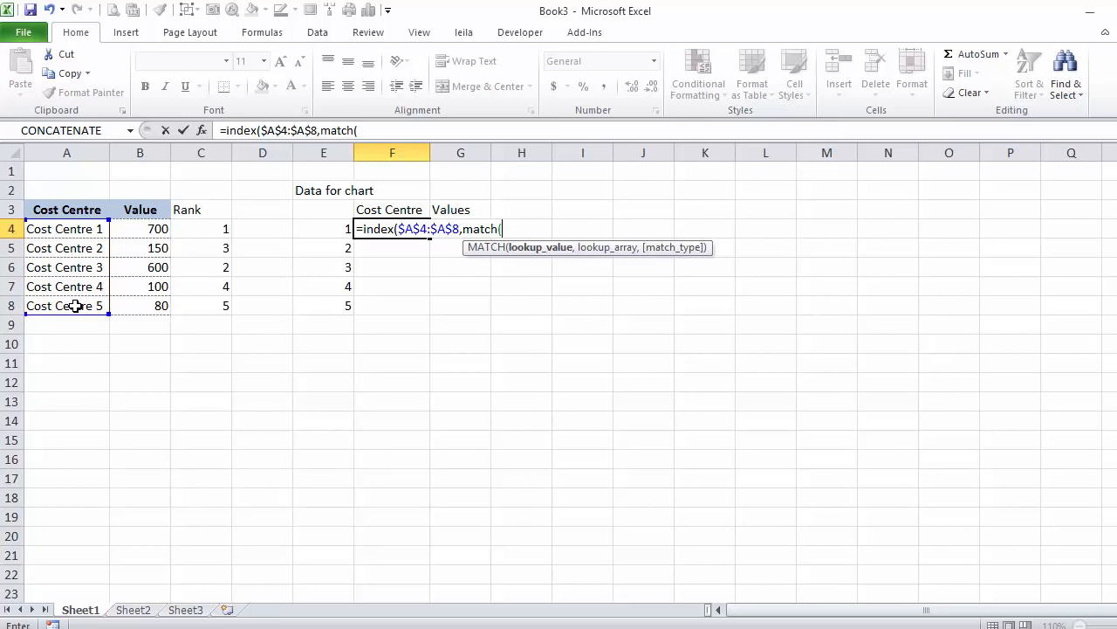
{"action": "left_click", "coordinate": [323, 229]}
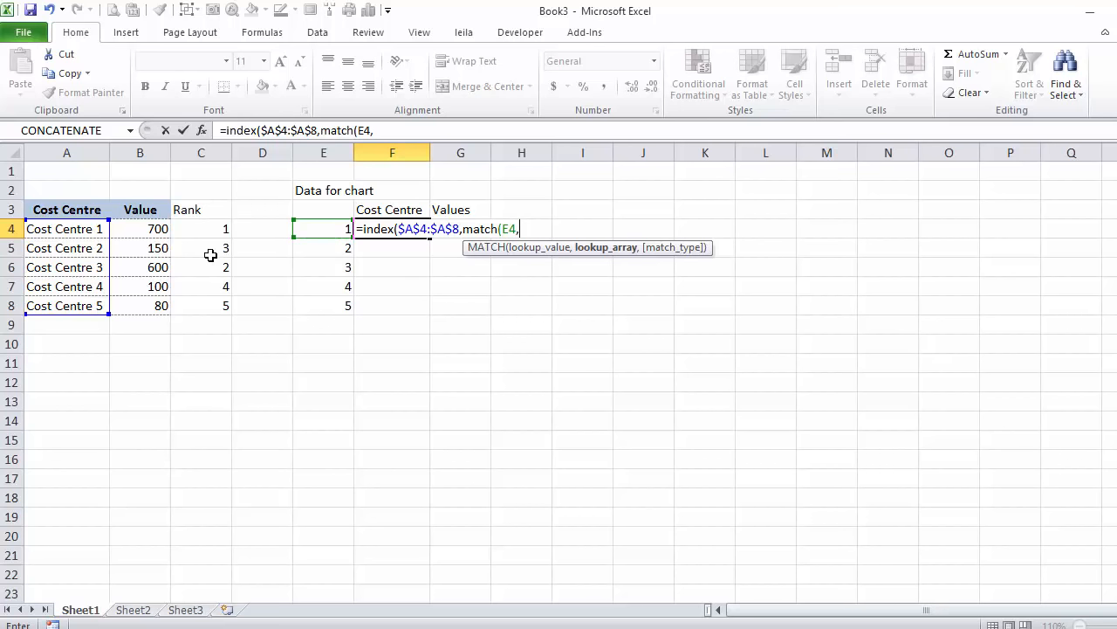
{"action": "left_click_drag", "start_coordinate": [200, 229], "coordinate": [201, 305]}
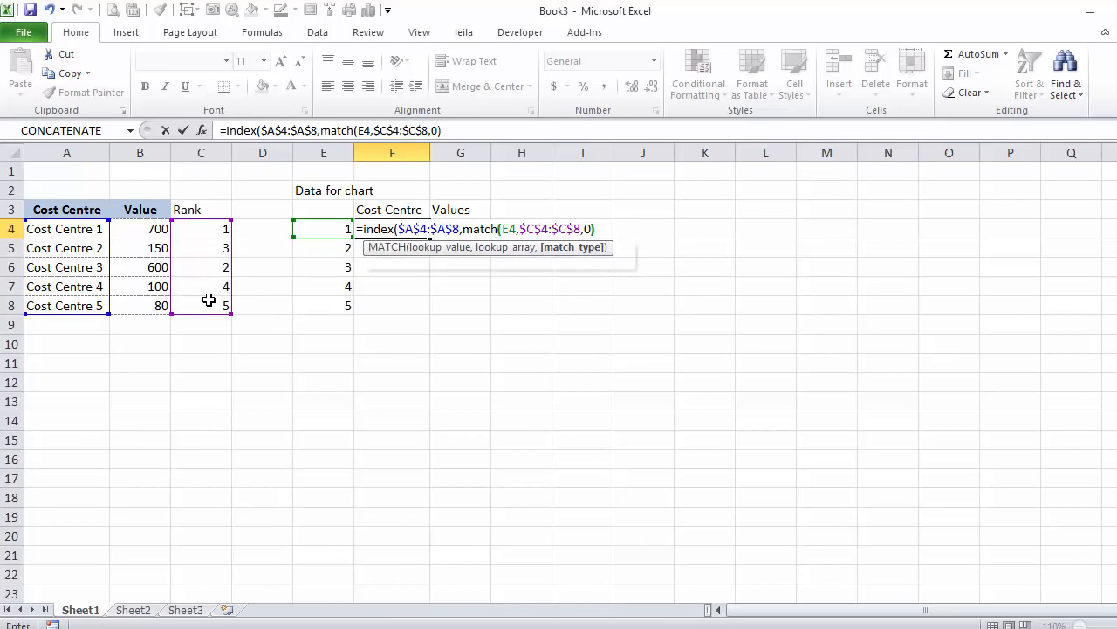
{"action": "key", "text": "Enter"}
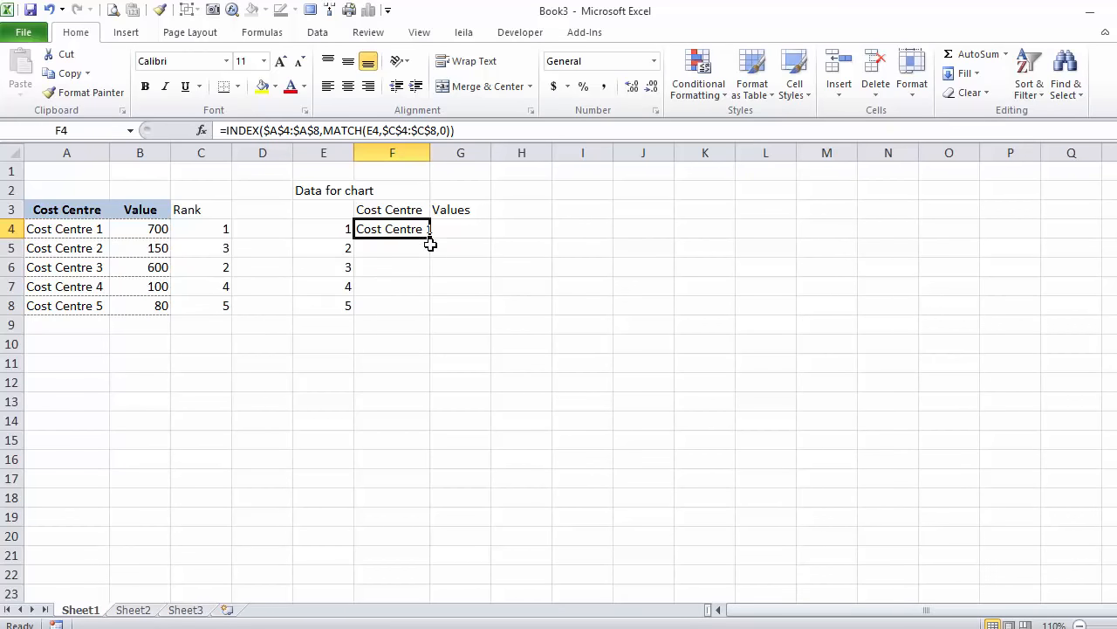
{"action": "left_click_drag", "start_coordinate": [428, 236], "coordinate": [428, 312]}
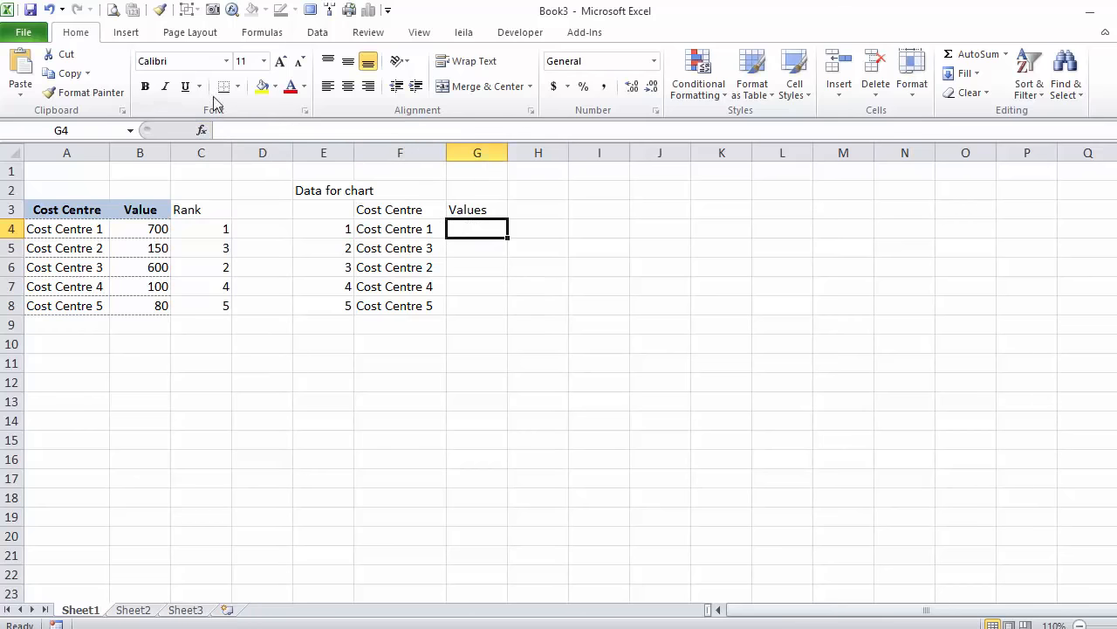
Step: Fill the Values column with =INDEX($A$4:$A$8,MATCH(E4,$C$4:$C$8,0)) copied down to row 8
{"action": "type", "text": "=INDEX($A$4:$A$8,MATCH(E4,$C$4:$C$8,0))"}
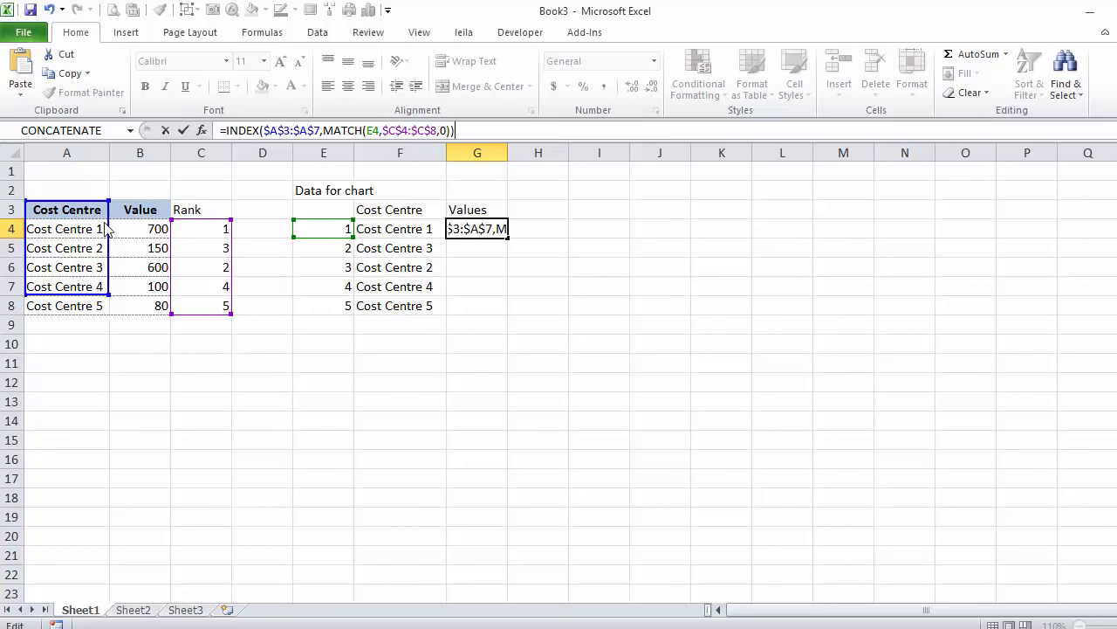
{"action": "key", "text": "Enter"}
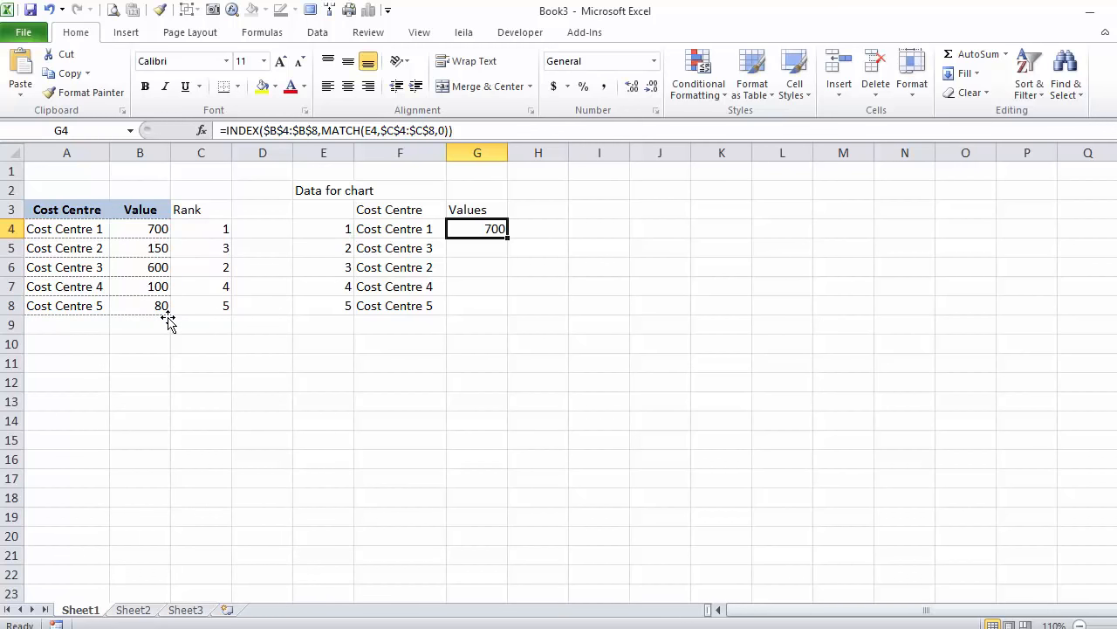
{"action": "left_click_drag", "start_coordinate": [506, 229], "coordinate": [507, 305]}
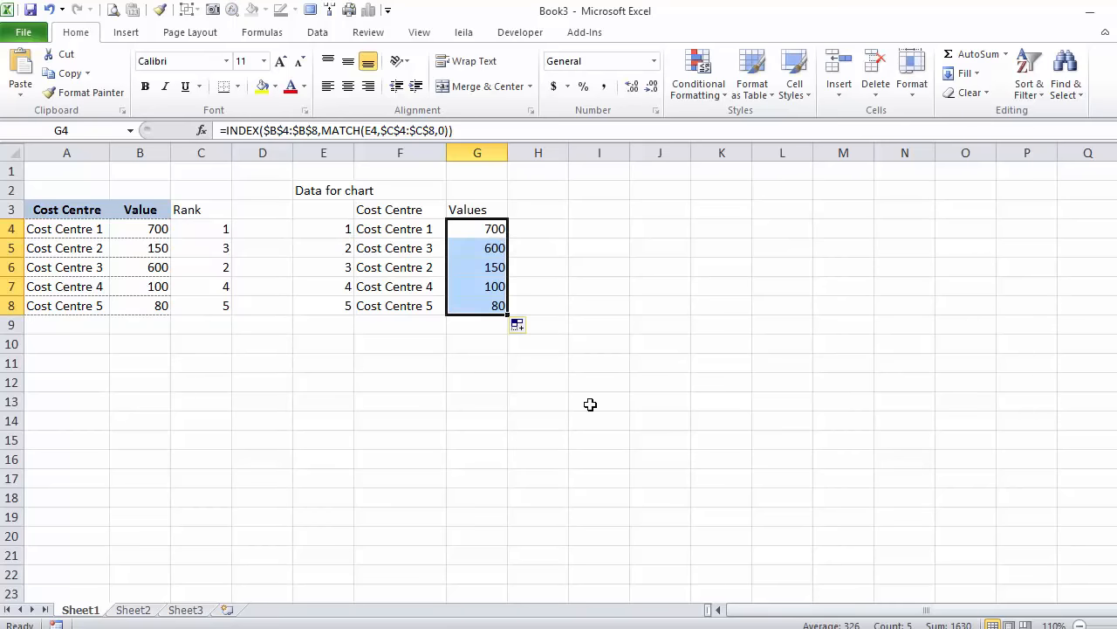
{"action": "mouse_move", "coordinate": [496, 340]}
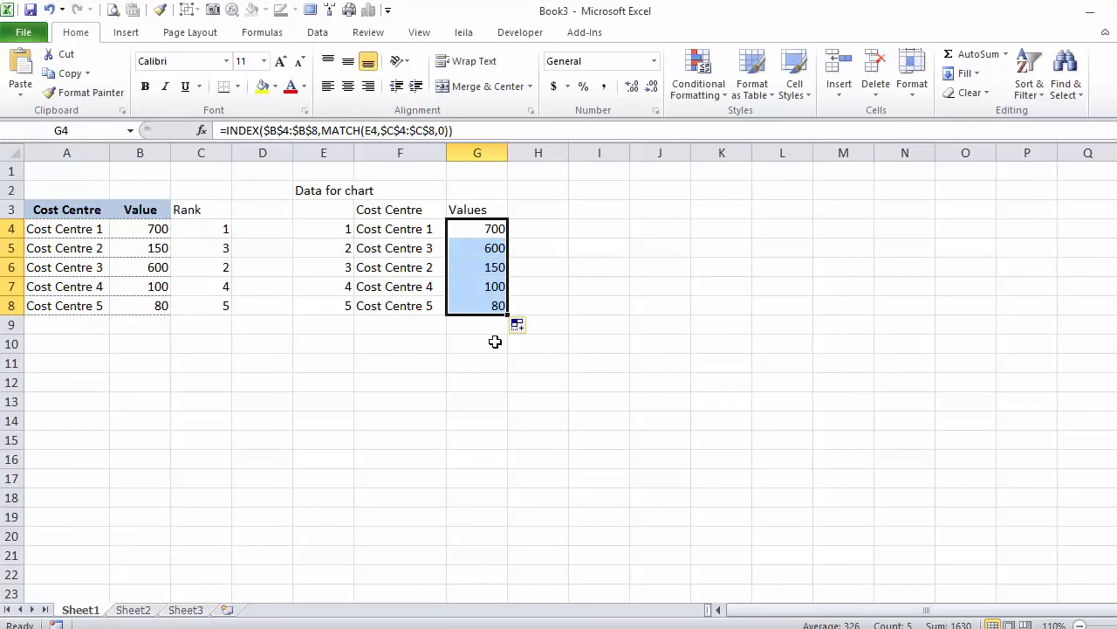
Step: Total the five chart values with a SUM below them (1630)
{"action": "type", "text": "=su"}
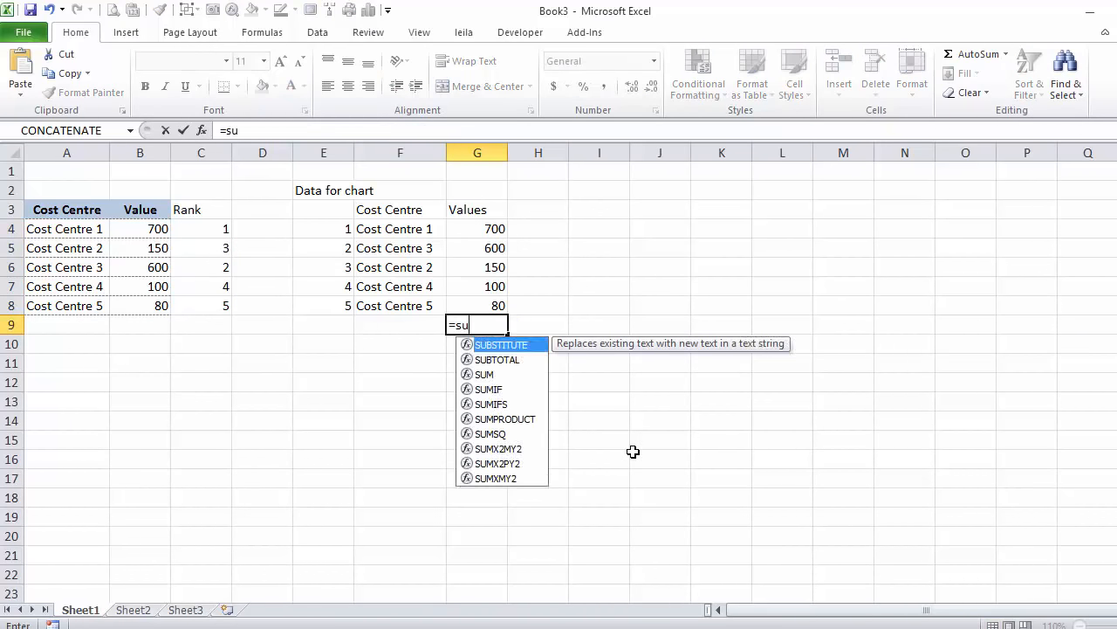
{"action": "left_click", "coordinate": [477, 229]}
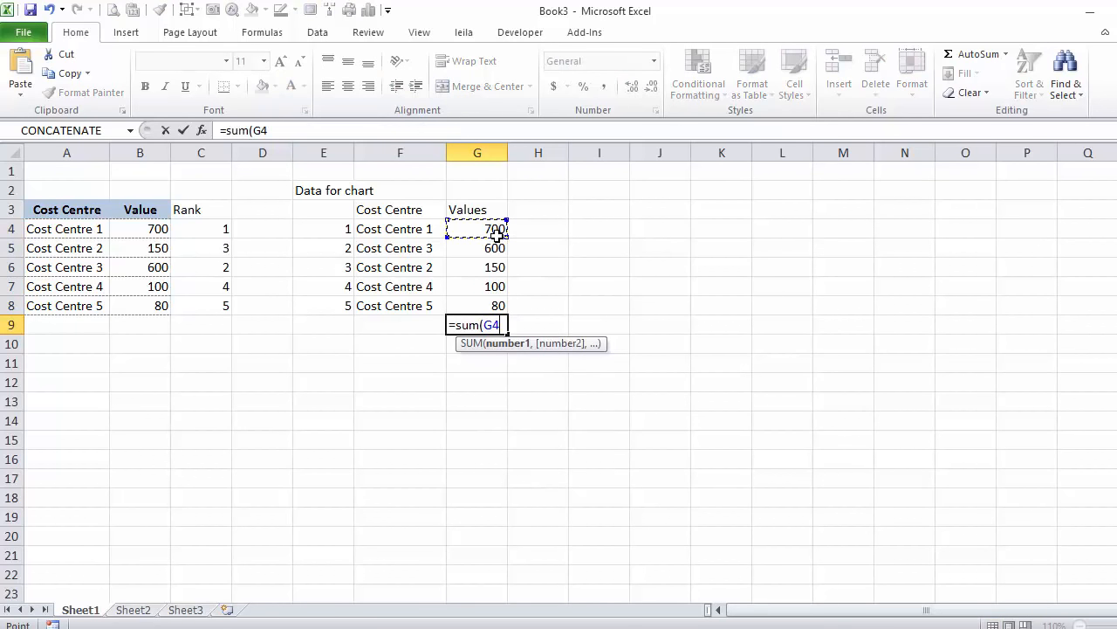
{"action": "left_click_drag", "start_coordinate": [477, 229], "coordinate": [477, 303]}
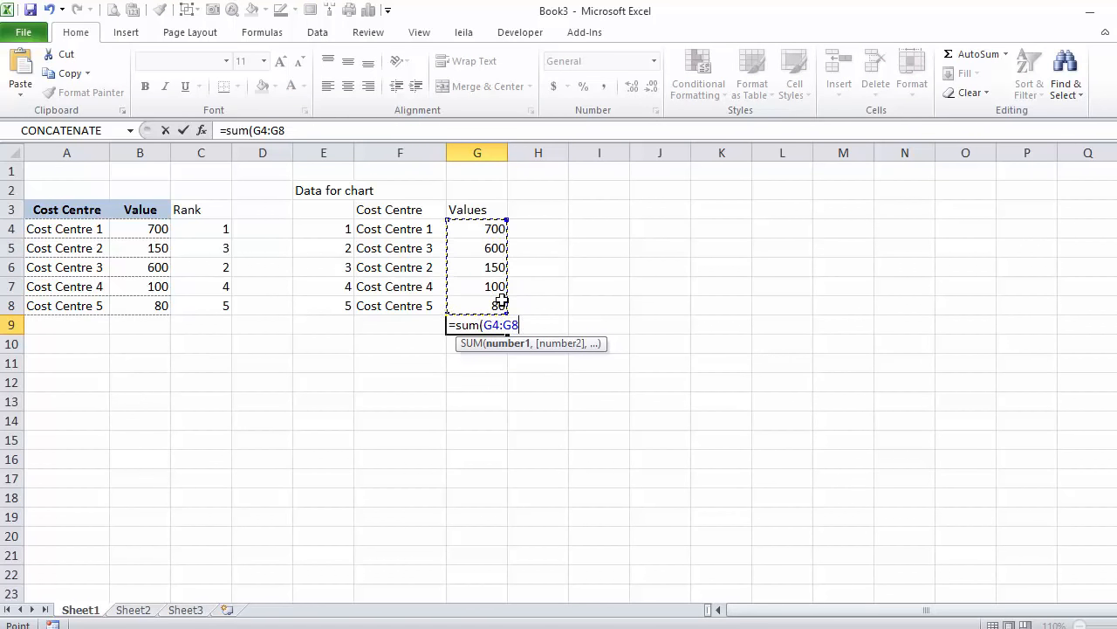
{"action": "key", "text": "Enter"}
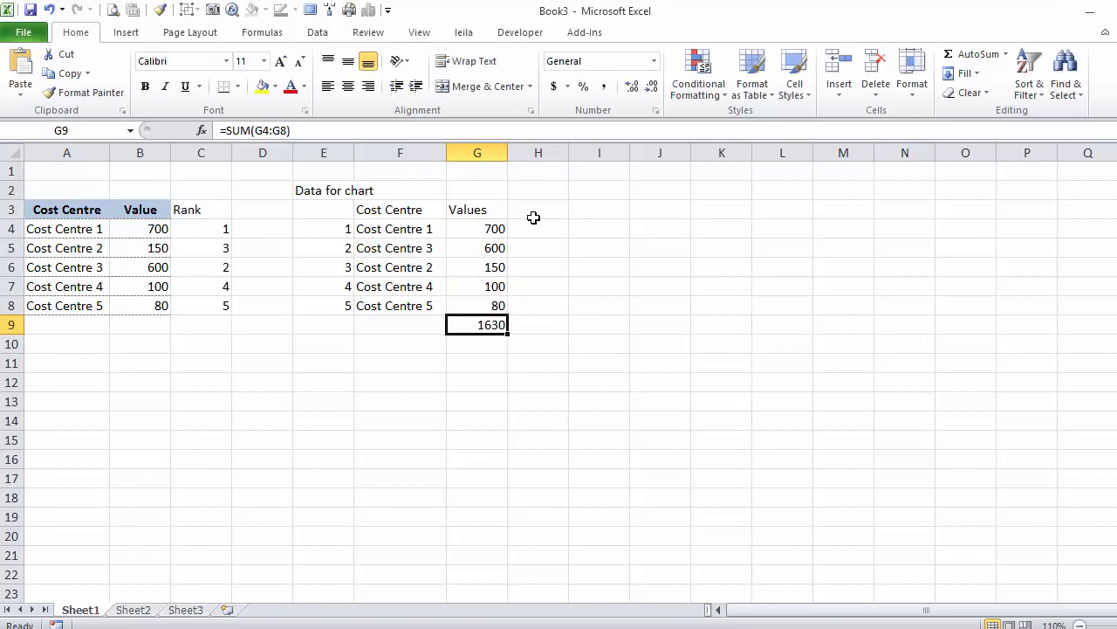
Step: Add a % column giving each value's share of the total, filled down to row 8
{"action": "type", "text": "%"}
{"action": "left_click", "coordinate": [538, 228]}
{"action": "type", "text": "=G4/$G$9"}
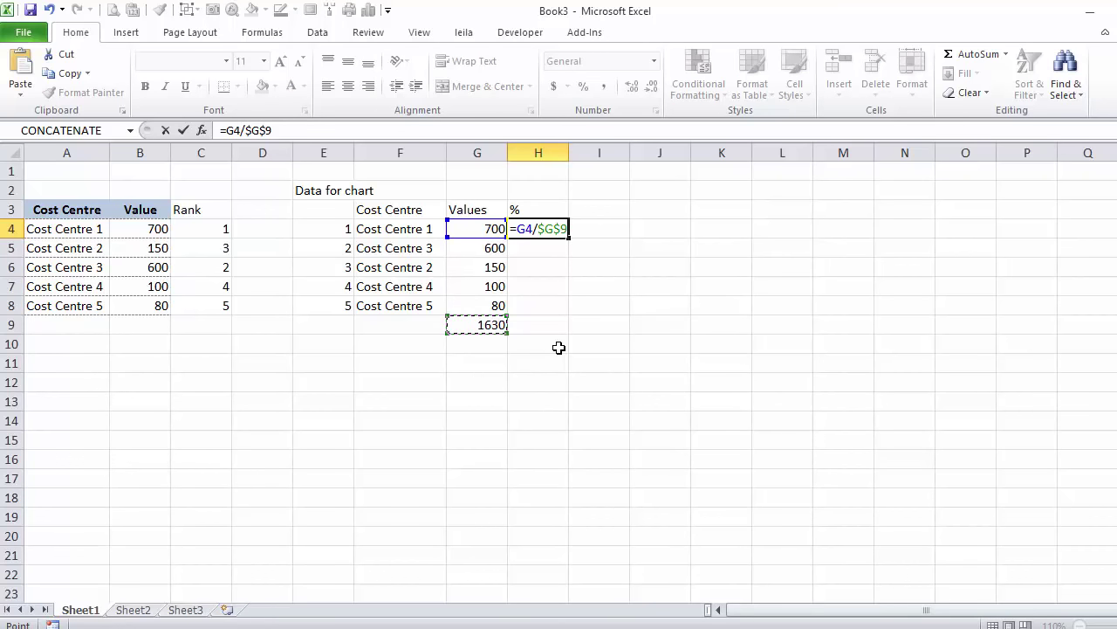
{"action": "key", "text": "Enter"}
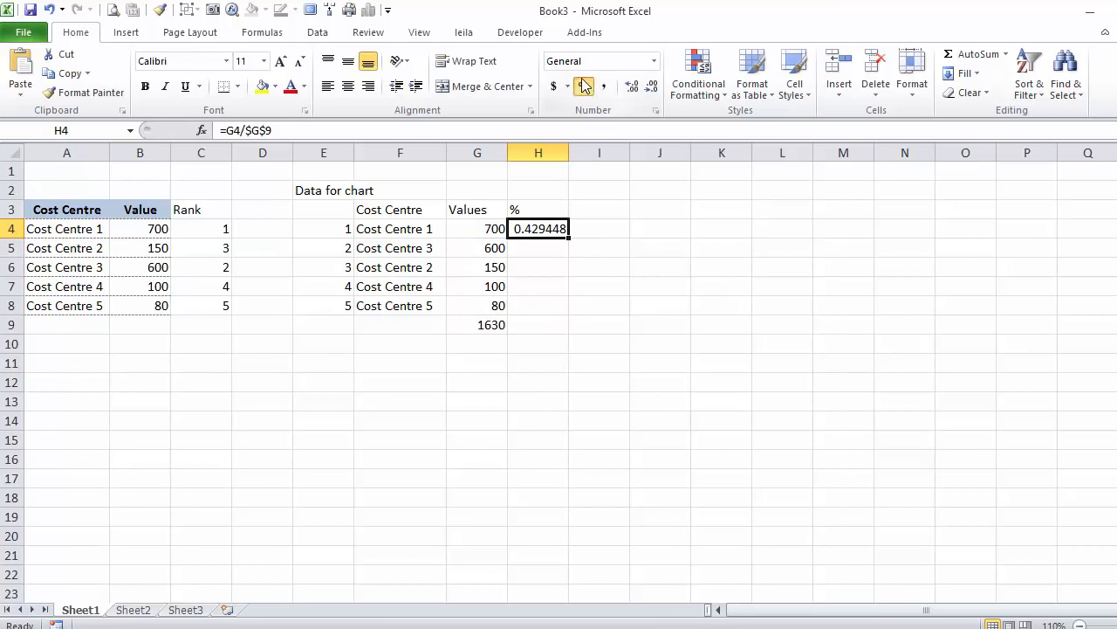
{"action": "left_click_drag", "start_coordinate": [538, 228], "coordinate": [538, 306]}
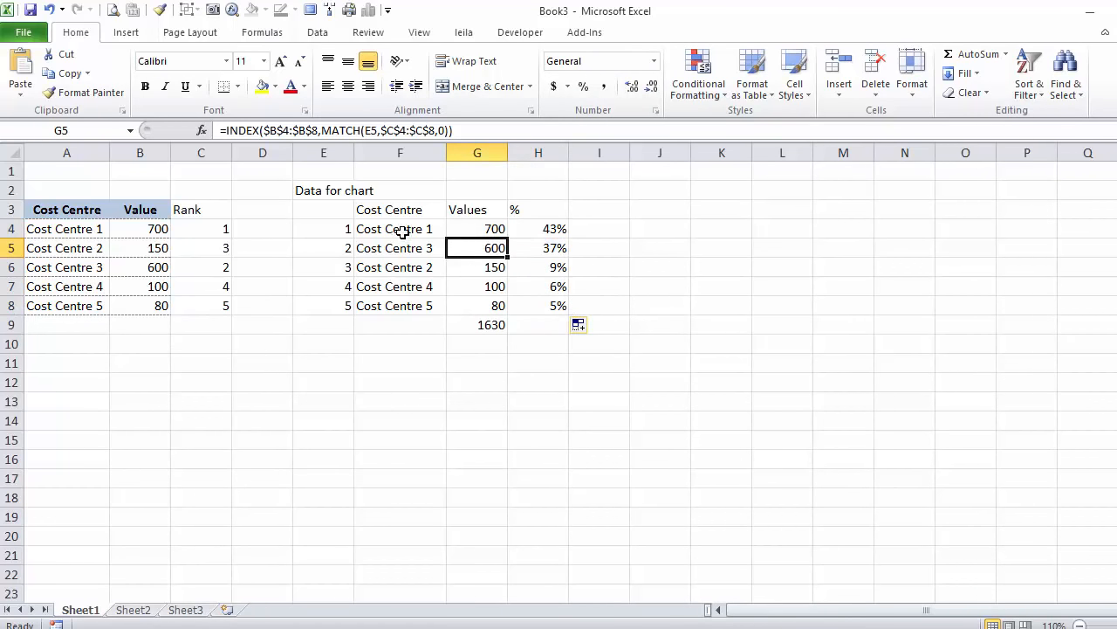
{"action": "mouse_move", "coordinate": [407, 258]}
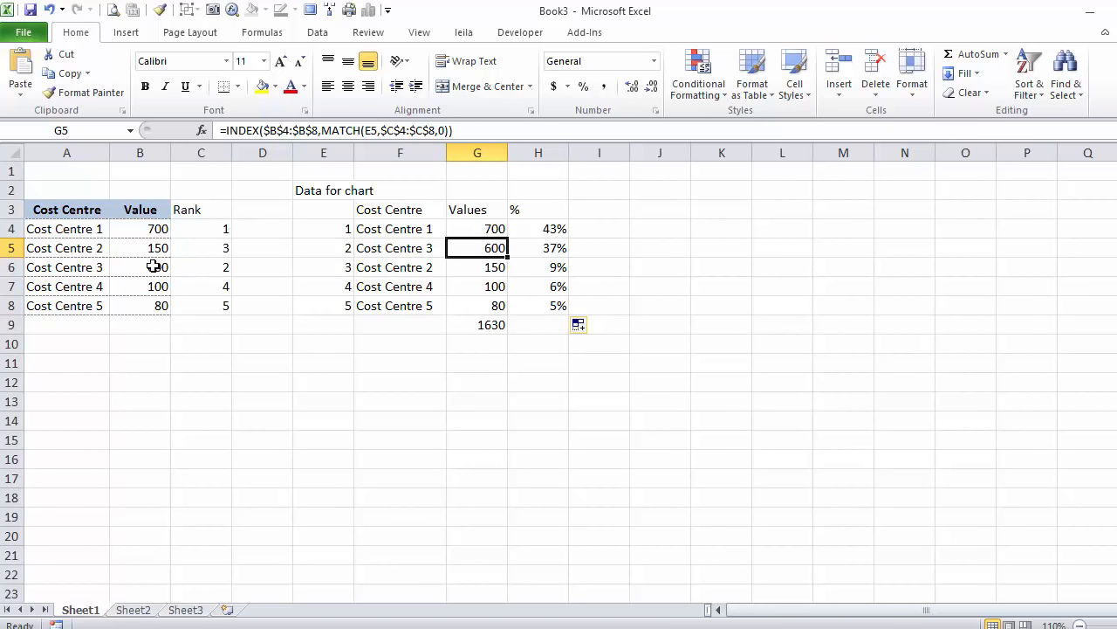
{"action": "left_click", "coordinate": [140, 268]}
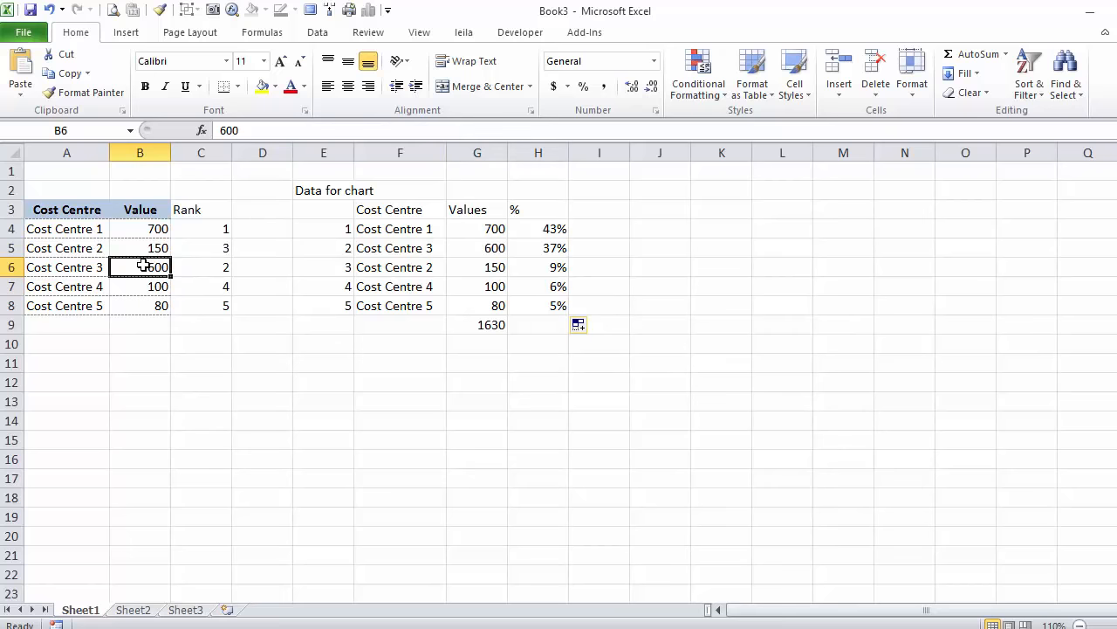
{"action": "left_click", "coordinate": [140, 286]}
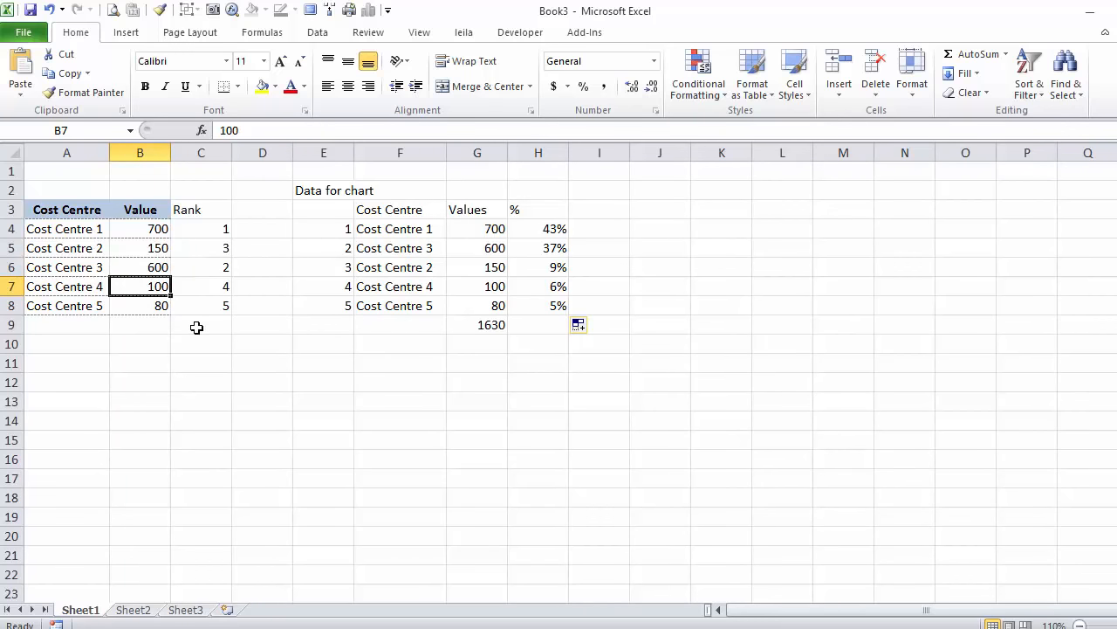
{"action": "type", "text": "600"}
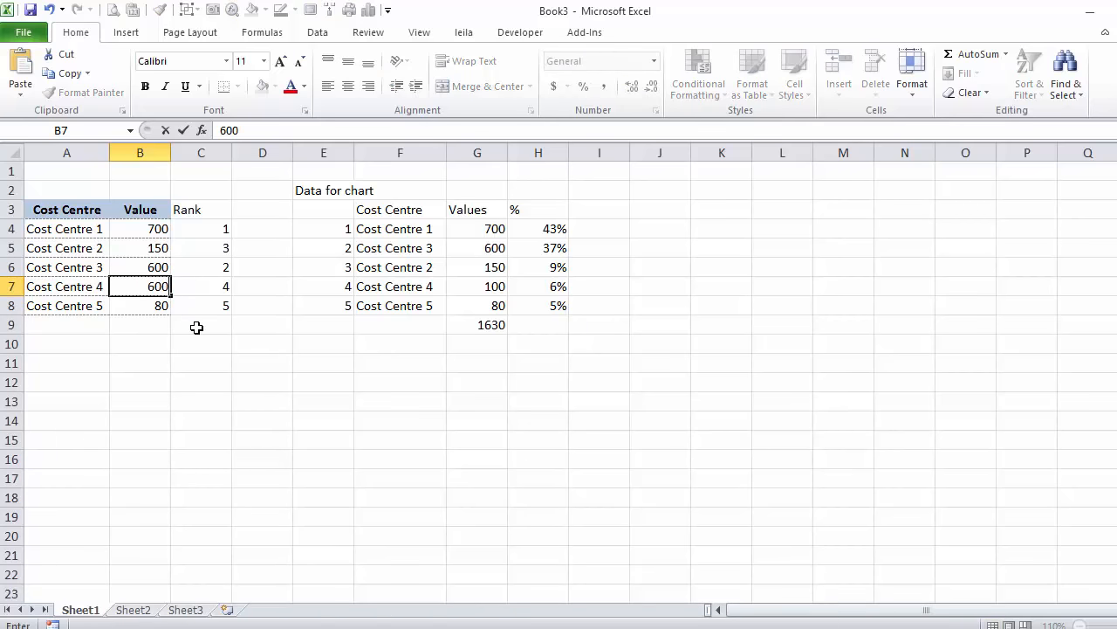
{"action": "key", "text": "Enter"}
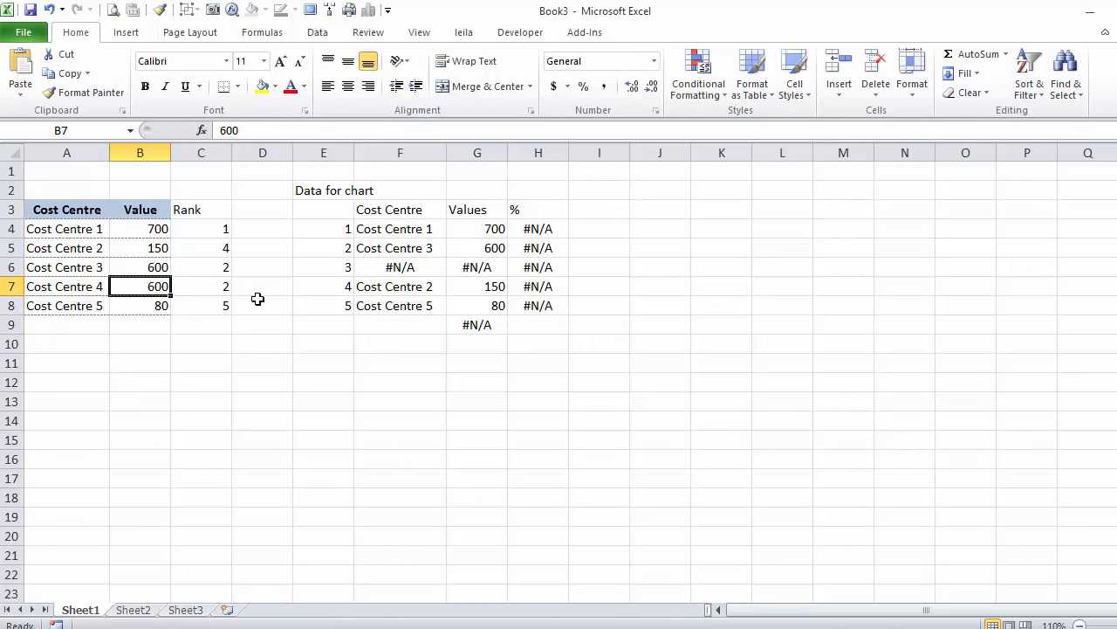
{"action": "mouse_move", "coordinate": [209, 290]}
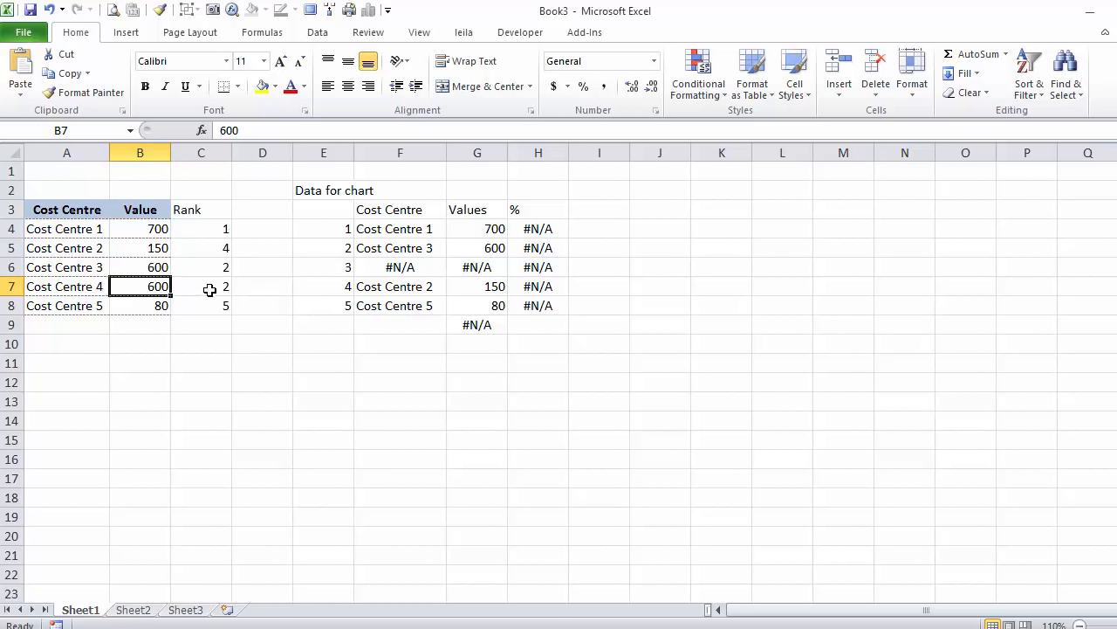
{"action": "mouse_move", "coordinate": [209, 286]}
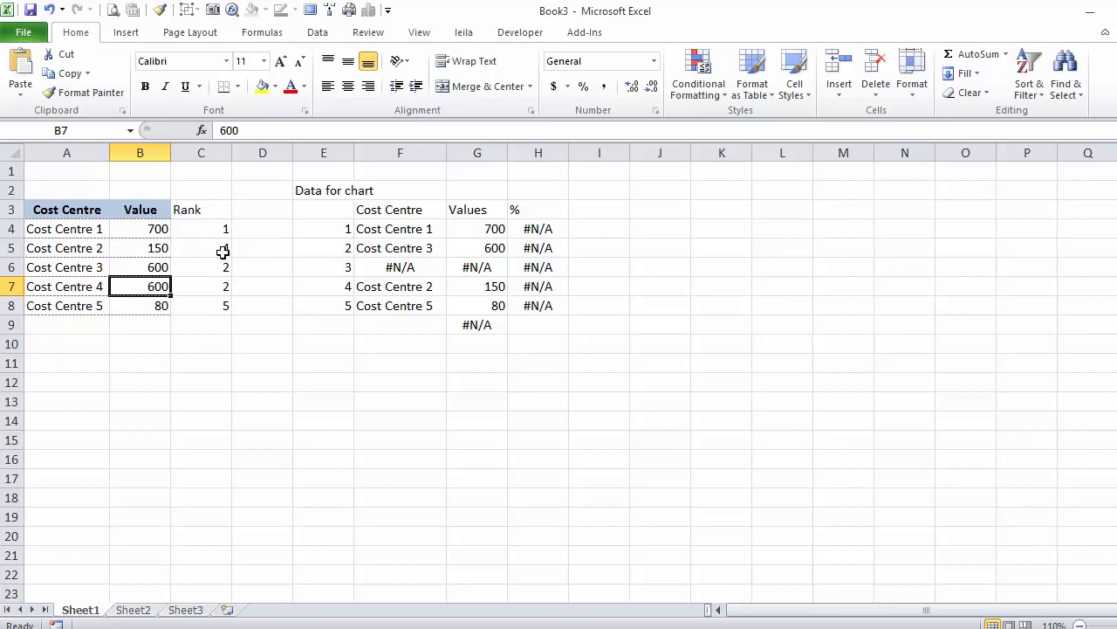
{"action": "type", "text": "100"}
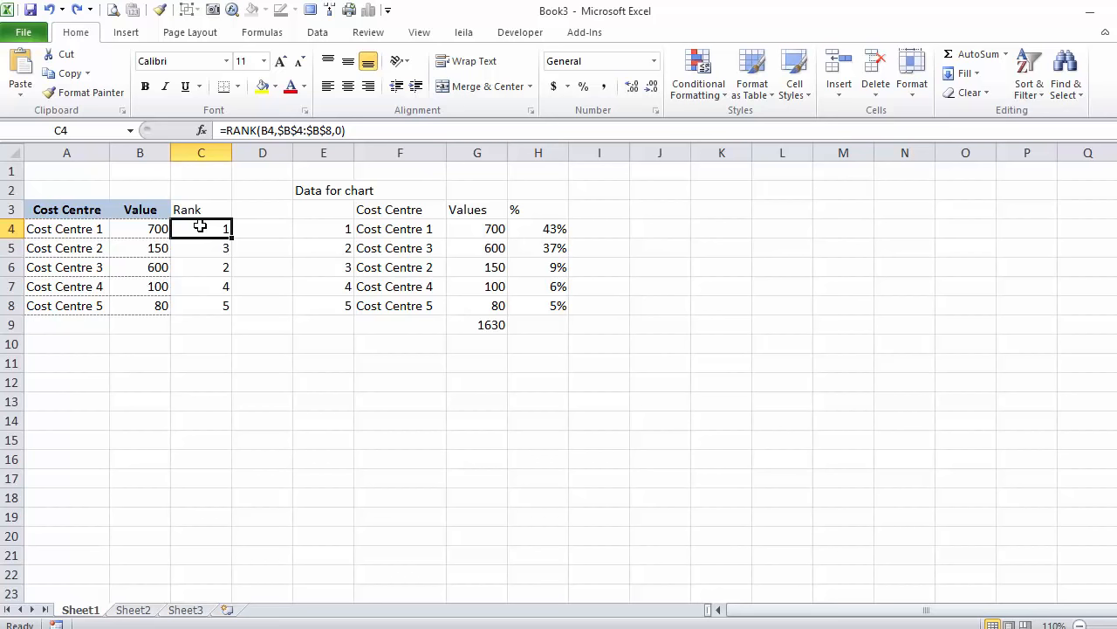
Step: Extend the rank formula with a COUNTIF -1 term for unique ranks and fill down to row 8
{"action": "double_click", "coordinate": [200, 227]}
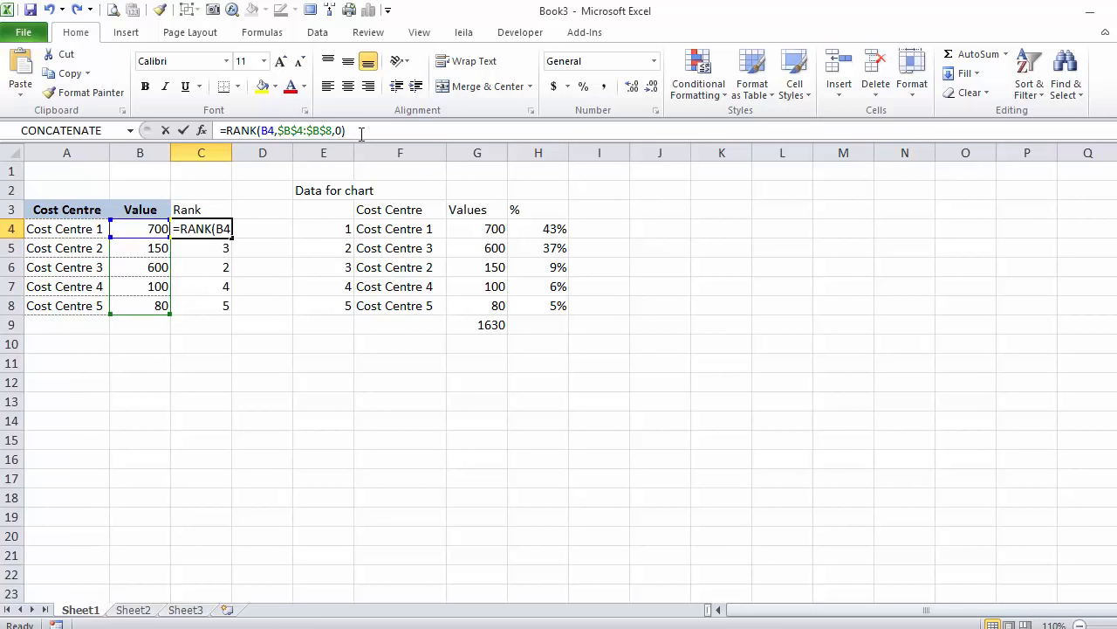
{"action": "type", "text": "+"}
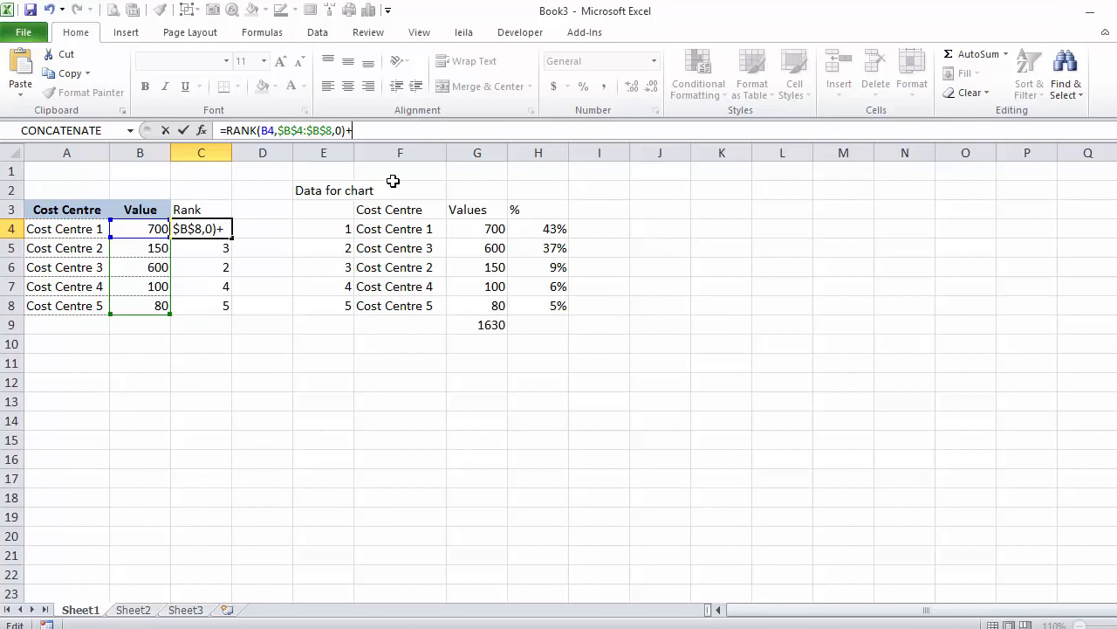
{"action": "type", "text": "countif("}
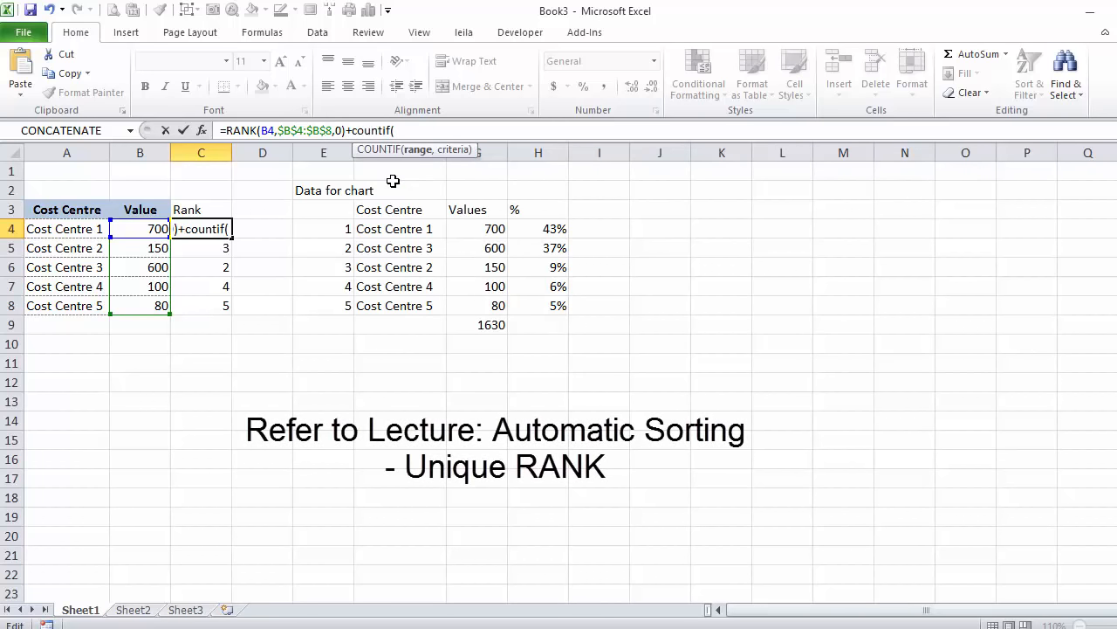
{"action": "left_click", "coordinate": [140, 229]}
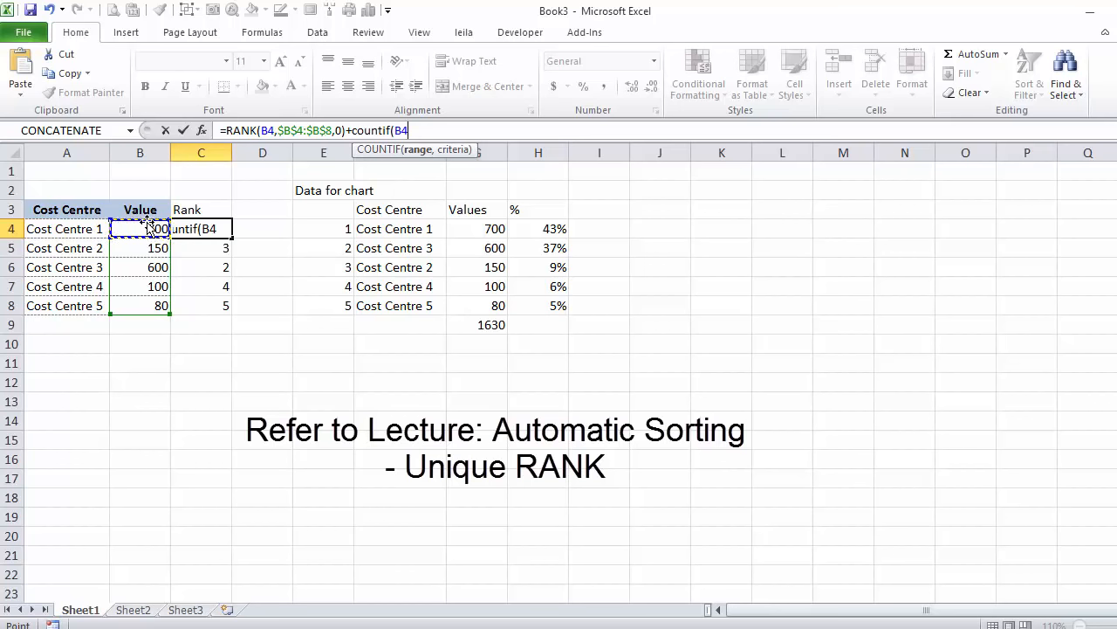
{"action": "type", "text": ":B4)"}
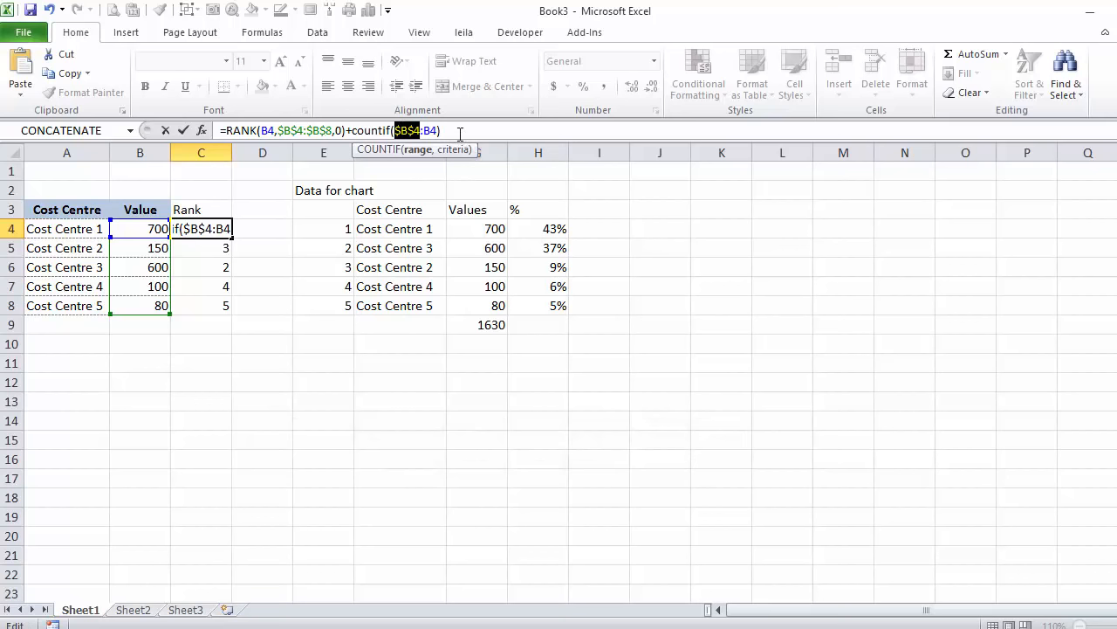
{"action": "type", "text": ",)"}
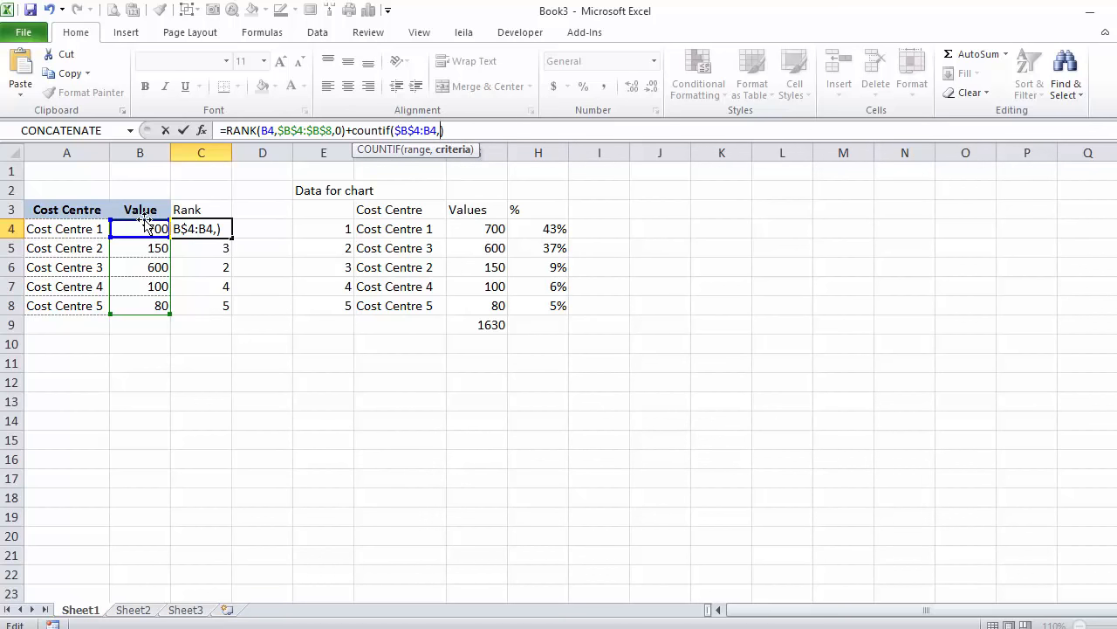
{"action": "type", "text": "B4"}
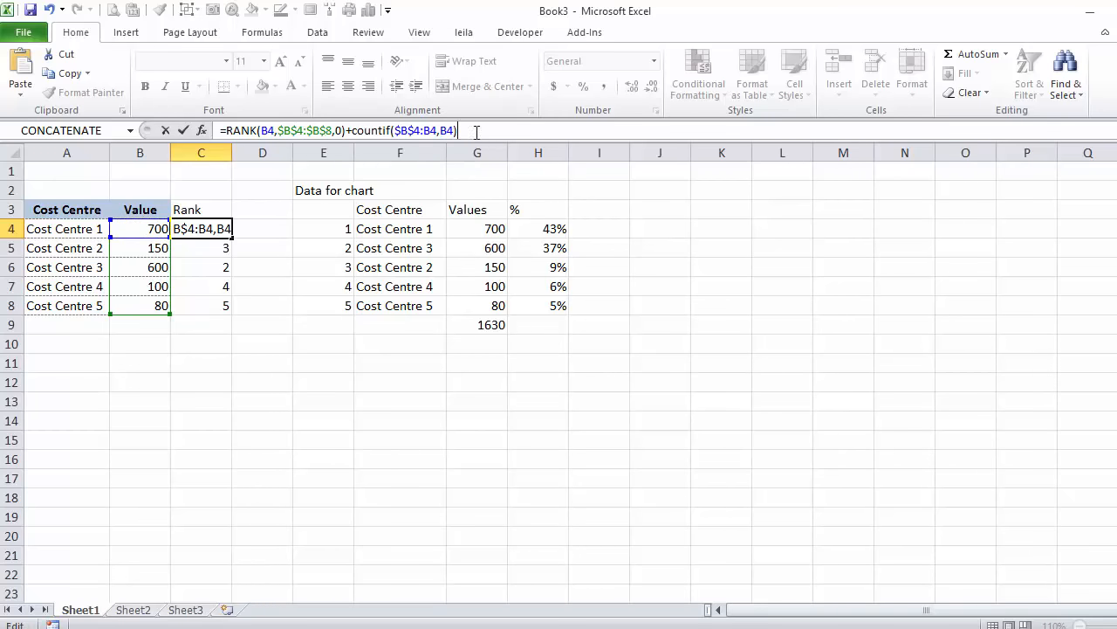
{"action": "type", "text": "-1"}
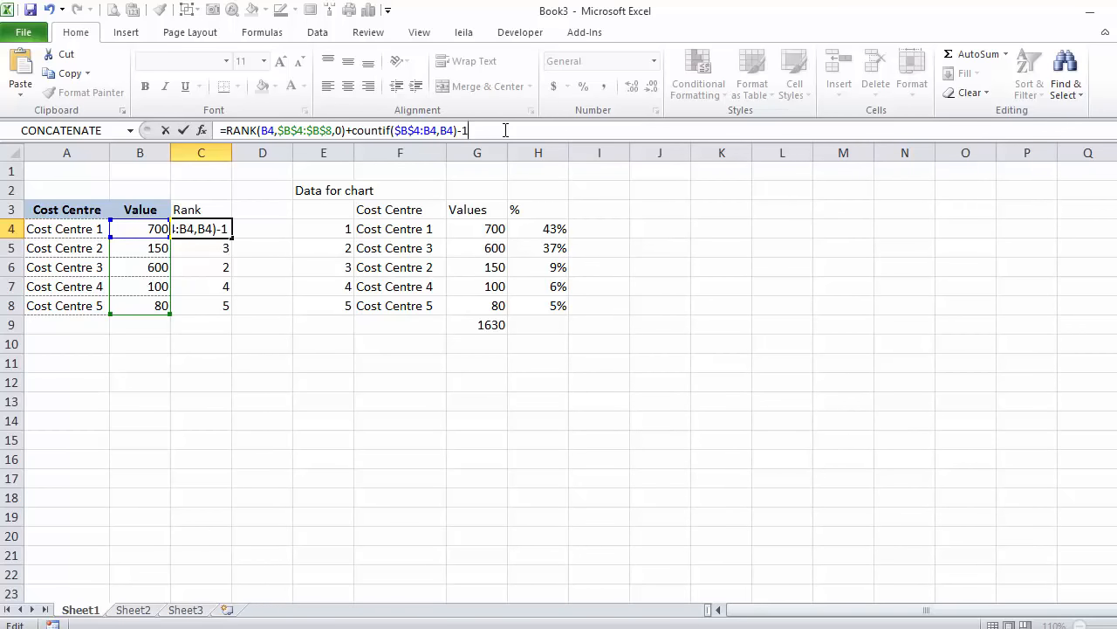
{"action": "key", "text": "Enter"}
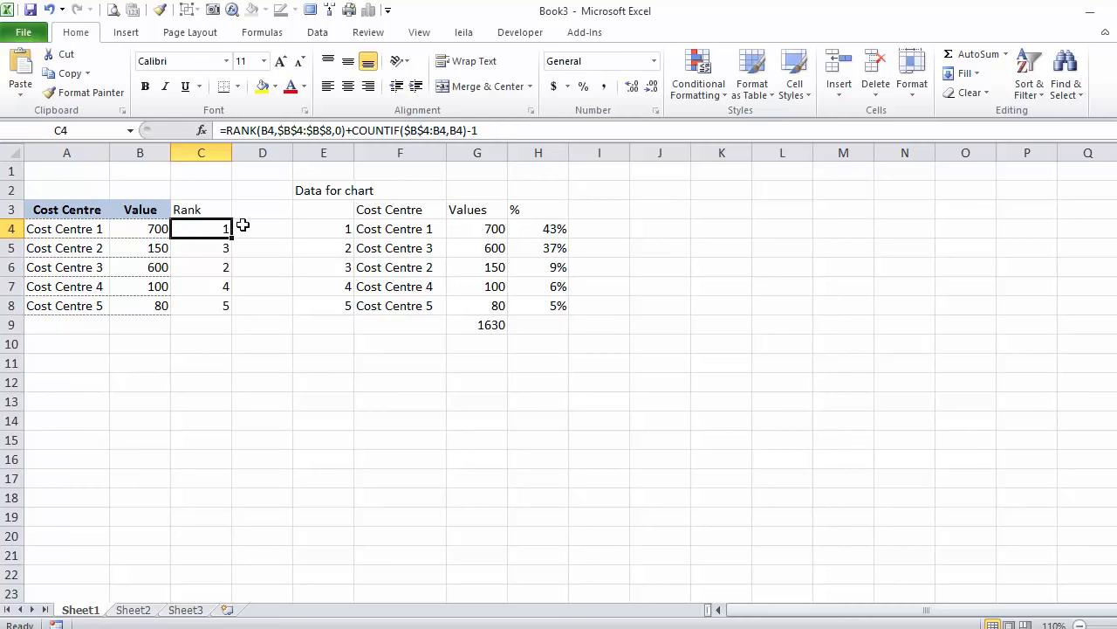
{"action": "left_click_drag", "start_coordinate": [200, 229], "coordinate": [201, 305]}
{"action": "type", "text": "600"}
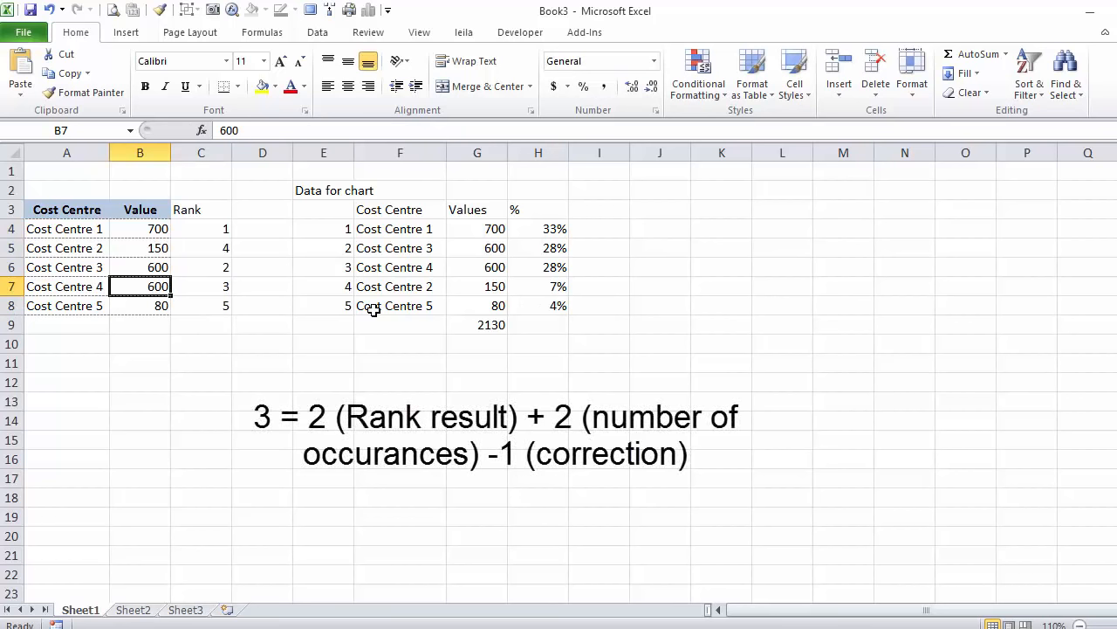
Step: Check Cost Centre 4's unique rank, then set its value back to 100
{"action": "left_click", "coordinate": [201, 287]}
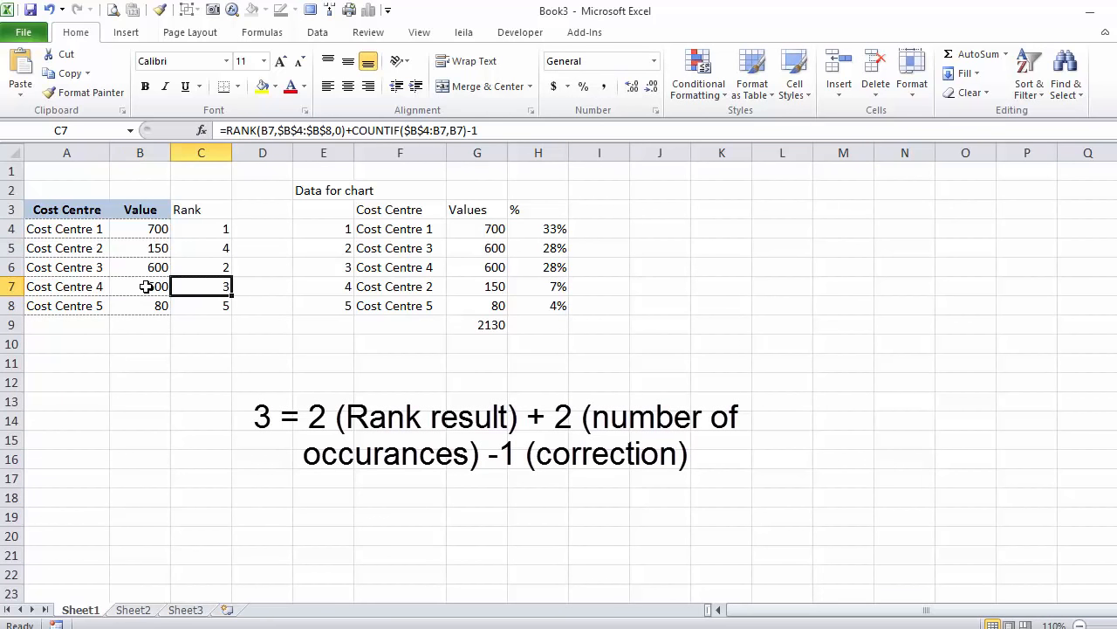
{"action": "left_click", "coordinate": [139, 286]}
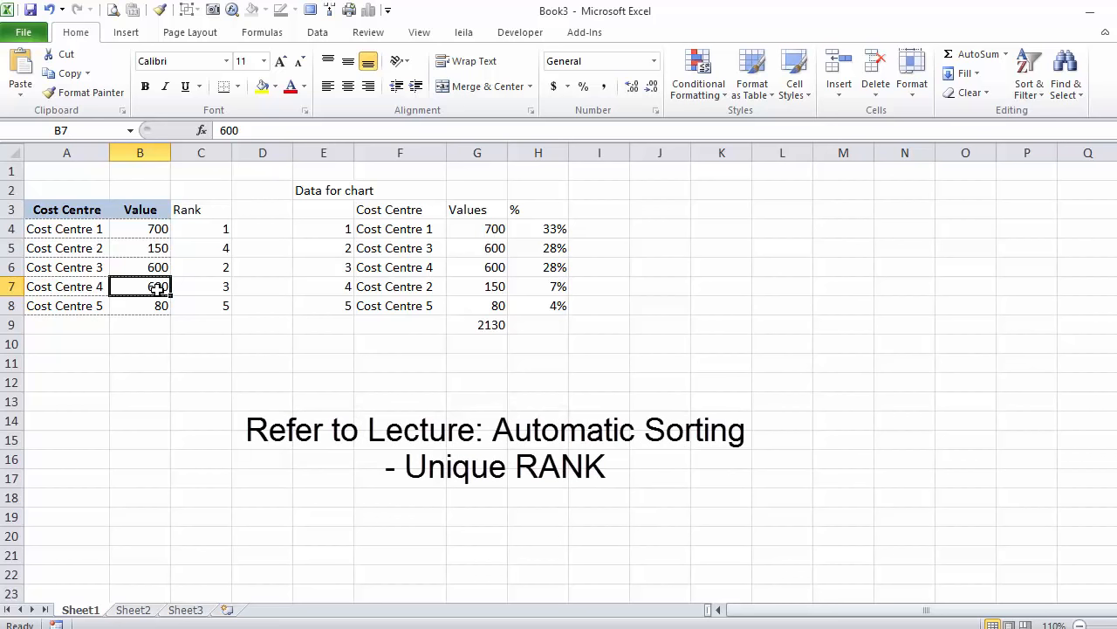
{"action": "type", "text": "100"}
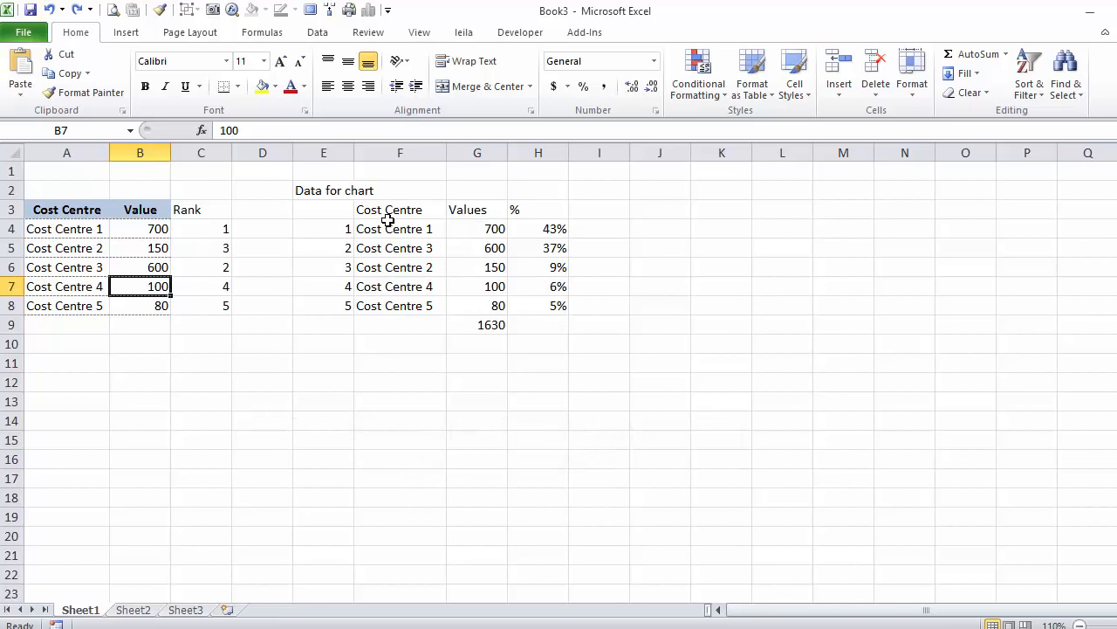
{"action": "mouse_move", "coordinate": [400, 213]}
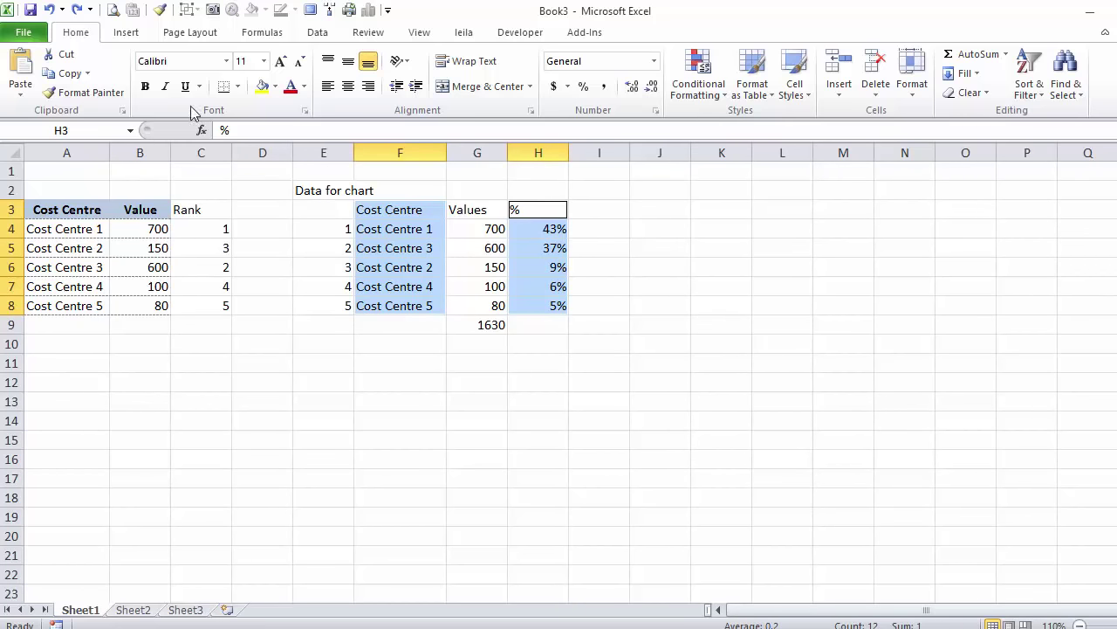
Step: Insert a 2-D clustered bar chart of each cost centre's percentage
{"action": "left_click", "coordinate": [125, 31]}
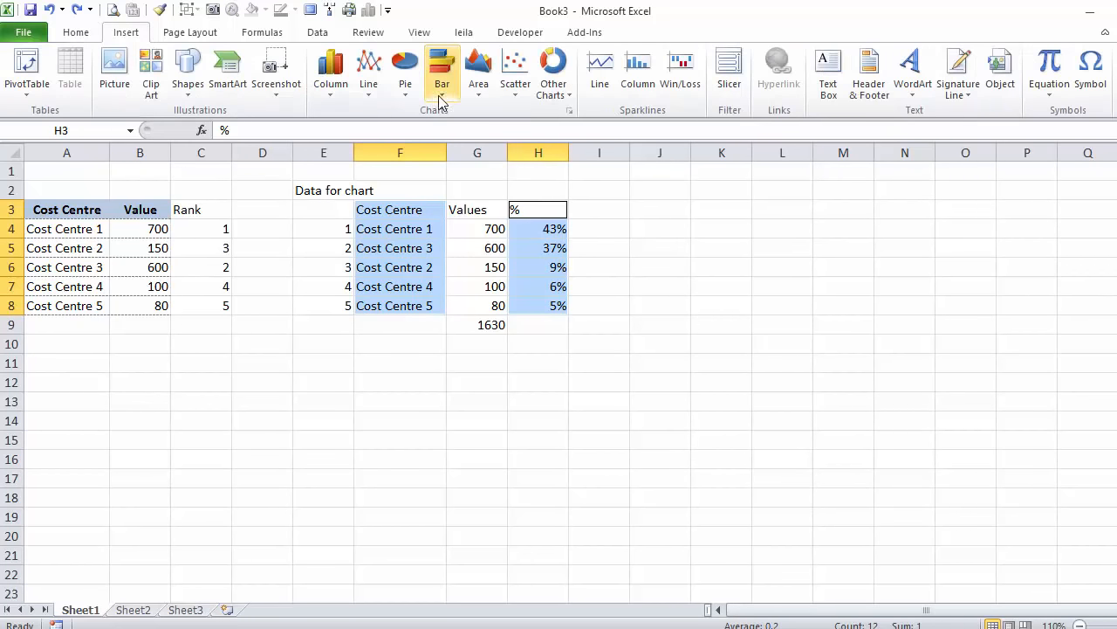
{"action": "left_click", "coordinate": [441, 67]}
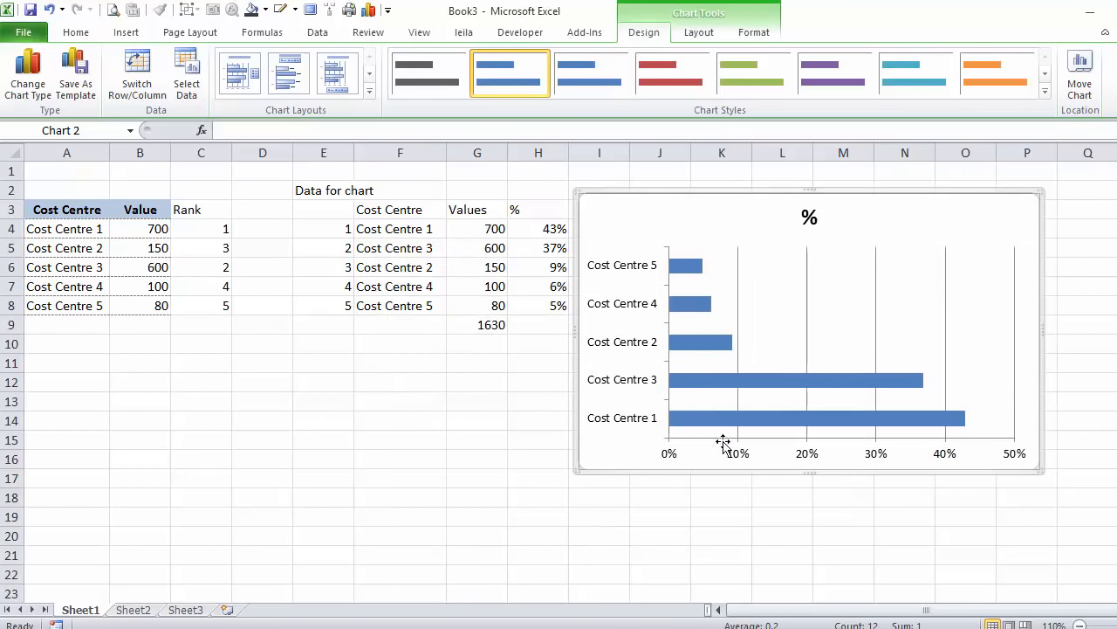
{"action": "mouse_move", "coordinate": [620, 347]}
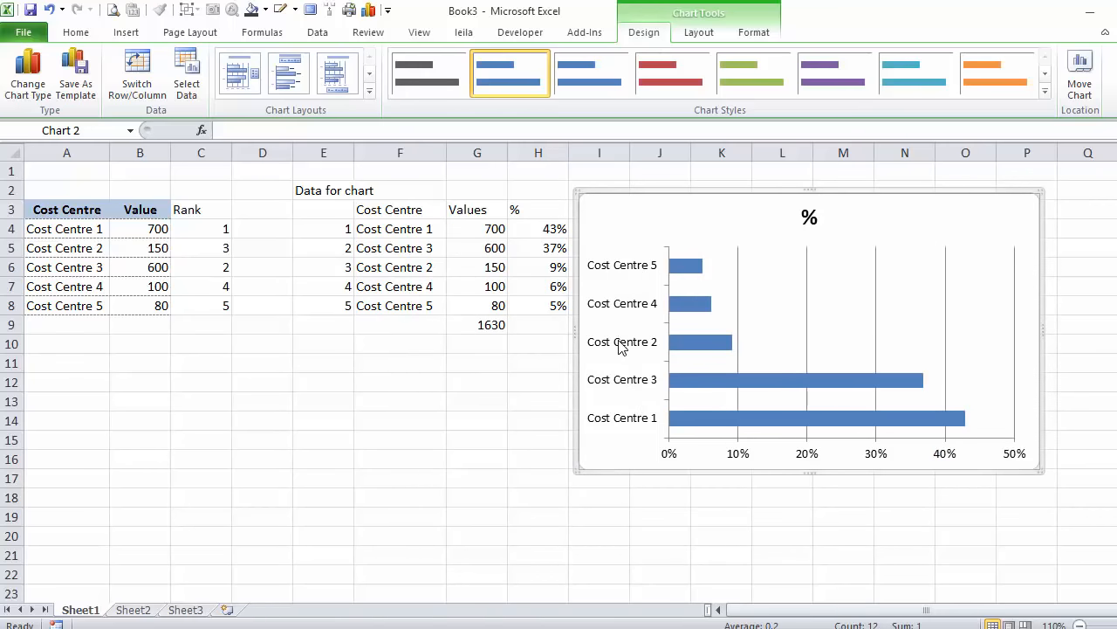
Step: Set the vertical axis to Categories in reverse order so Cost Centre 1 sits on top
{"action": "right_click", "coordinate": [621, 341]}
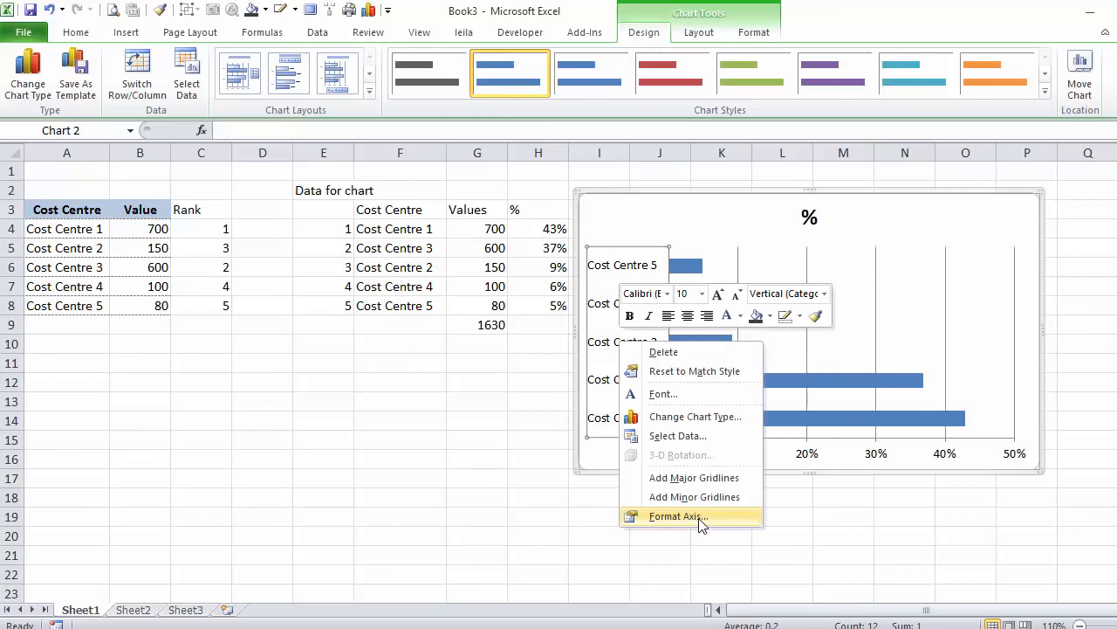
{"action": "left_click", "coordinate": [678, 517]}
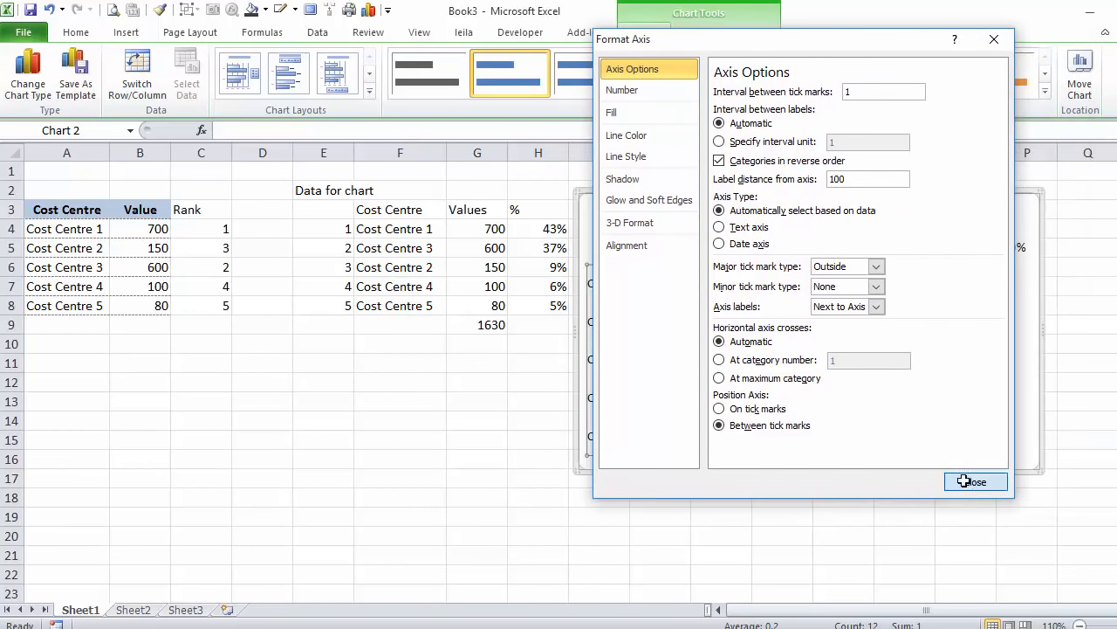
{"action": "left_click", "coordinate": [976, 482]}
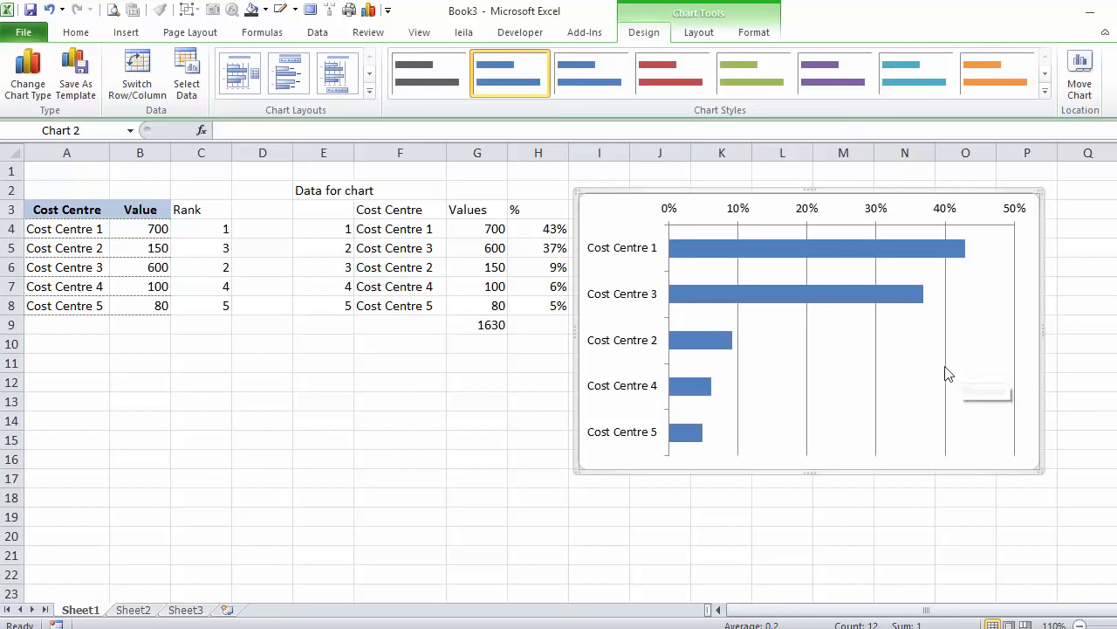
{"action": "mouse_move", "coordinate": [830, 297]}
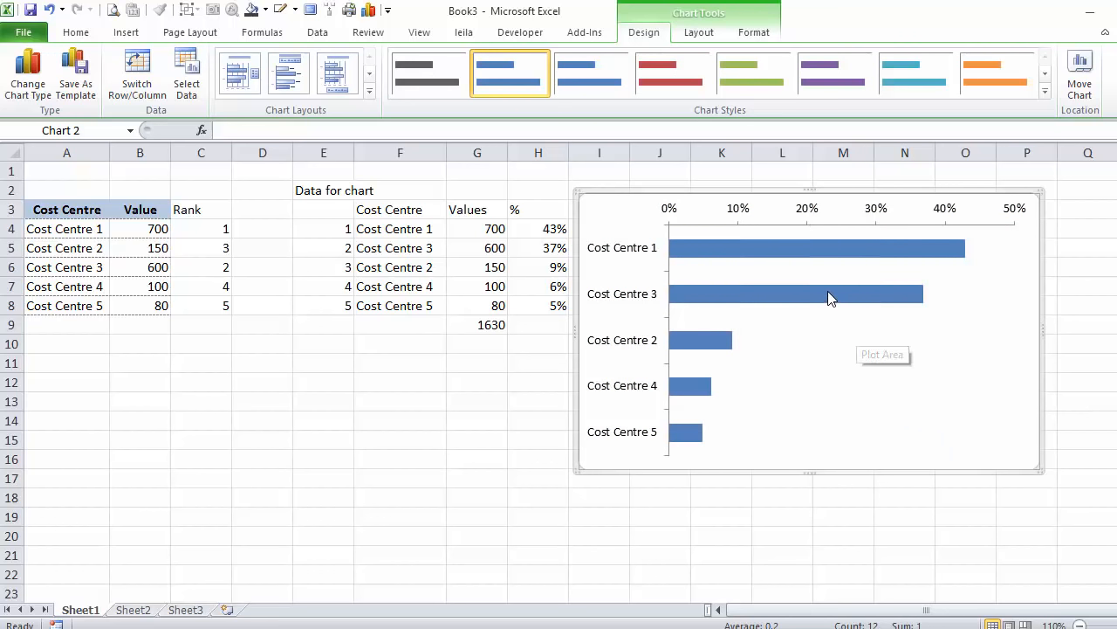
Step: Narrow the bar series gap width and set the cost centre axis major tick marks to None
{"action": "right_click", "coordinate": [829, 297]}
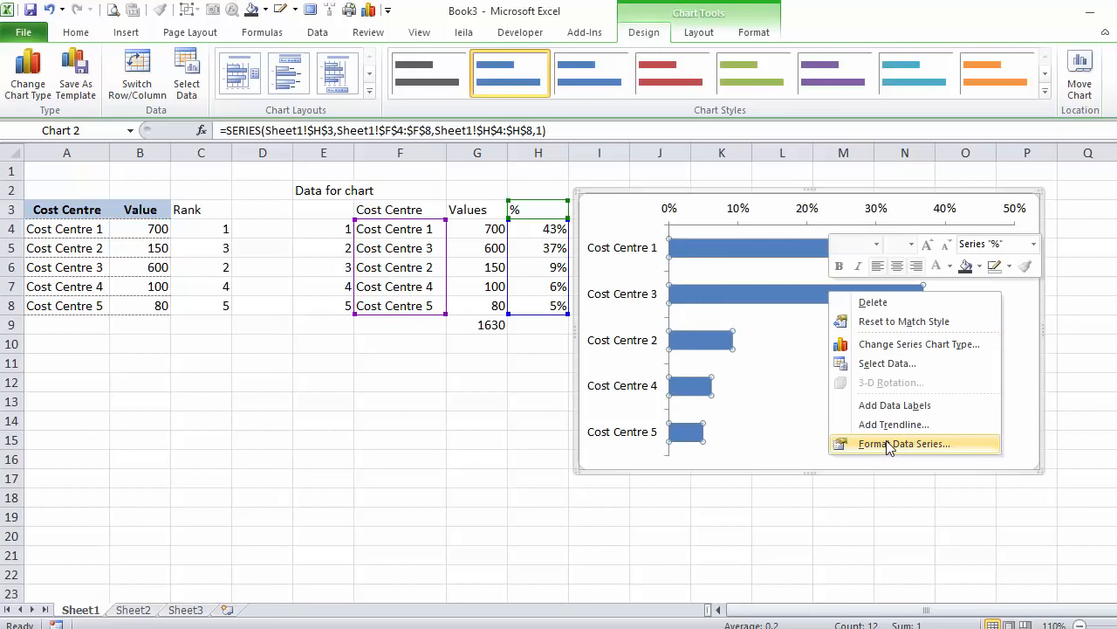
{"action": "left_click", "coordinate": [905, 444]}
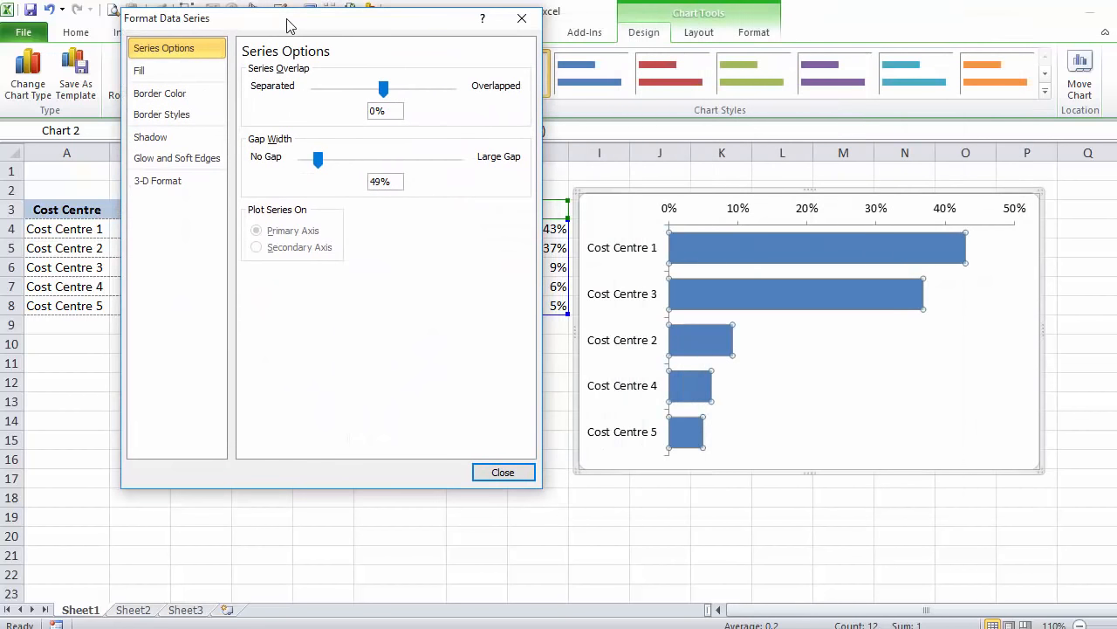
{"action": "left_click_drag", "start_coordinate": [317, 159], "coordinate": [311, 159]}
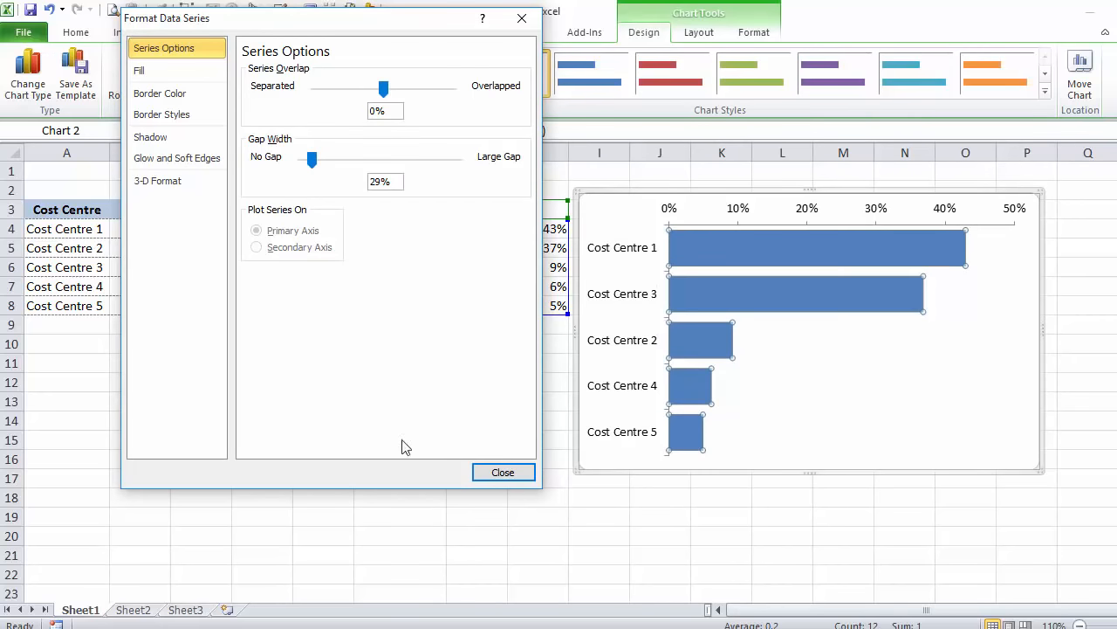
{"action": "left_click", "coordinate": [503, 472]}
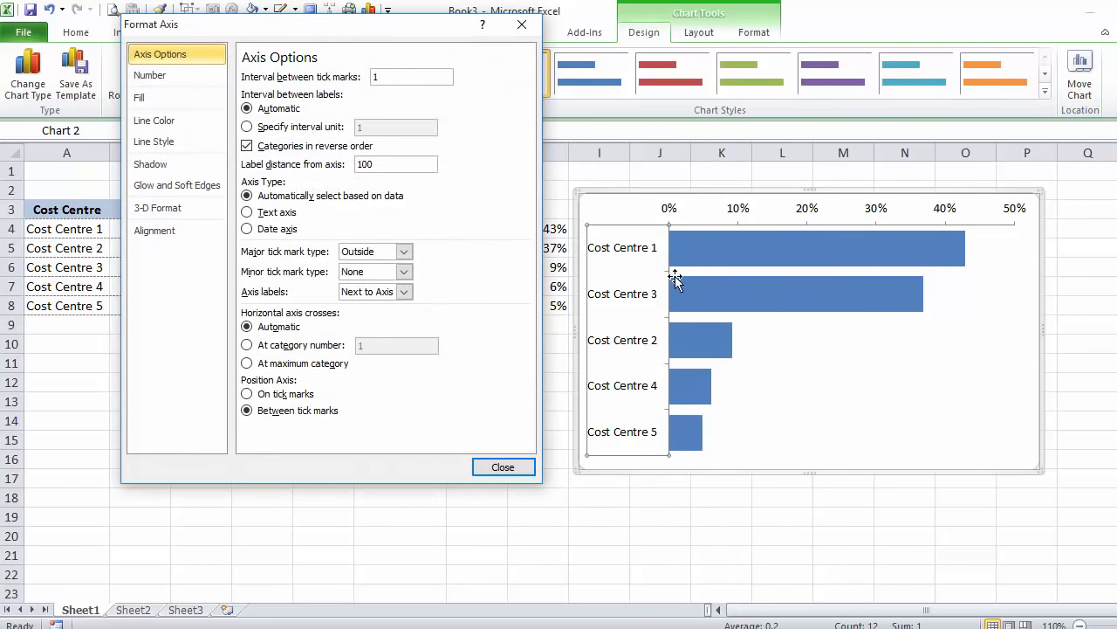
{"action": "left_click", "coordinate": [401, 251]}
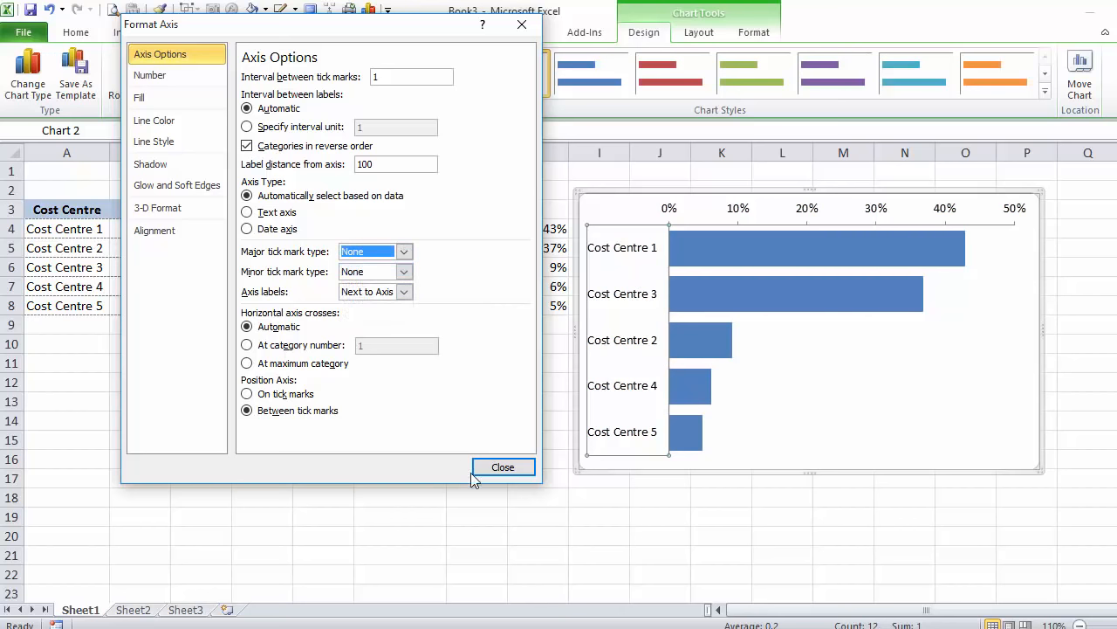
{"action": "left_click", "coordinate": [503, 468]}
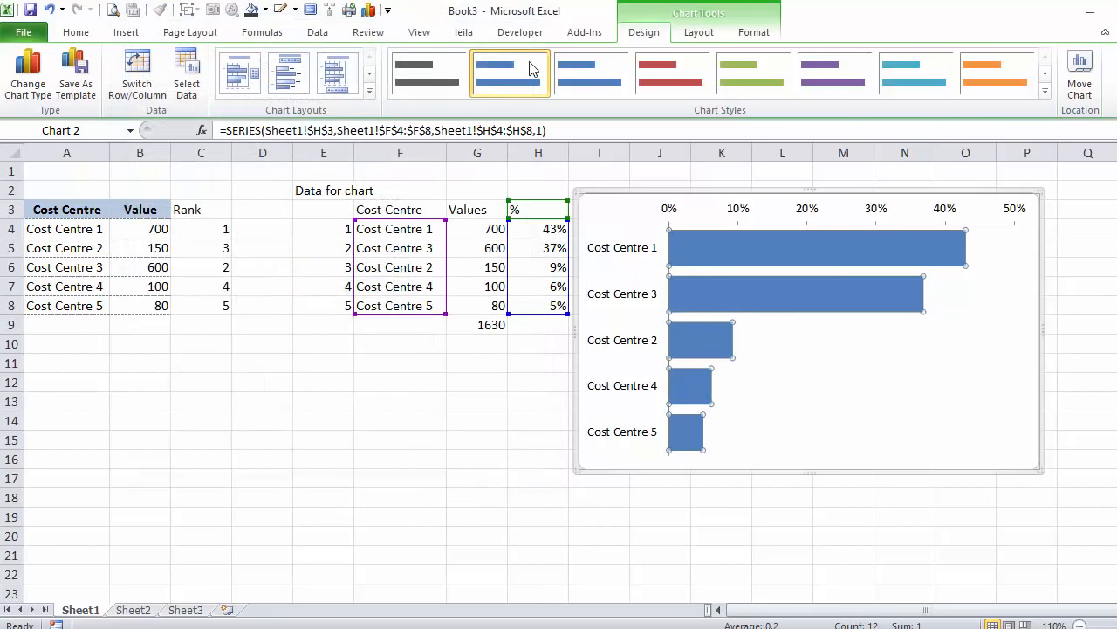
Step: Apply a dark grey shape style to the bars
{"action": "left_click", "coordinate": [754, 31]}
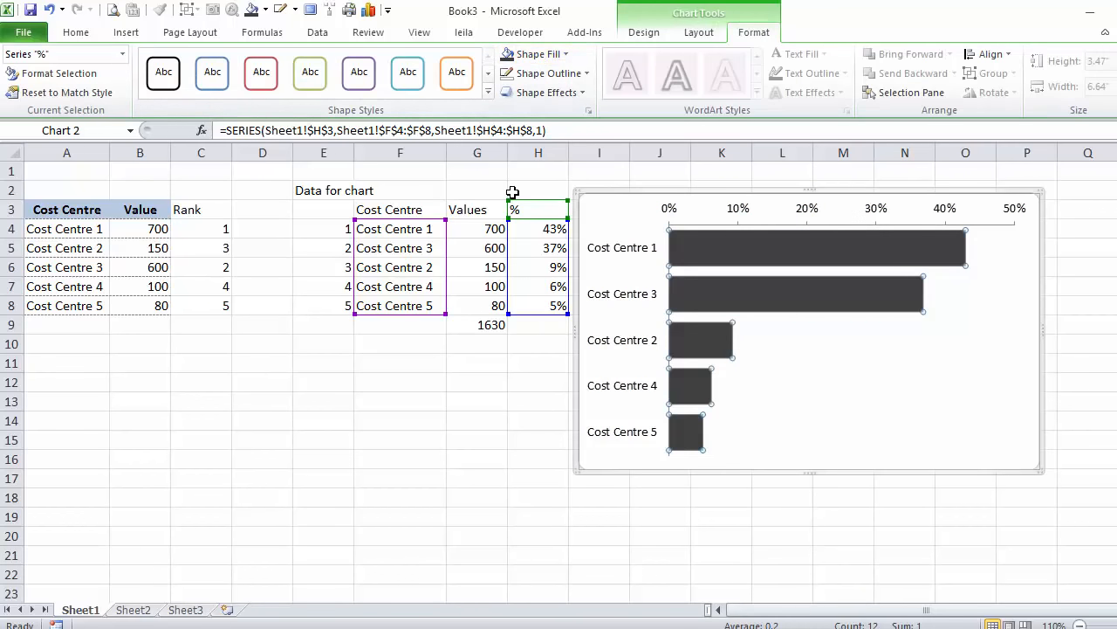
{"action": "mouse_move", "coordinate": [635, 299]}
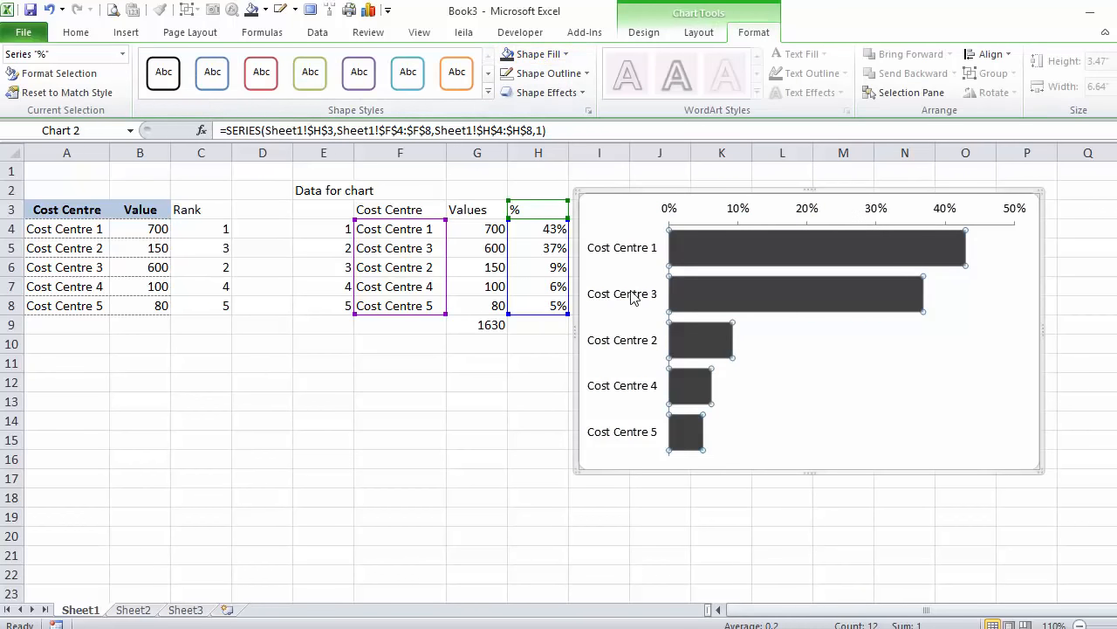
{"action": "left_click", "coordinate": [817, 248]}
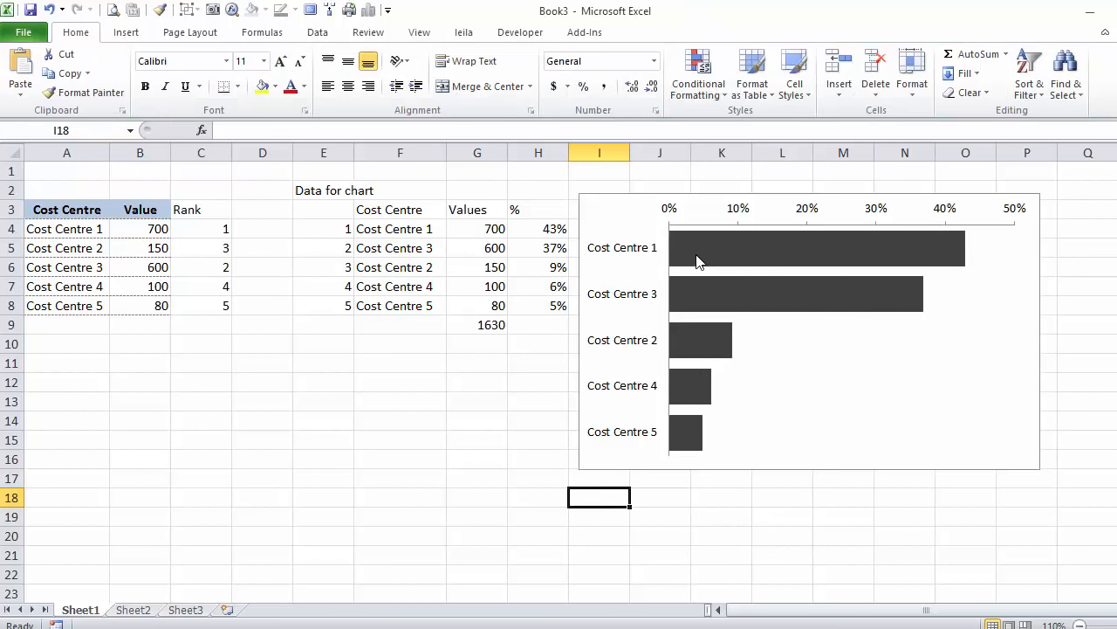
Step: Add Inside Base data labels to the bars and colour them white
{"action": "left_click", "coordinate": [818, 248]}
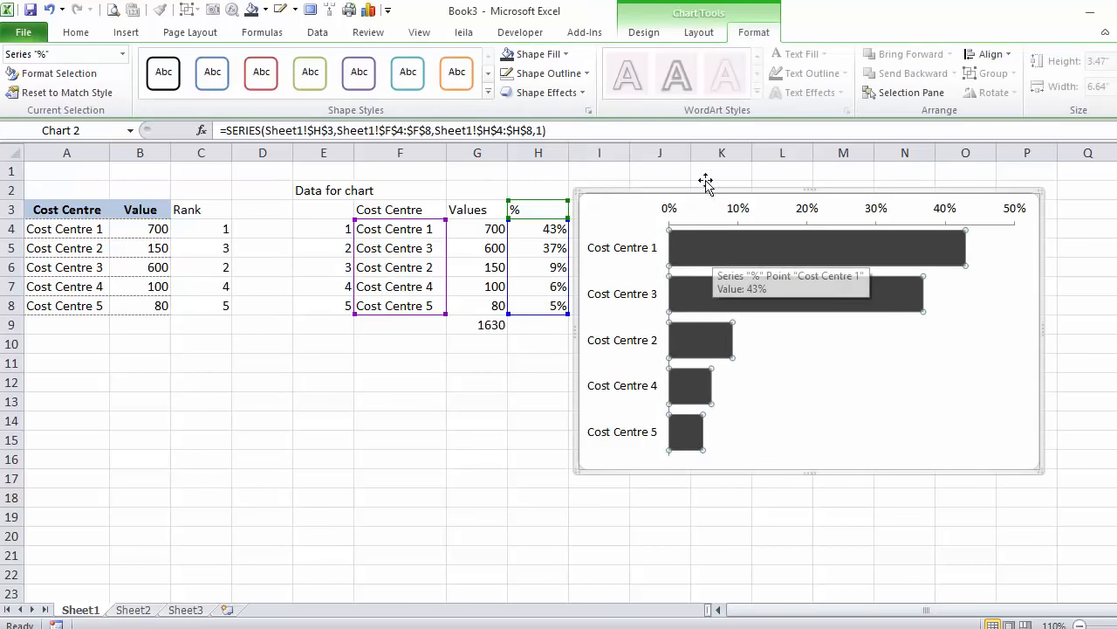
{"action": "left_click", "coordinate": [698, 31]}
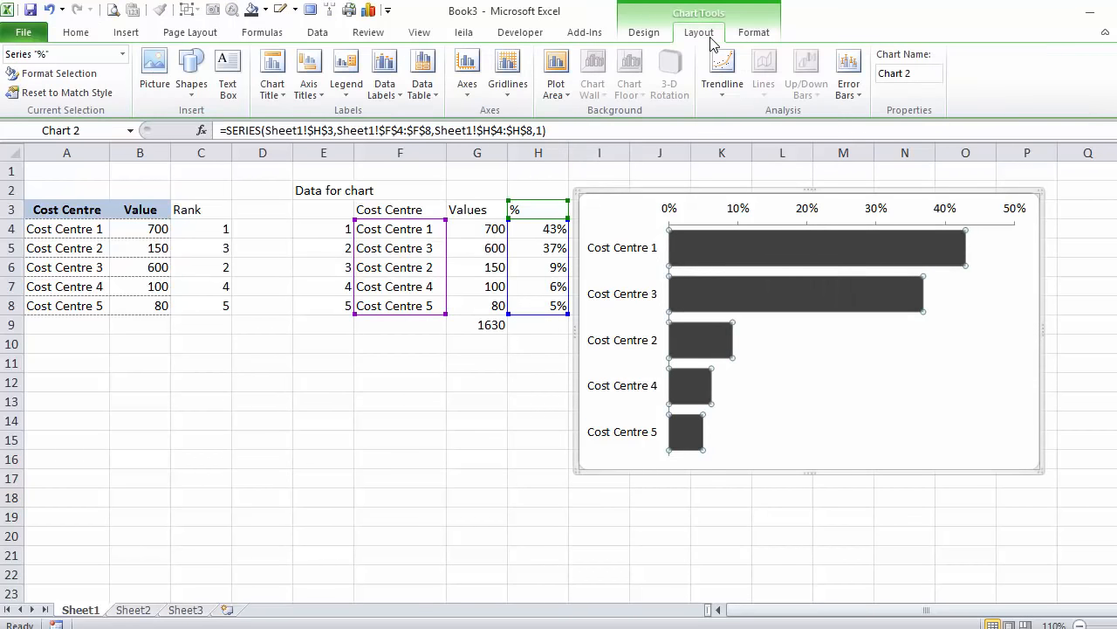
{"action": "left_click", "coordinate": [384, 71]}
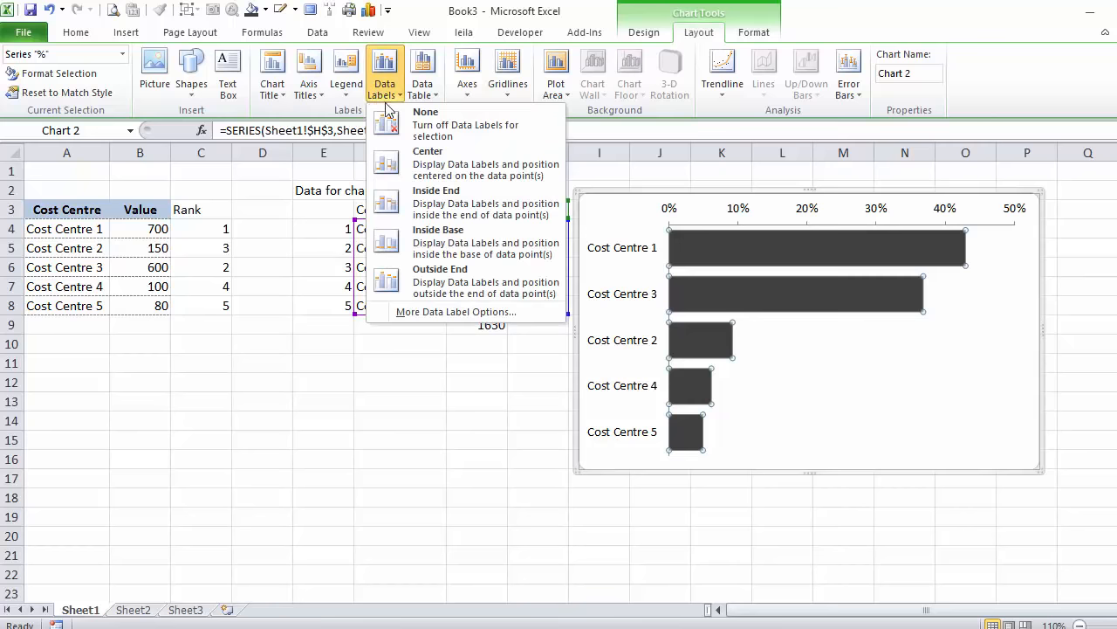
{"action": "mouse_move", "coordinate": [426, 202]}
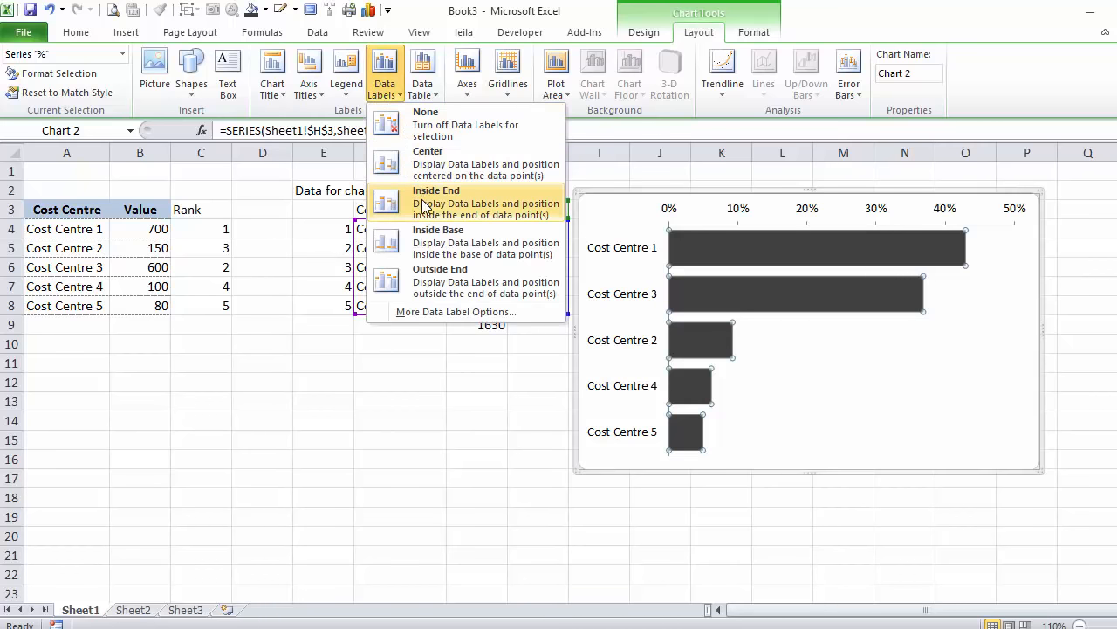
{"action": "left_click", "coordinate": [434, 191]}
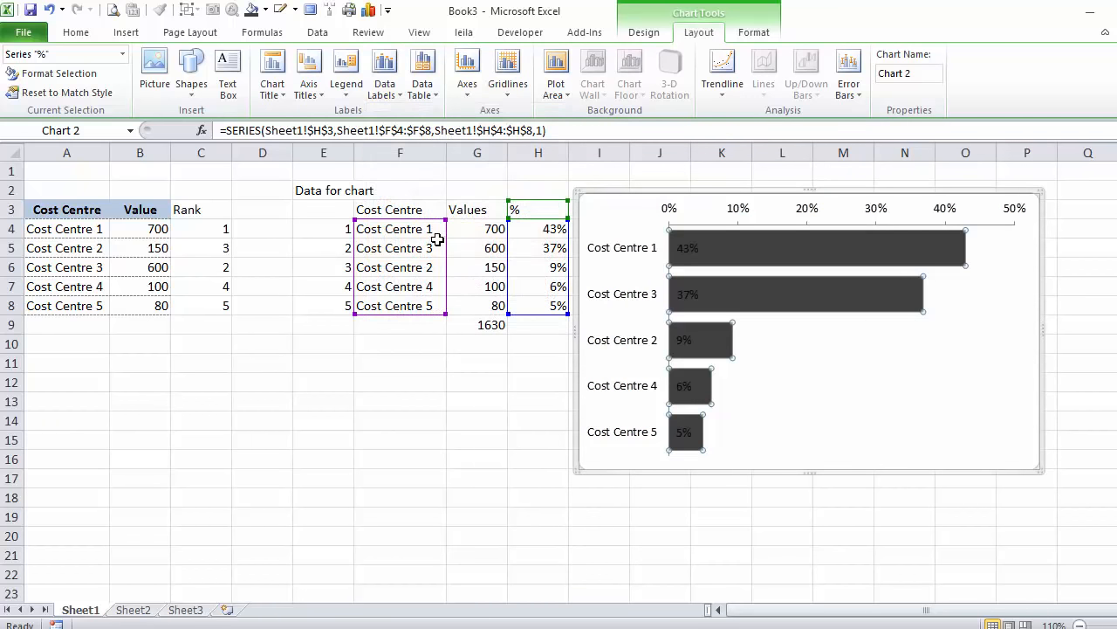
{"action": "left_click", "coordinate": [75, 31]}
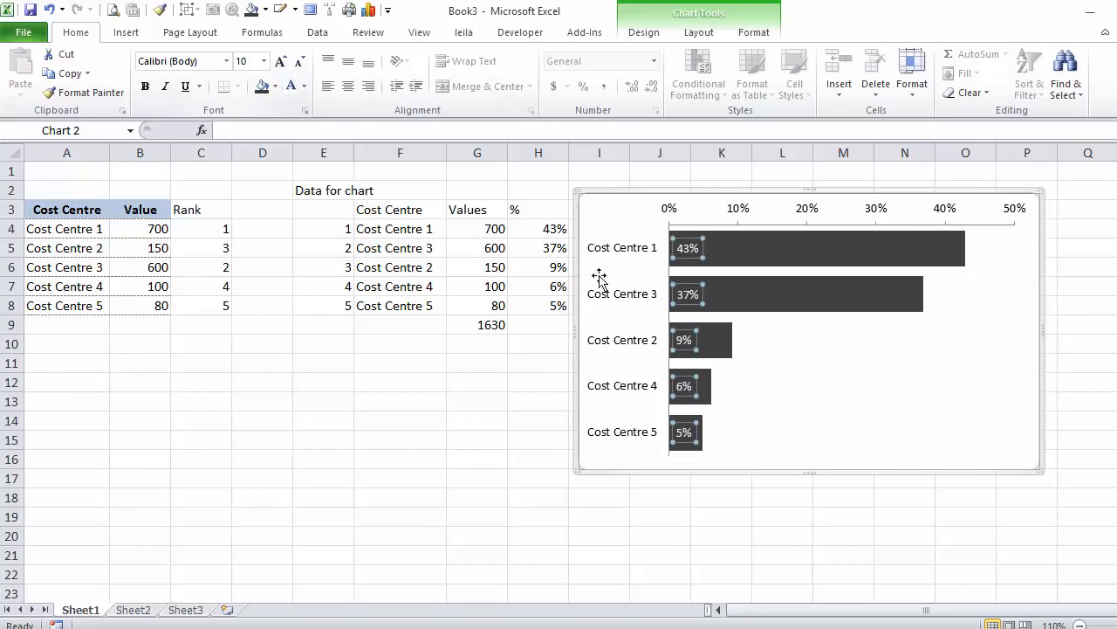
{"action": "left_click", "coordinate": [782, 523]}
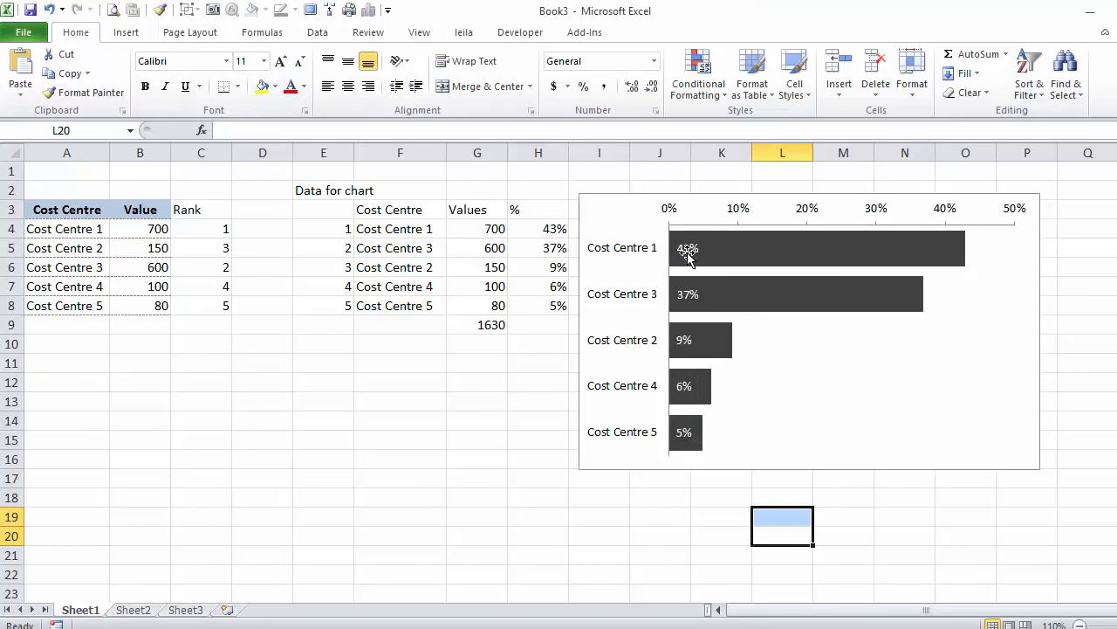
{"action": "mouse_move", "coordinate": [946, 248]}
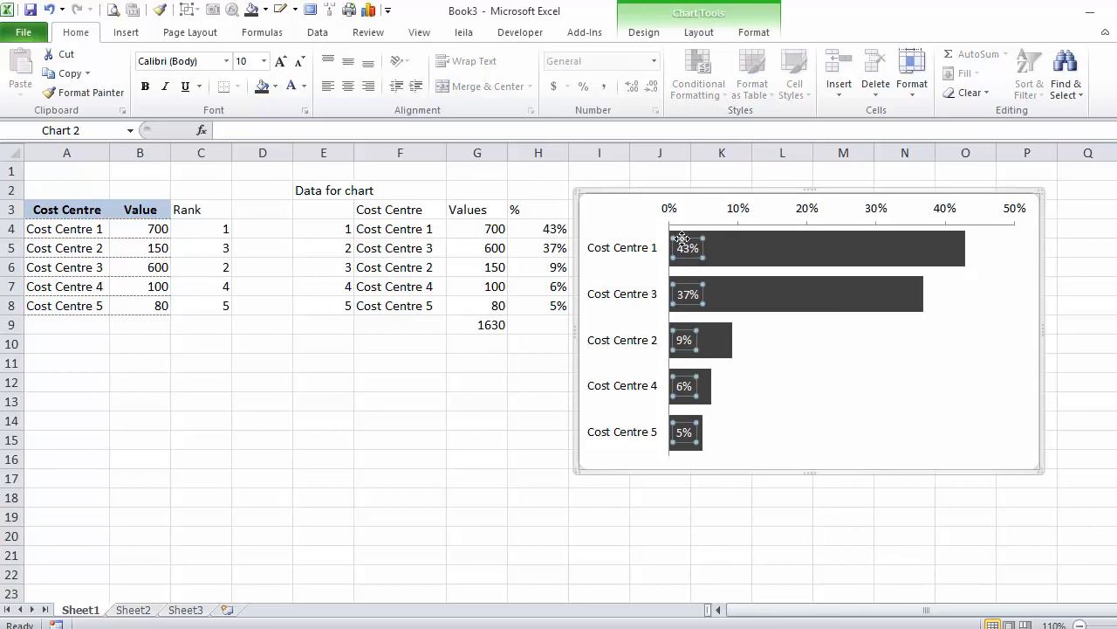
{"action": "mouse_move", "coordinate": [767, 300]}
{"action": "type", "text": "=Sheet1!$G$5"}
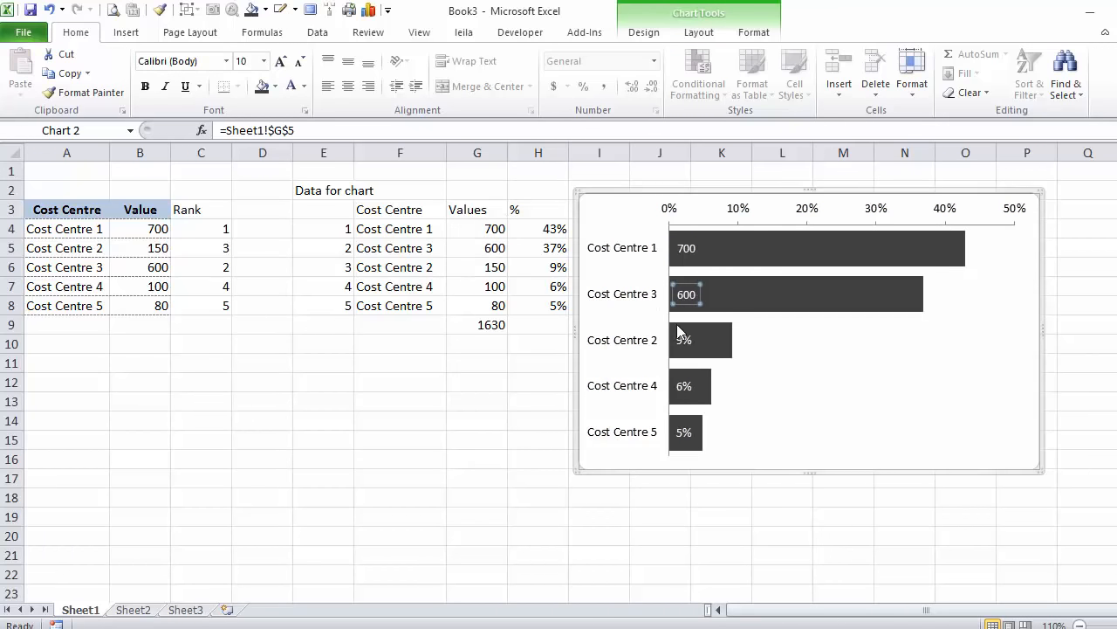
Step: Link the Cost Centre 2 and Cost Centre 5 labels to their Values cells in column G
{"action": "left_click", "coordinate": [698, 339]}
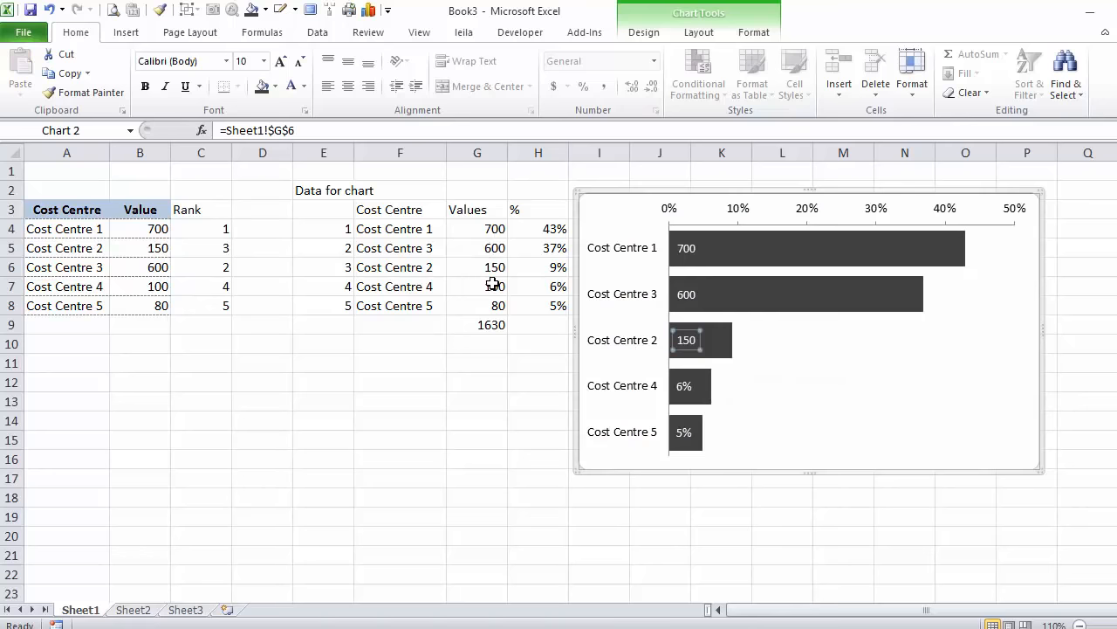
{"action": "mouse_move", "coordinate": [695, 281]}
{"action": "type", "text": "="}
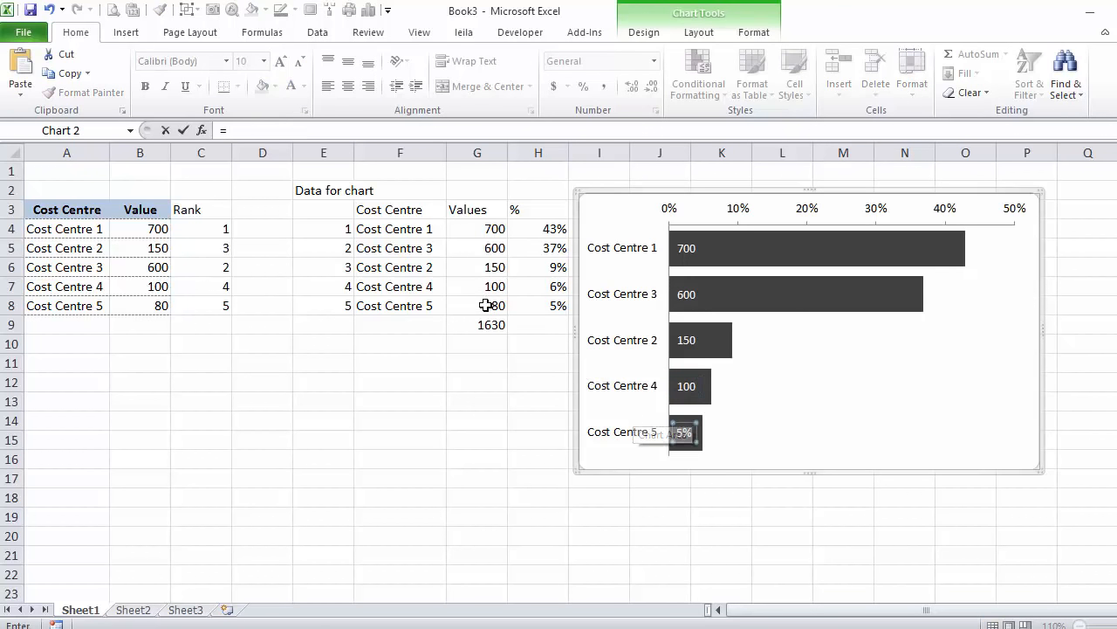
{"action": "left_click", "coordinate": [477, 420]}
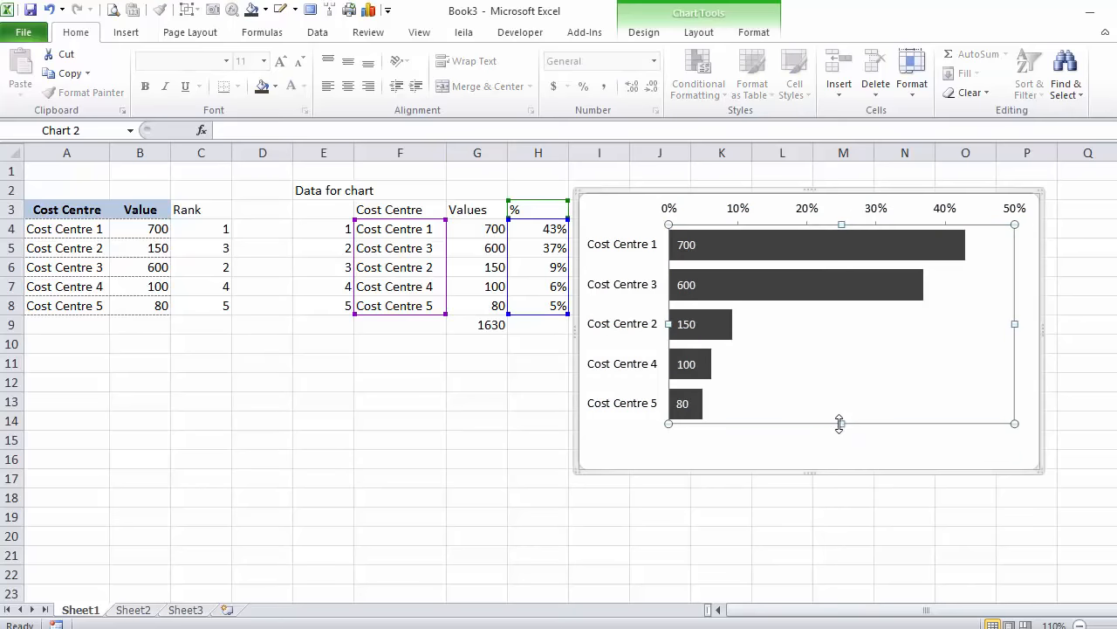
{"action": "mouse_move", "coordinate": [745, 447]}
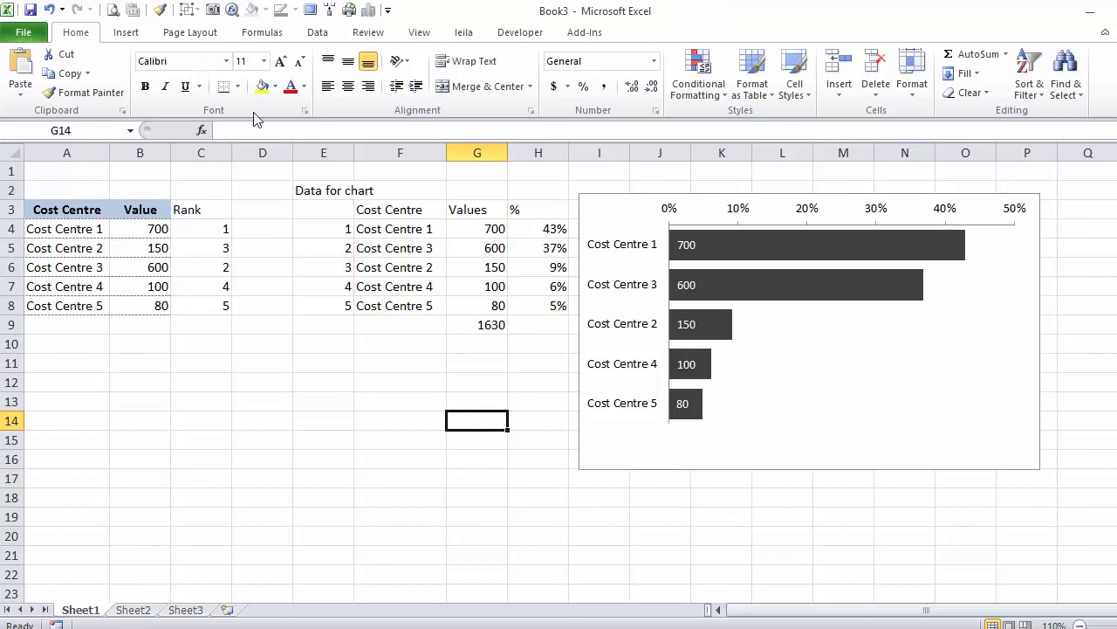
Step: Draw a short line under the bottom bar and a text box below it linked to =$G$9
{"action": "left_click", "coordinate": [126, 31]}
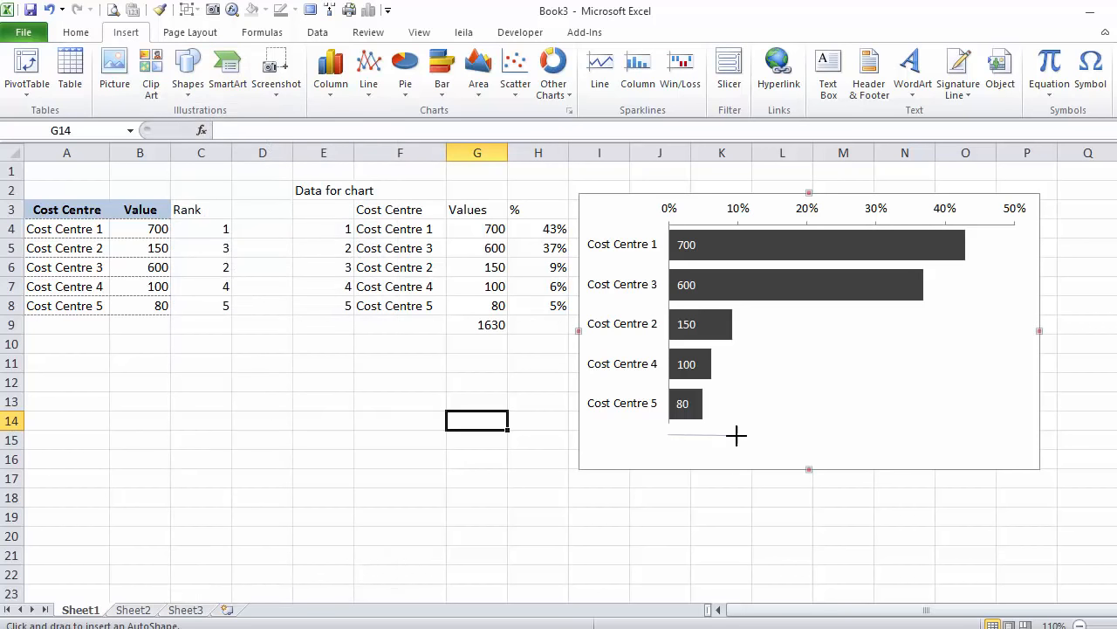
{"action": "left_click_drag", "start_coordinate": [667, 433], "coordinate": [754, 433]}
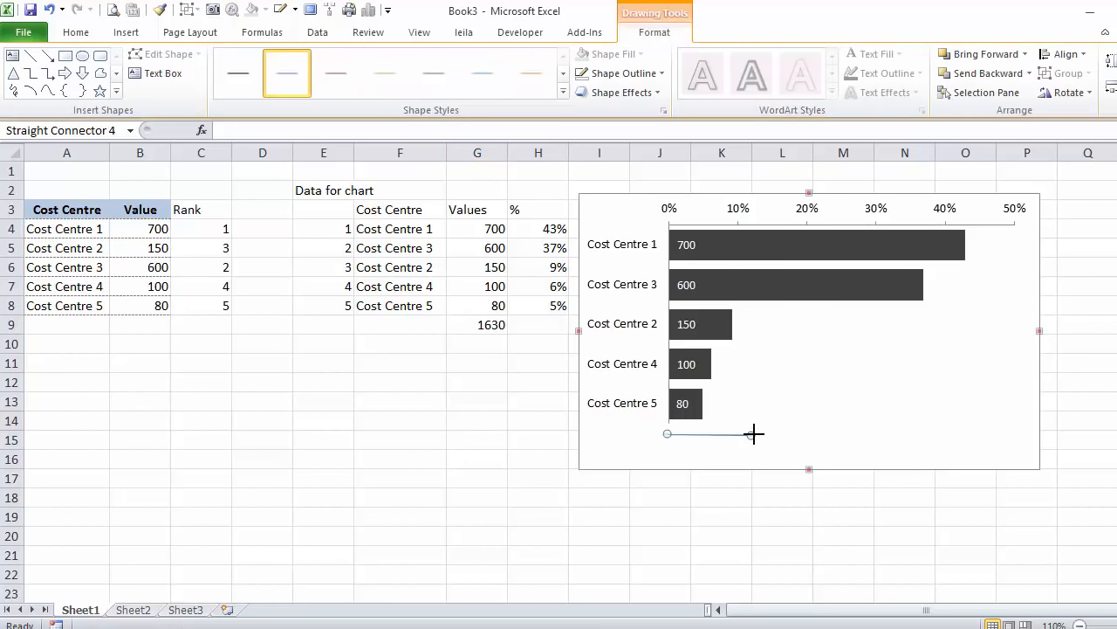
{"action": "mouse_move", "coordinate": [750, 450]}
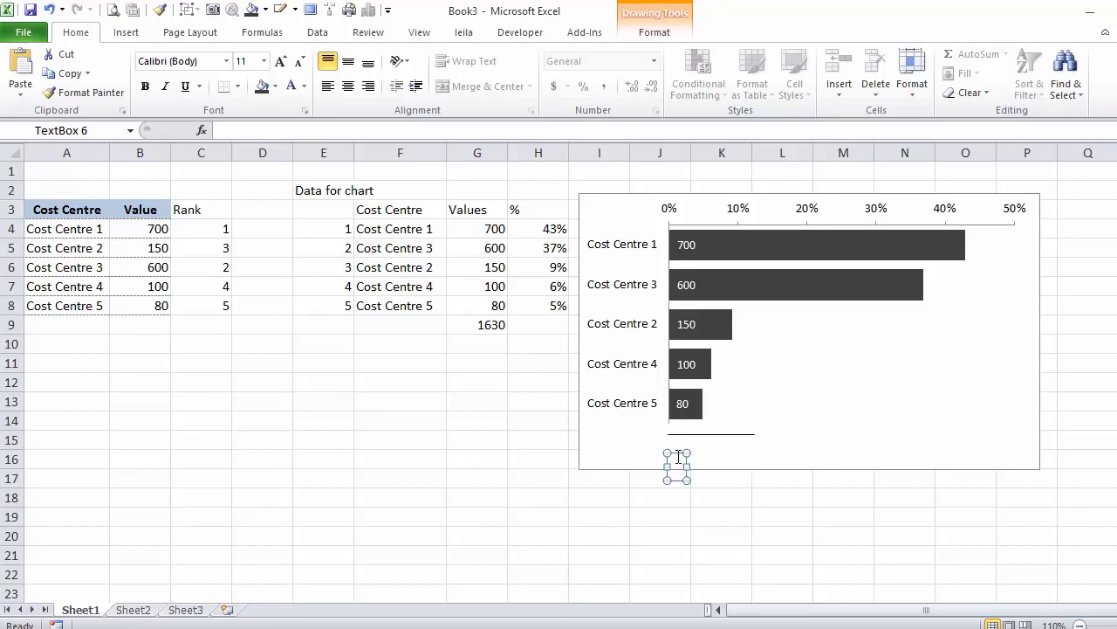
{"action": "left_click_drag", "start_coordinate": [677, 464], "coordinate": [678, 452]}
{"action": "type", "text": "=$G$9"}
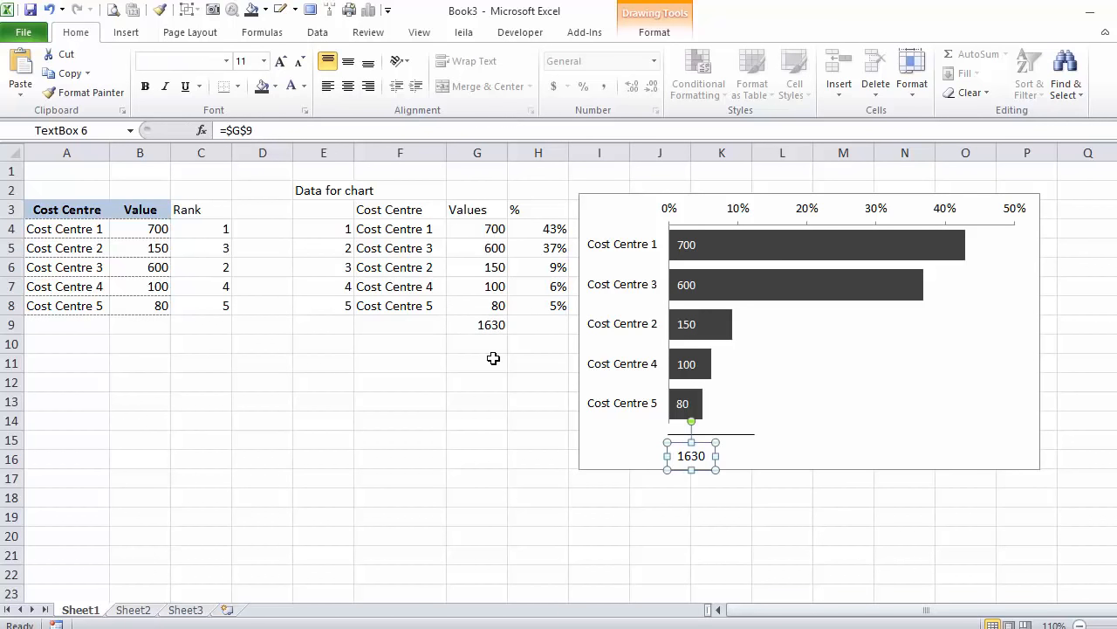
{"action": "mouse_move", "coordinate": [713, 440]}
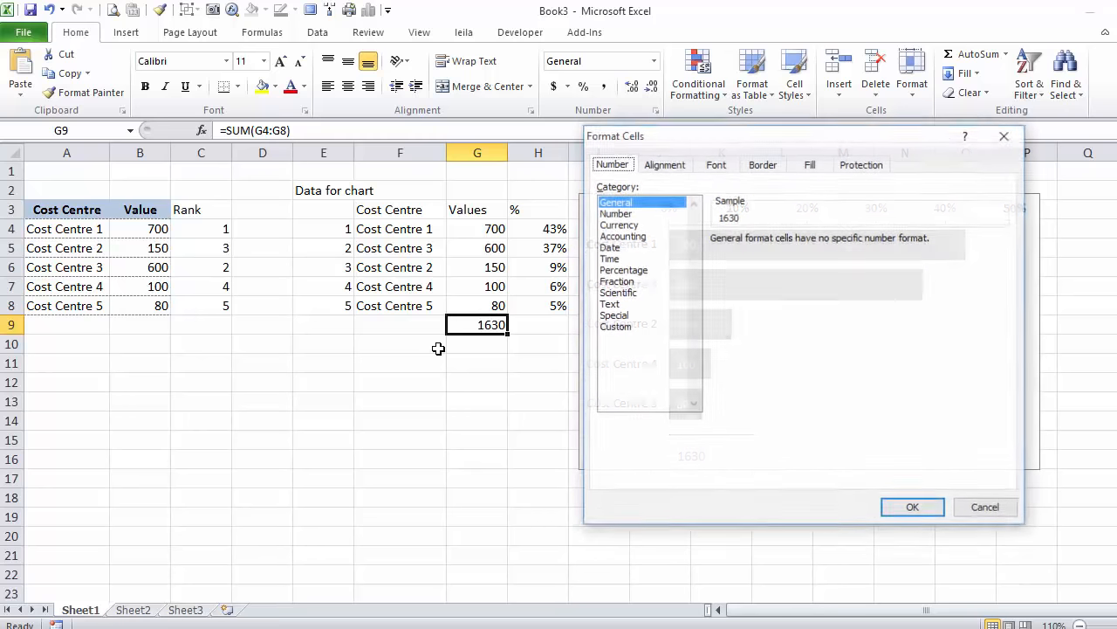
Step: Format G9 as Number with 0 decimal places and a 1000 separator
{"action": "left_click", "coordinate": [614, 213]}
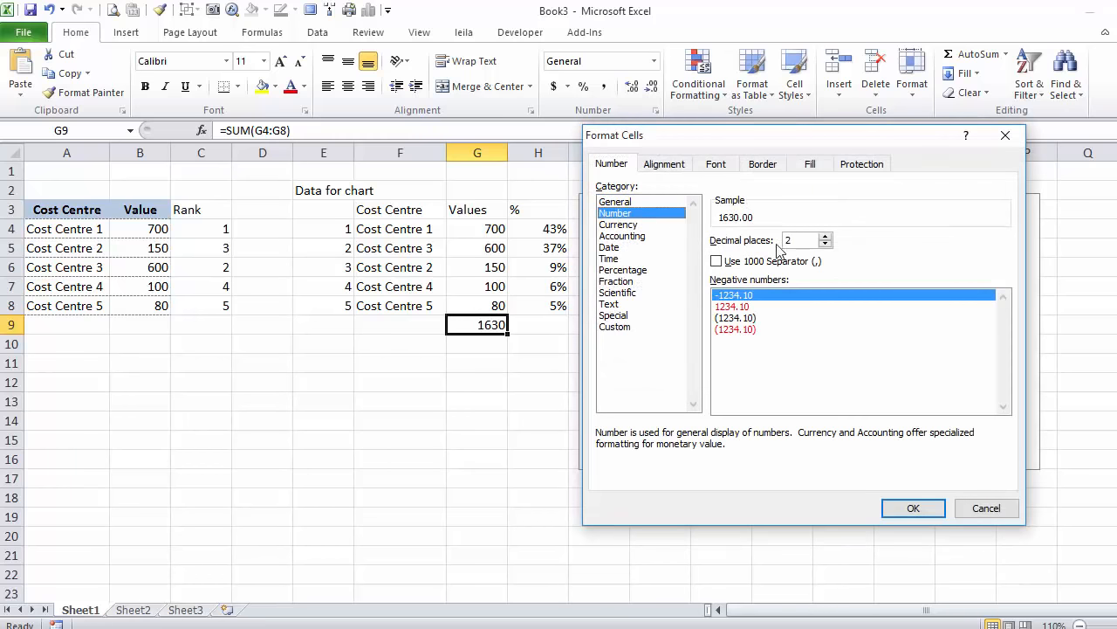
{"action": "left_click", "coordinate": [716, 262]}
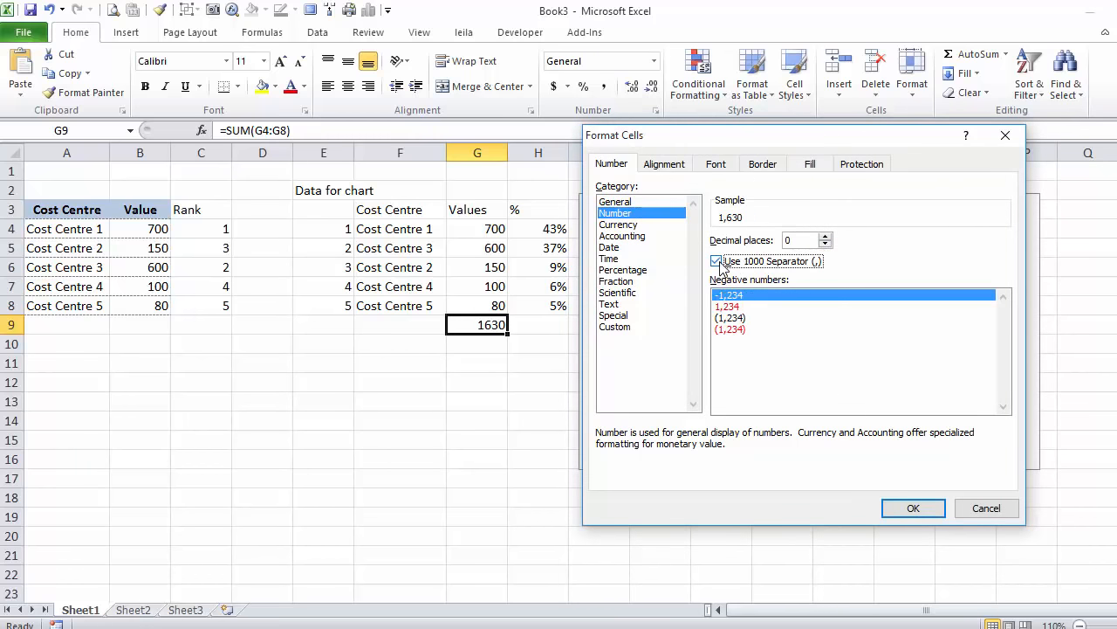
{"action": "left_click", "coordinate": [913, 508]}
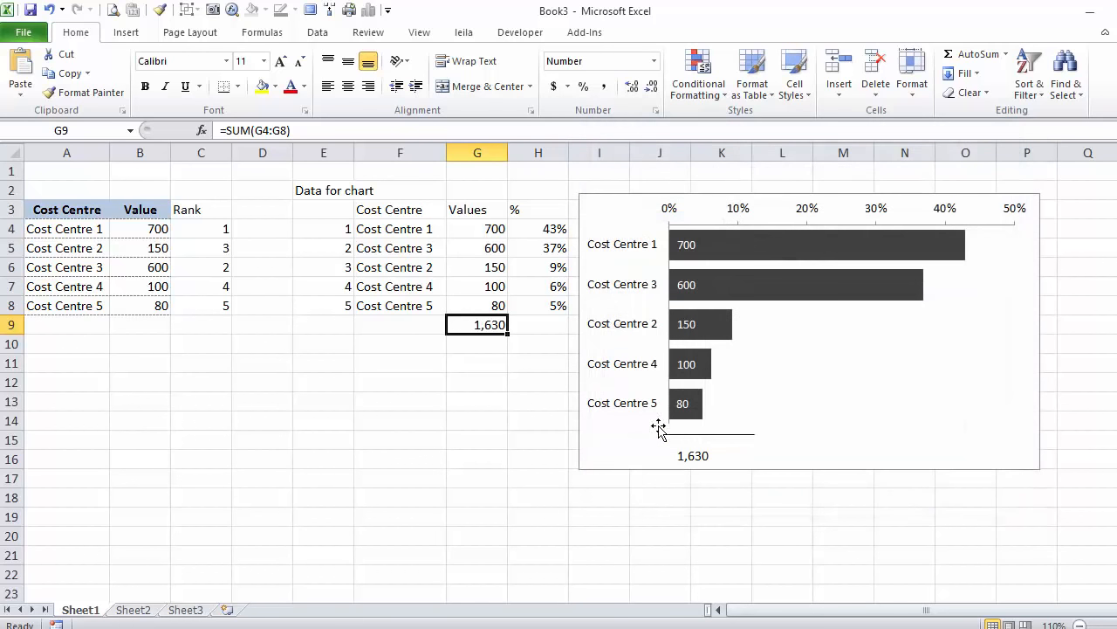
Step: Confirm the format, then group the chart, line and total box into one object
{"action": "left_click", "coordinate": [691, 454]}
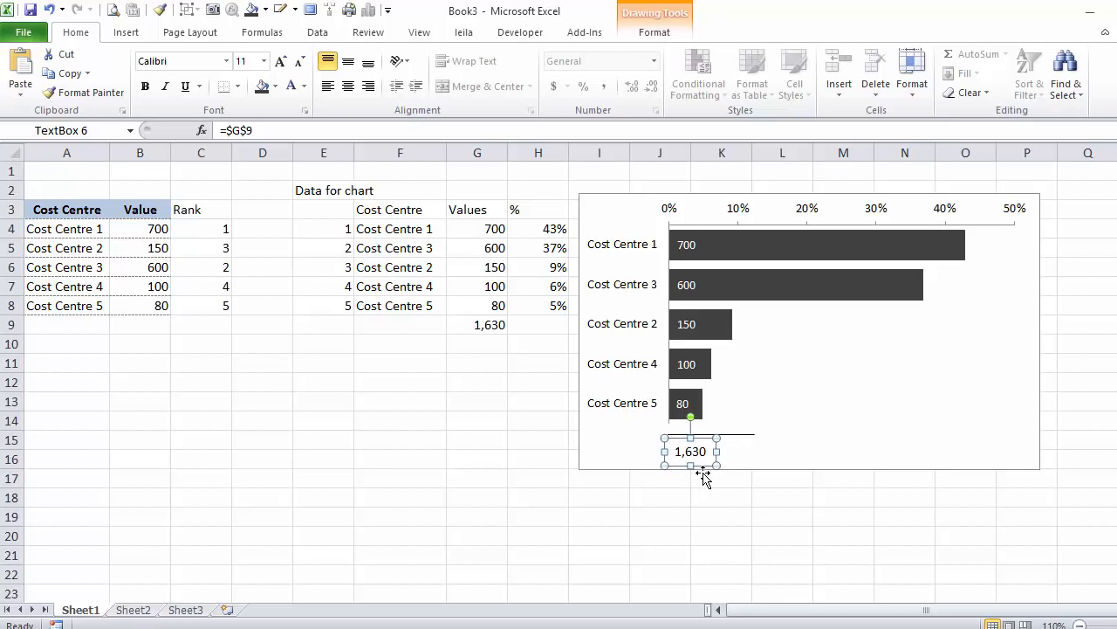
{"action": "mouse_move", "coordinate": [723, 464]}
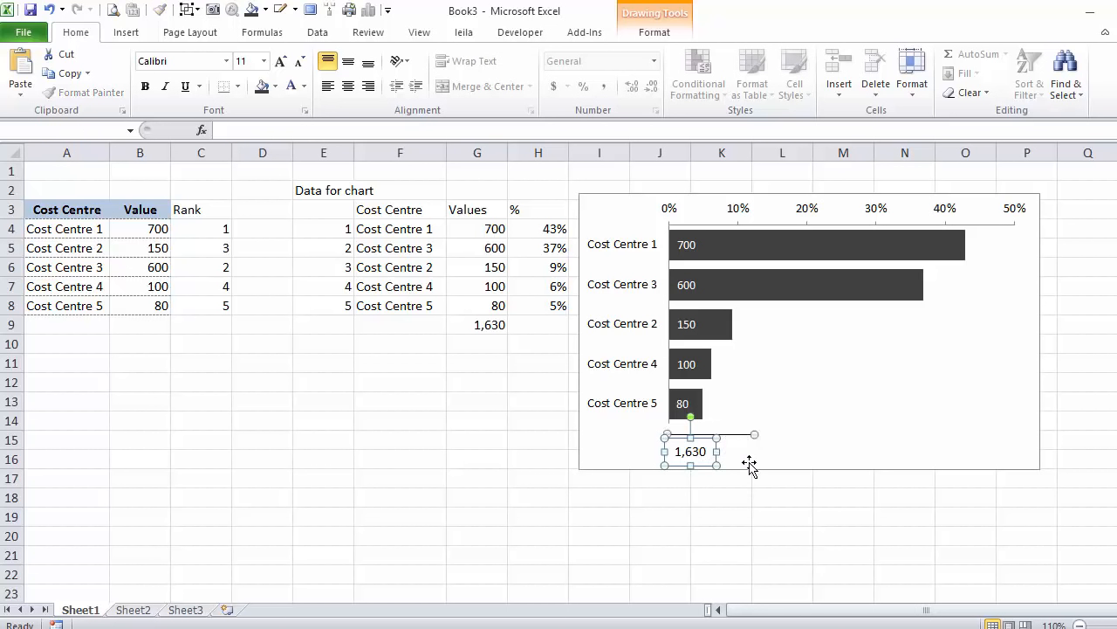
{"action": "mouse_move", "coordinate": [750, 475]}
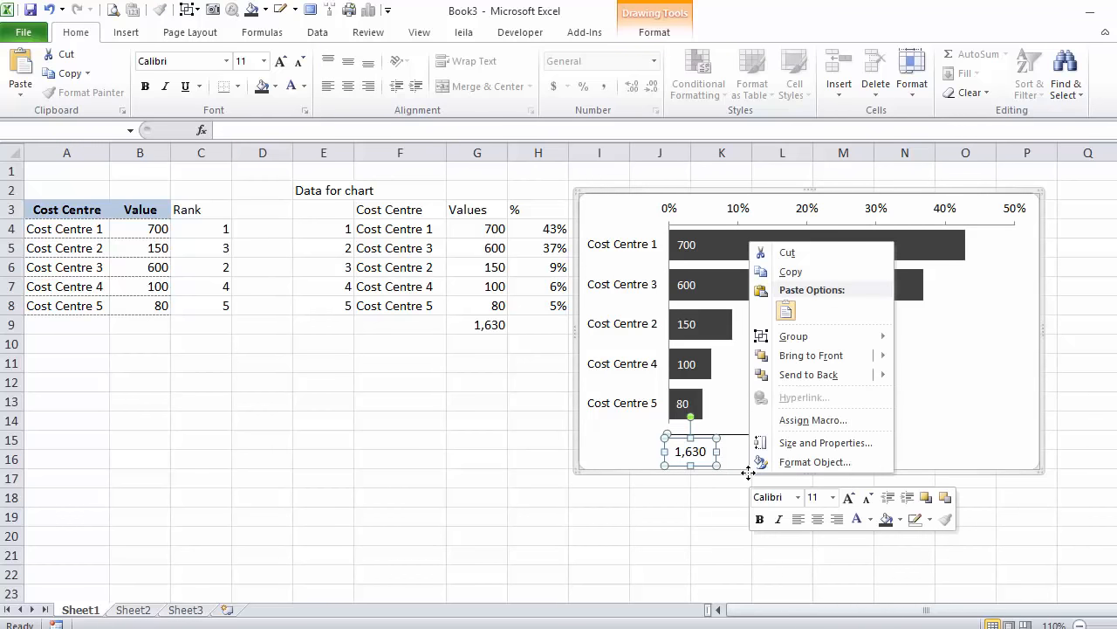
{"action": "mouse_move", "coordinate": [793, 335]}
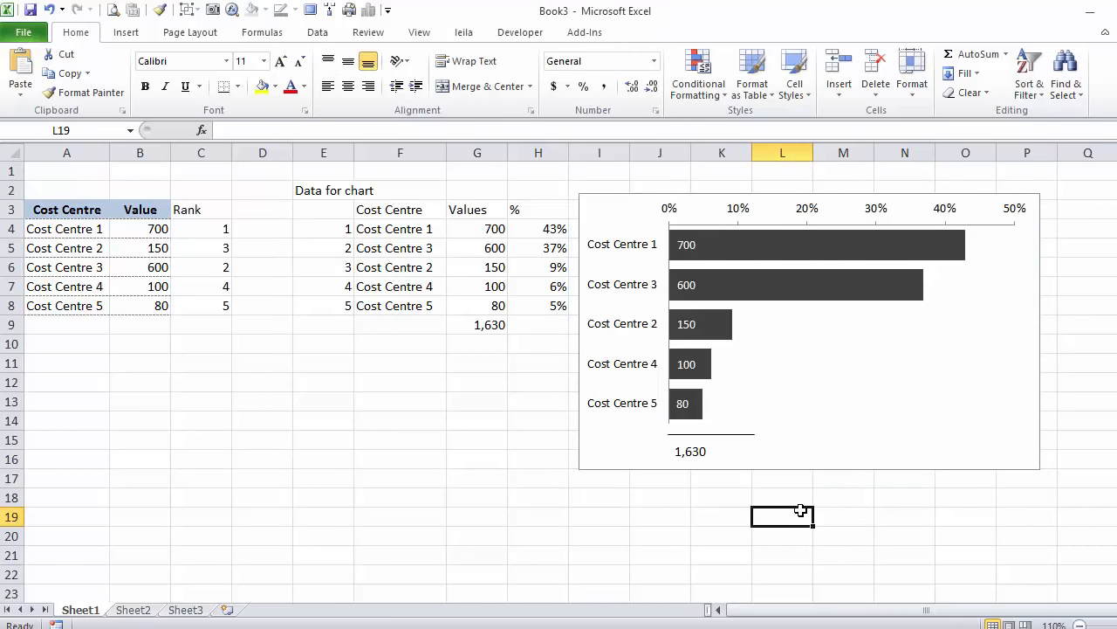
{"action": "left_click", "coordinate": [785, 244]}
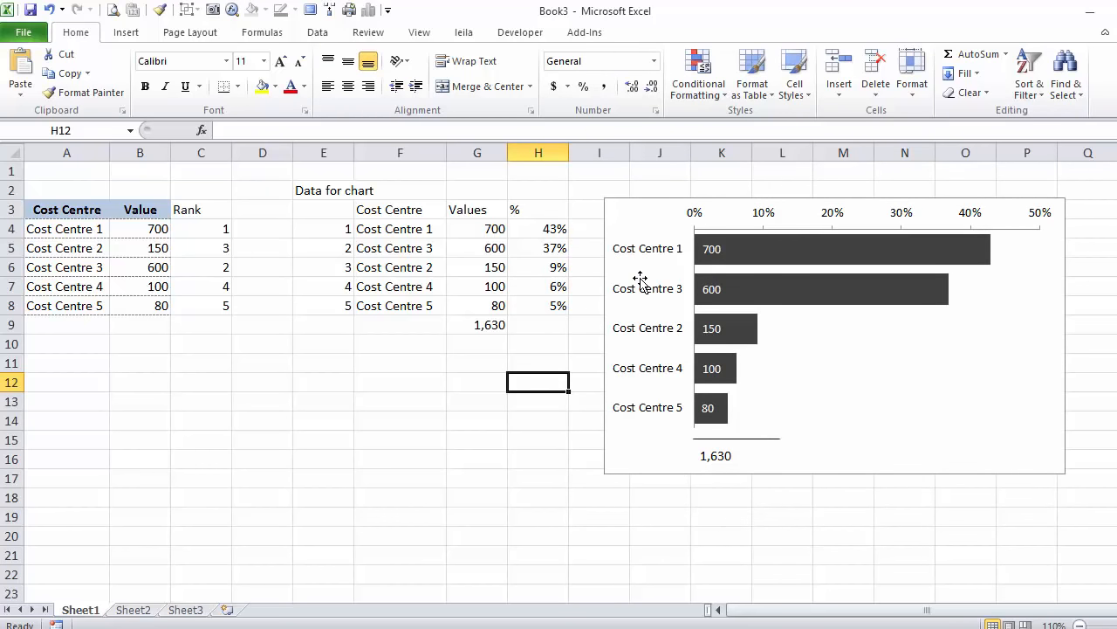
{"action": "mouse_move", "coordinate": [149, 234]}
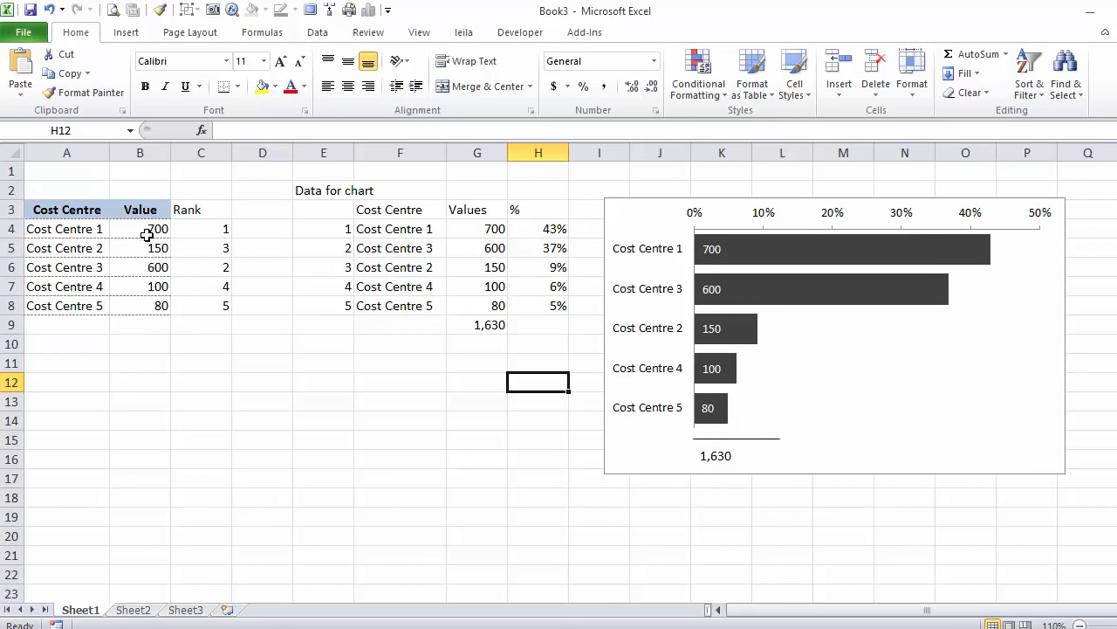
Step: Enter new values so Cost Centre 1 is 400 and Cost Centre 4 is 800, re-sorting the chart to total 2,030
{"action": "left_click", "coordinate": [140, 286]}
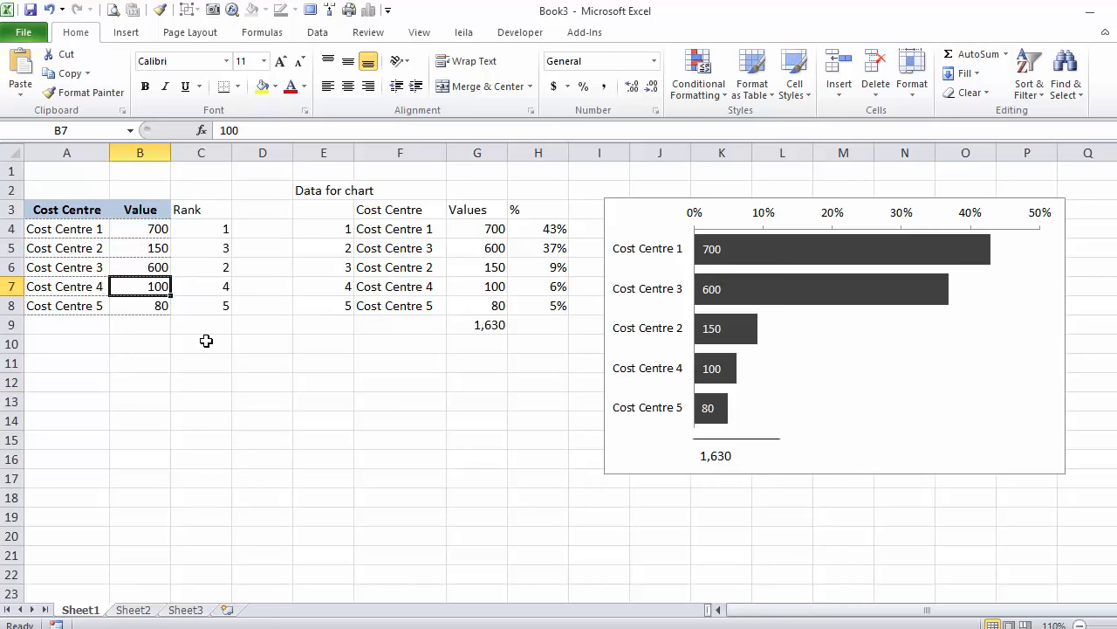
{"action": "type", "text": "600"}
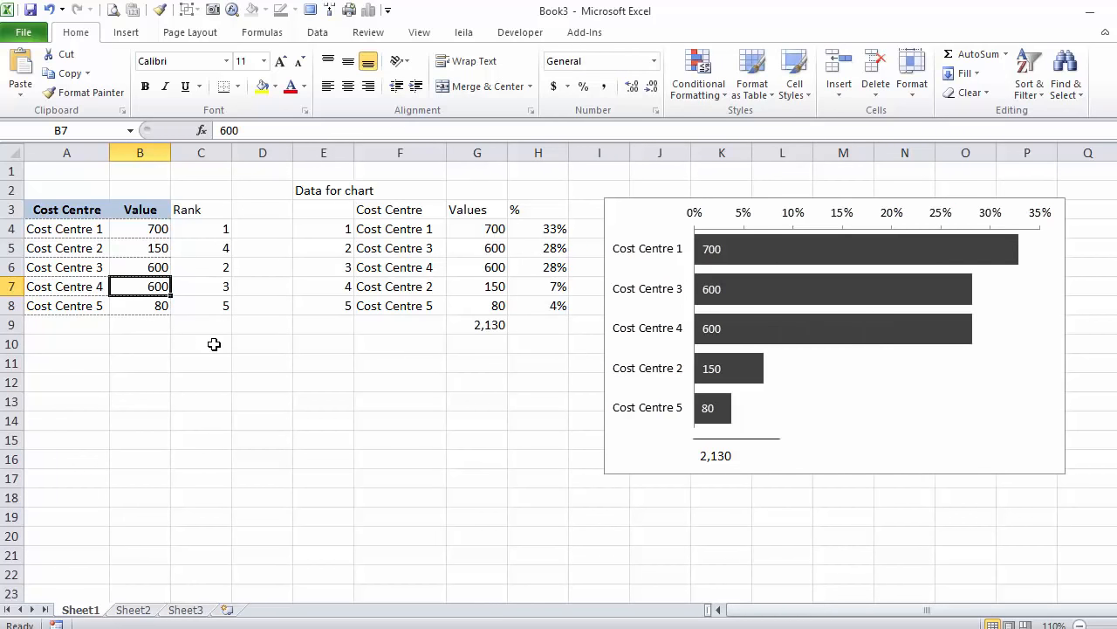
{"action": "left_click", "coordinate": [139, 229]}
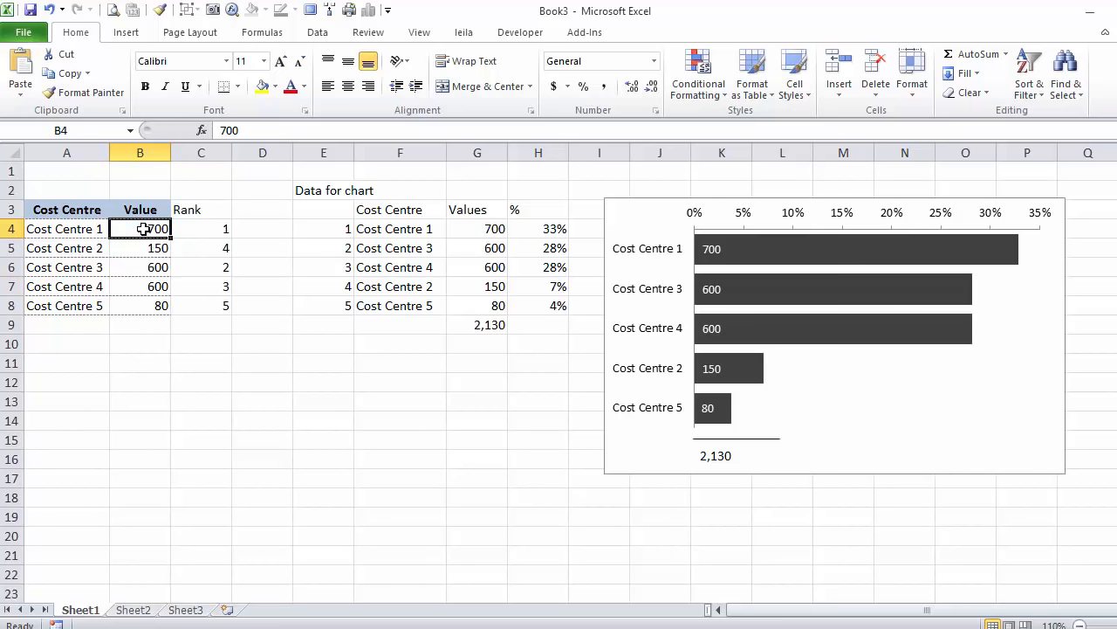
{"action": "mouse_move", "coordinate": [297, 374]}
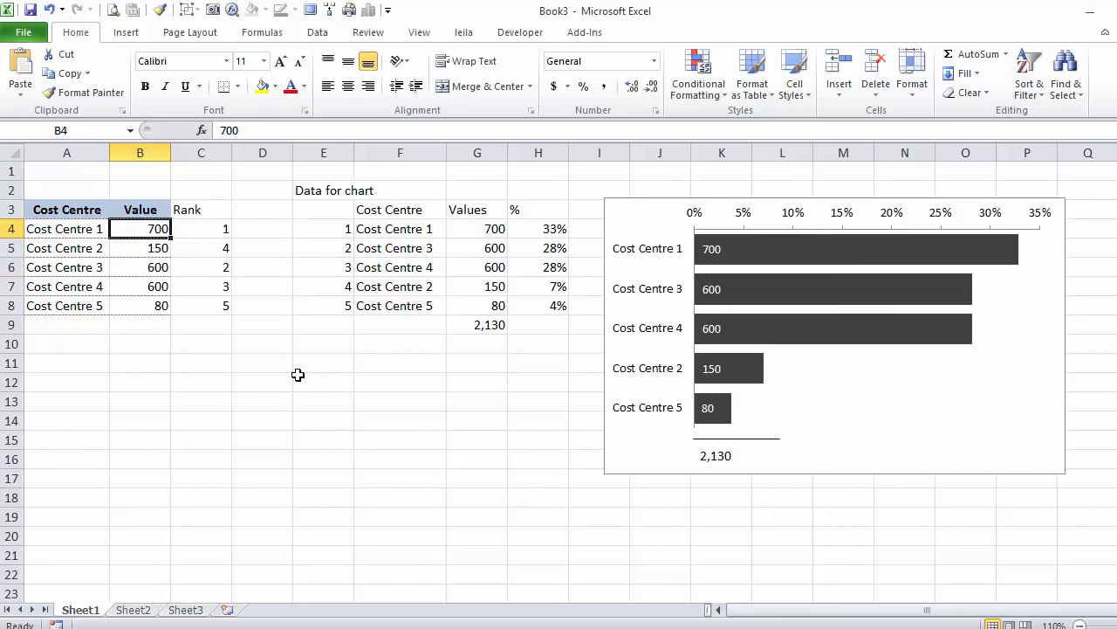
{"action": "type", "text": "400"}
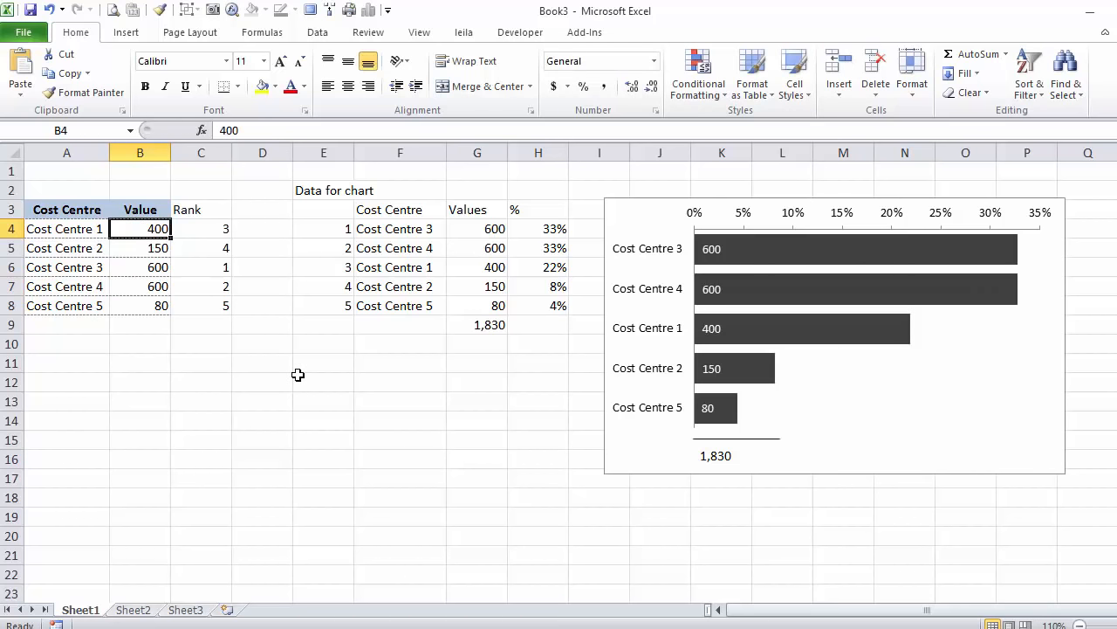
{"action": "mouse_move", "coordinate": [747, 317]}
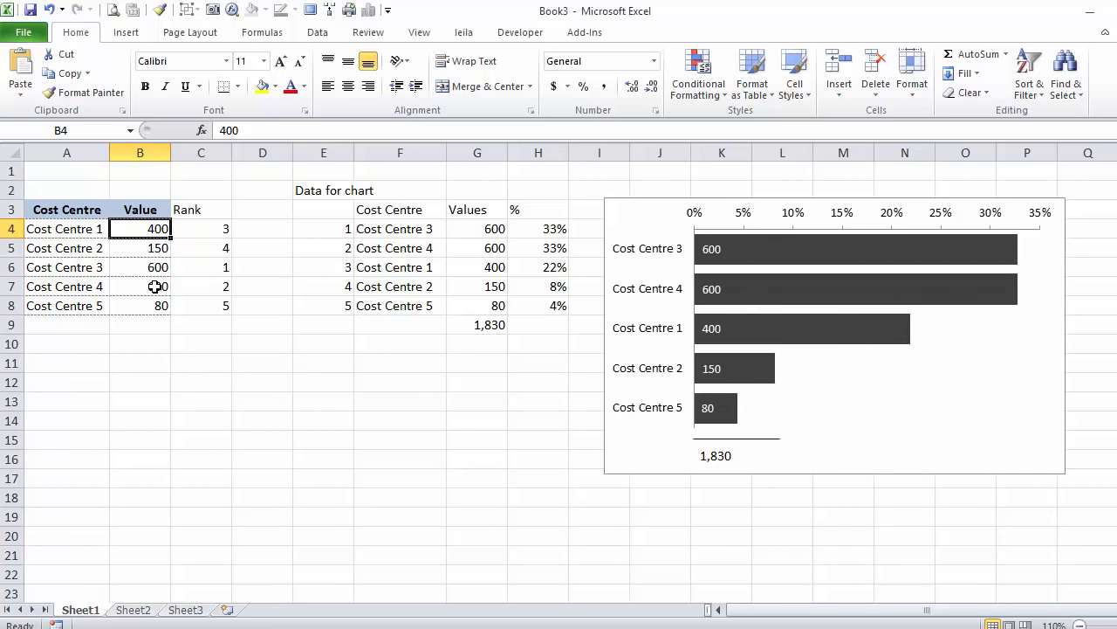
{"action": "type", "text": "800"}
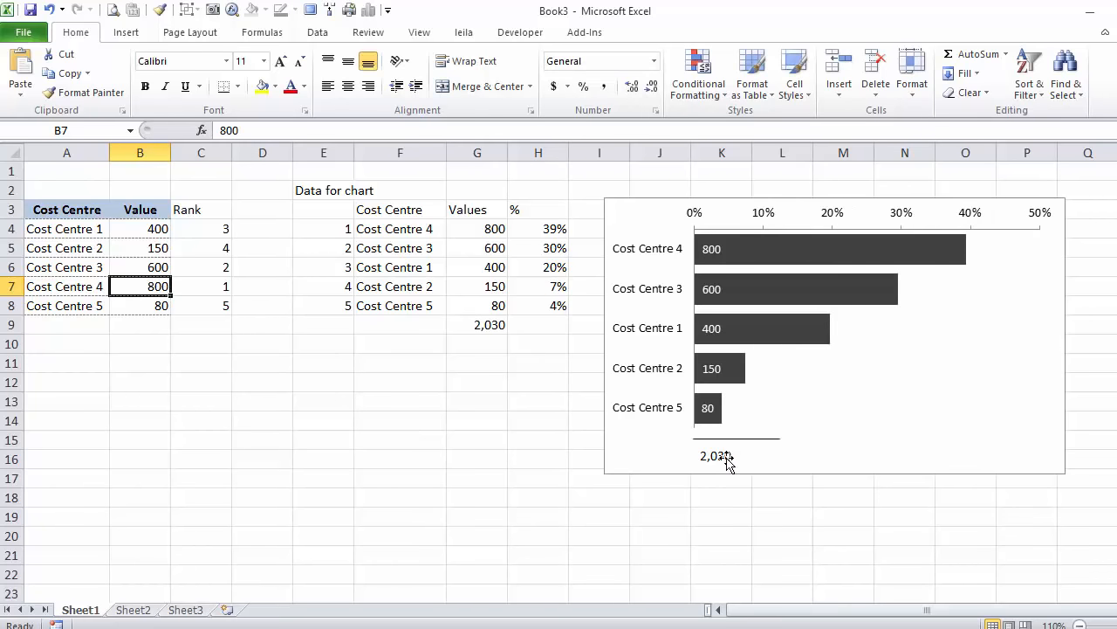
{"action": "left_click", "coordinate": [476, 400]}
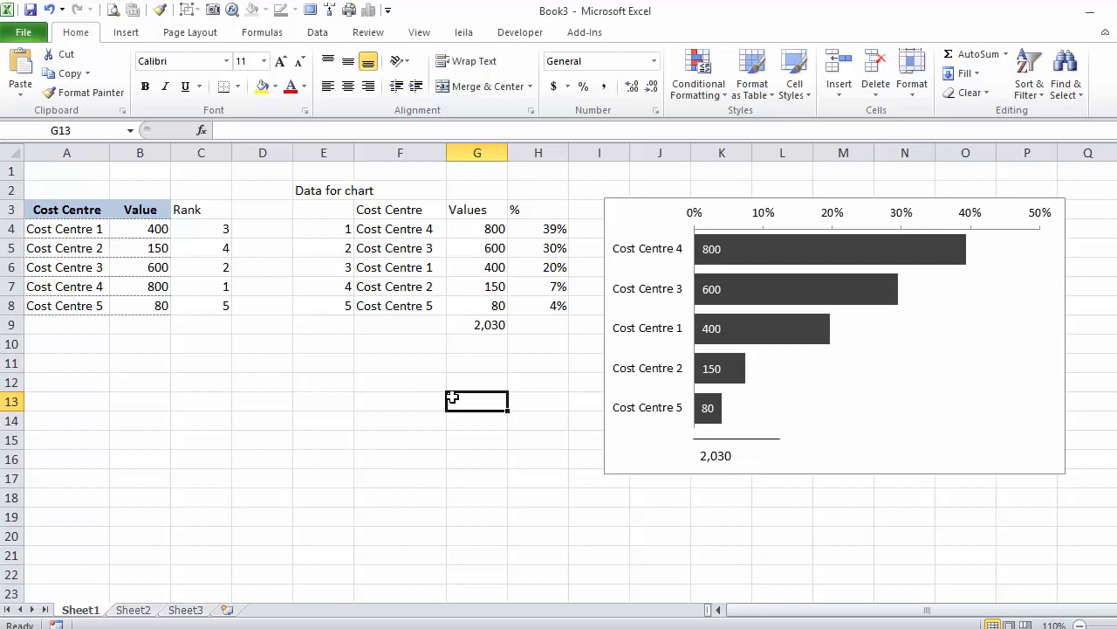
{"action": "mouse_move", "coordinate": [756, 335]}
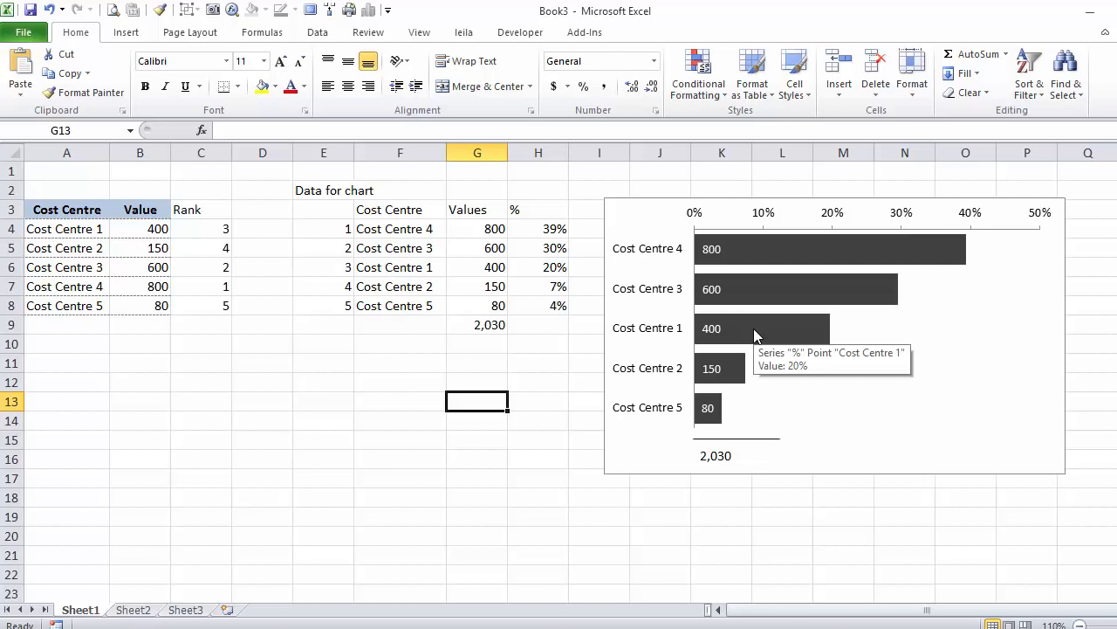
{"action": "mouse_move", "coordinate": [803, 301]}
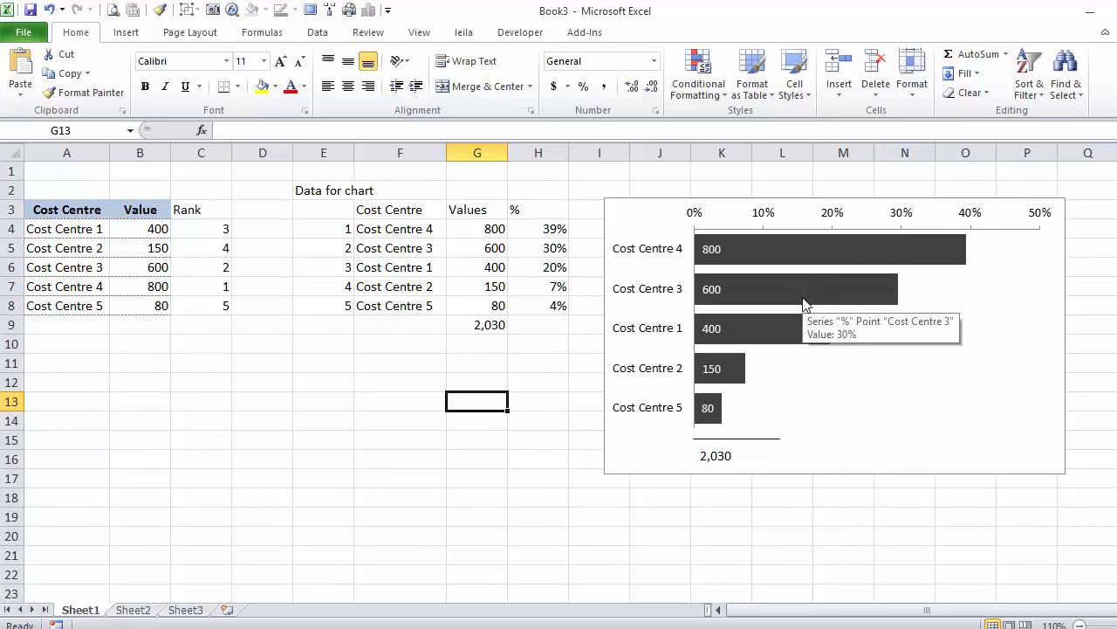